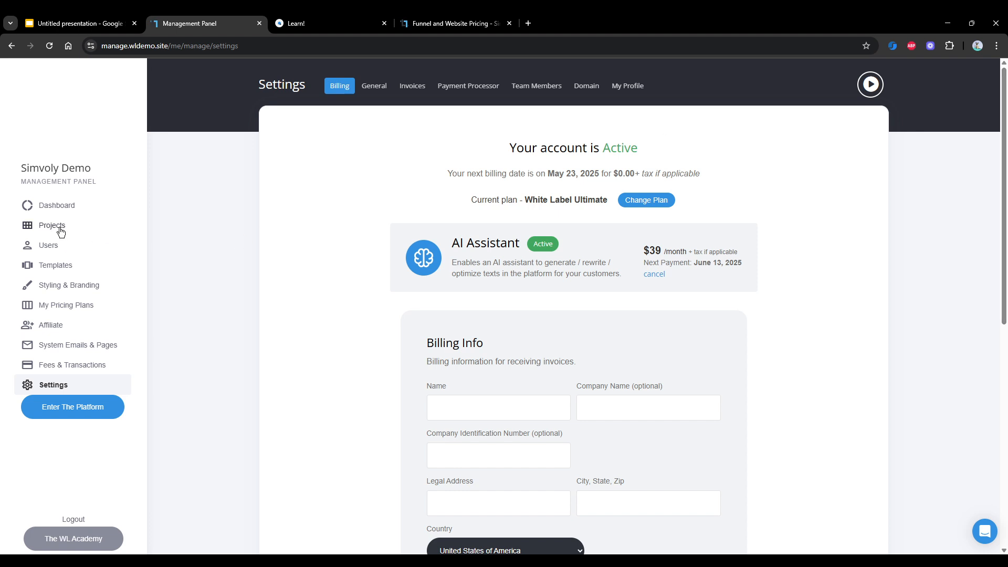
Step: In General settings, toggle Community features off and back on, leaving Video hosting active
{"action": "left_click", "coordinate": [53, 225]}
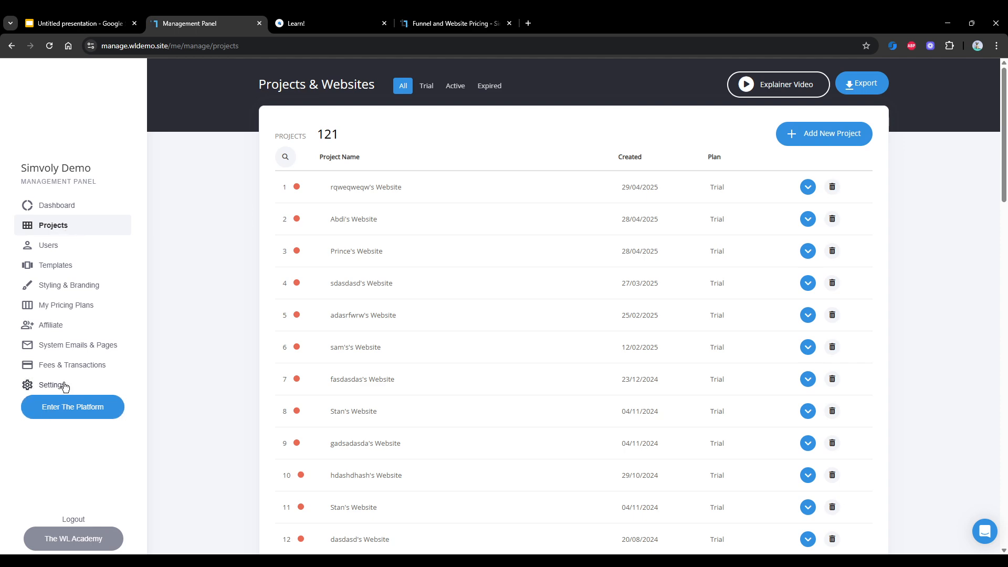
{"action": "left_click", "coordinate": [54, 384]}
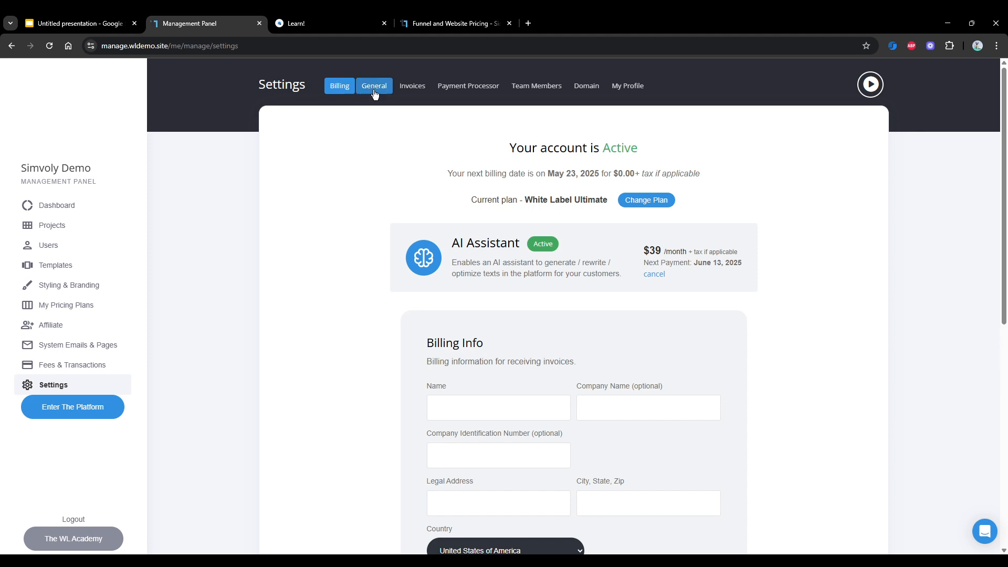
{"action": "left_click", "coordinate": [374, 85]}
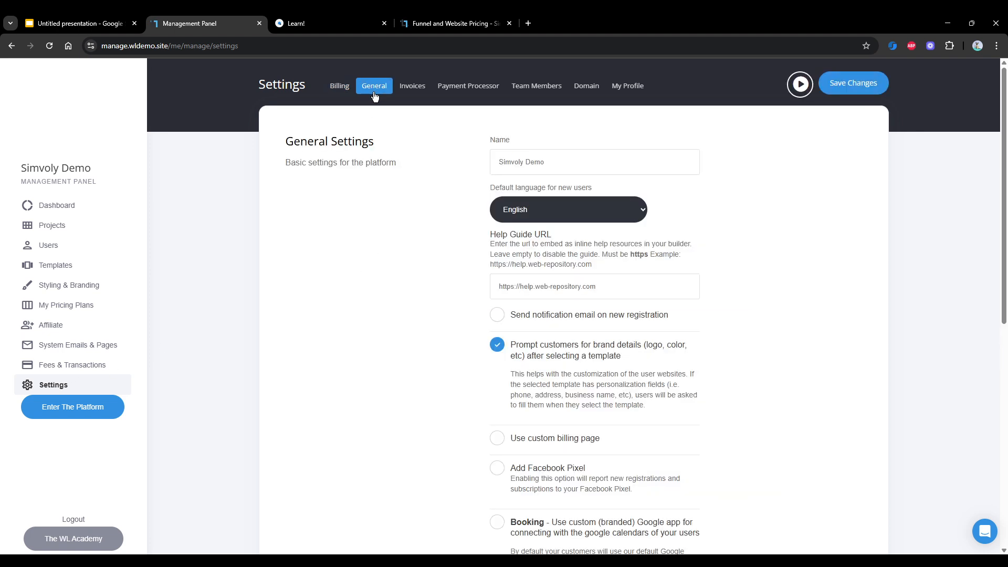
{"action": "scroll", "scroll_direction": "down", "scroll_amount": 3}
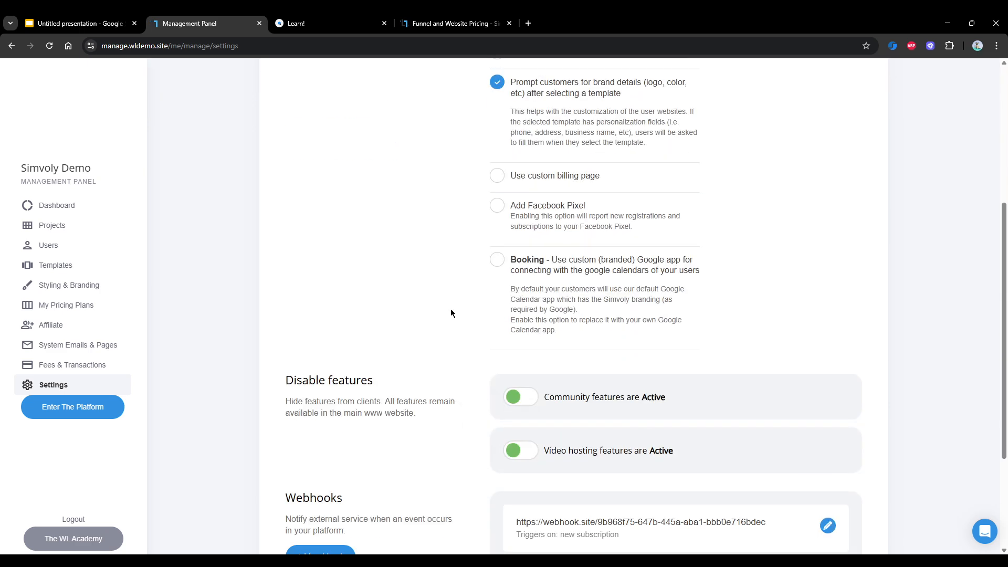
{"action": "mouse_move", "coordinate": [298, 373]}
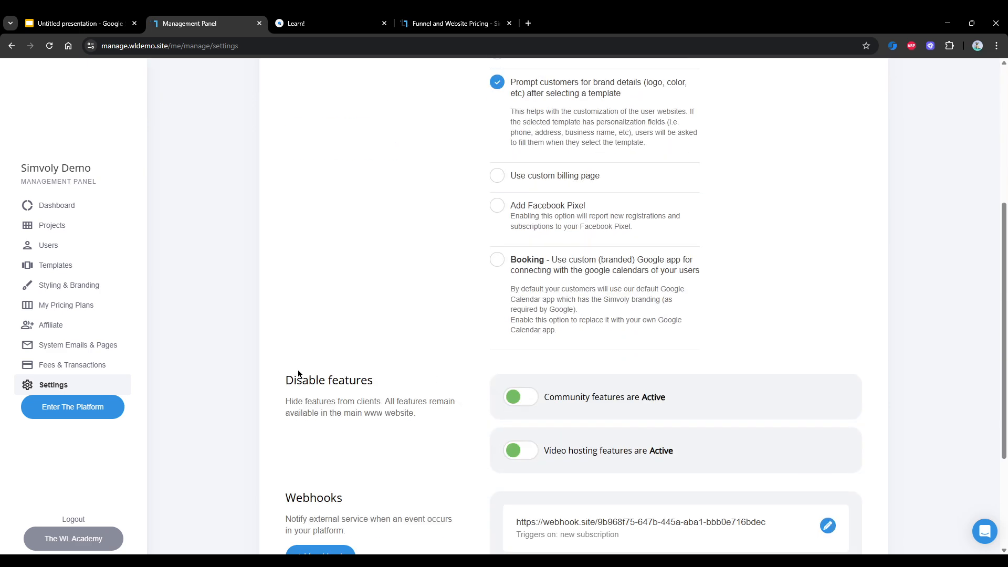
{"action": "left_click", "coordinate": [519, 397]}
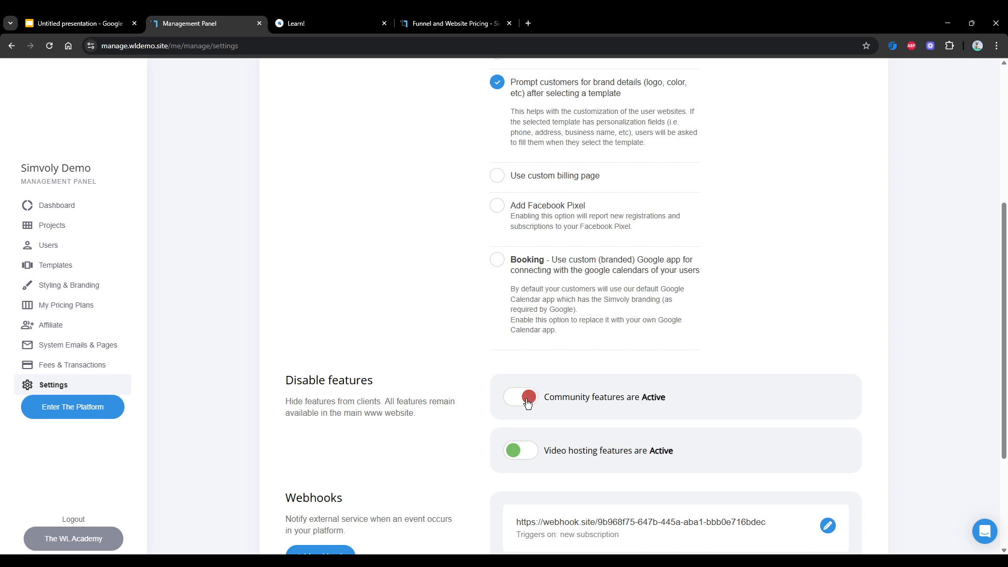
{"action": "left_click", "coordinate": [520, 397]}
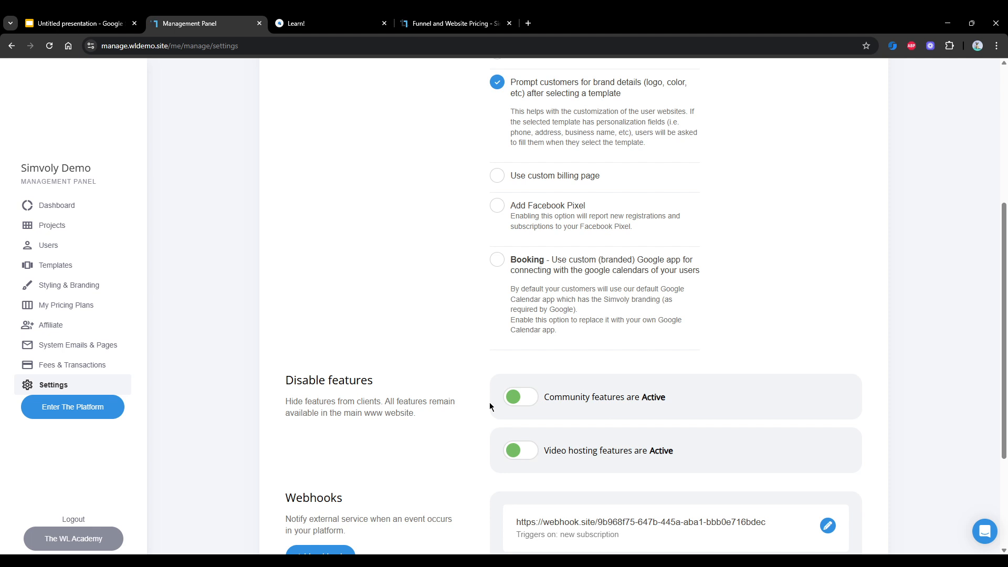
{"action": "mouse_move", "coordinate": [547, 412]}
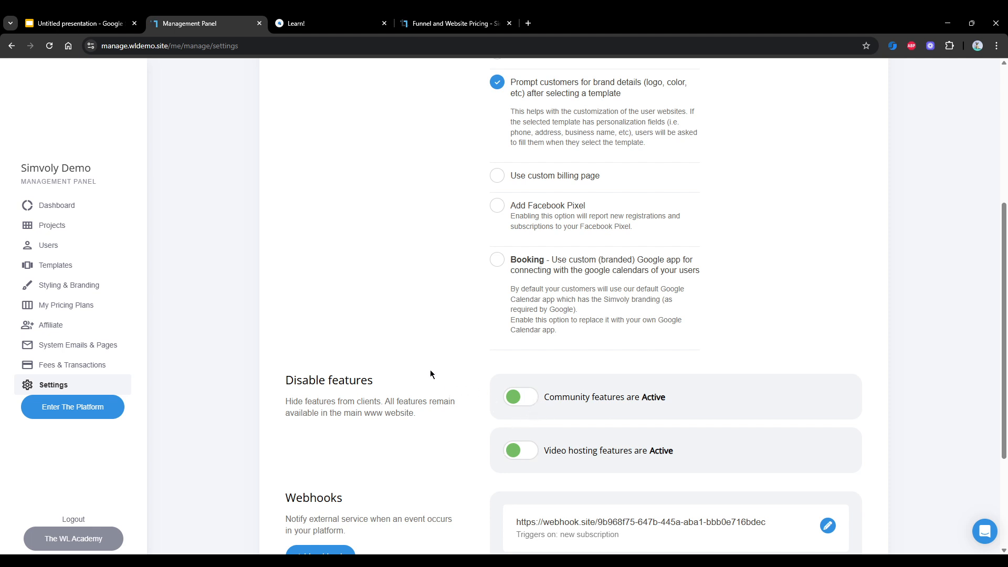
{"action": "mouse_move", "coordinate": [416, 372]}
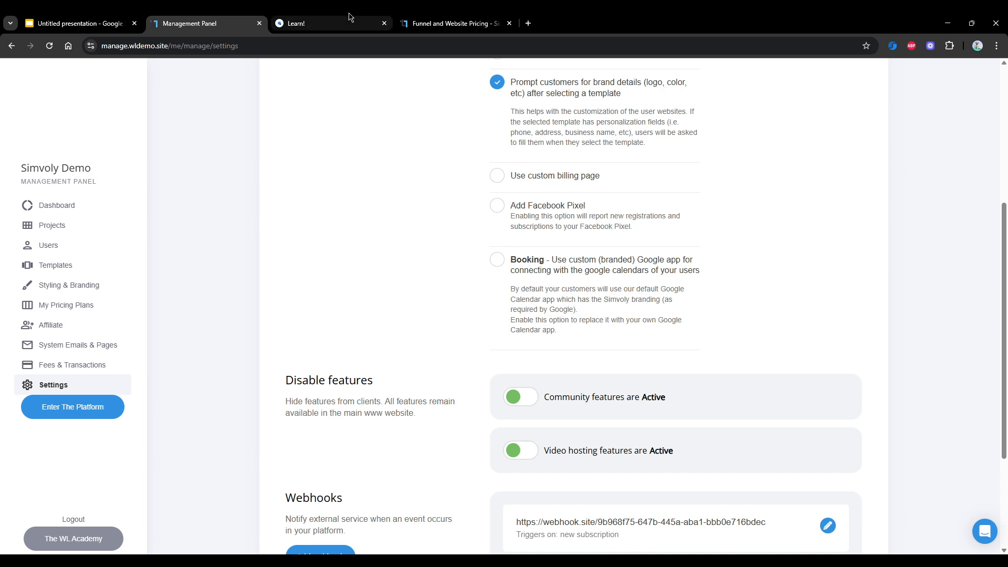
Step: Switch to the Learn! tab to view the platform's community circles
{"action": "left_click", "coordinate": [330, 23]}
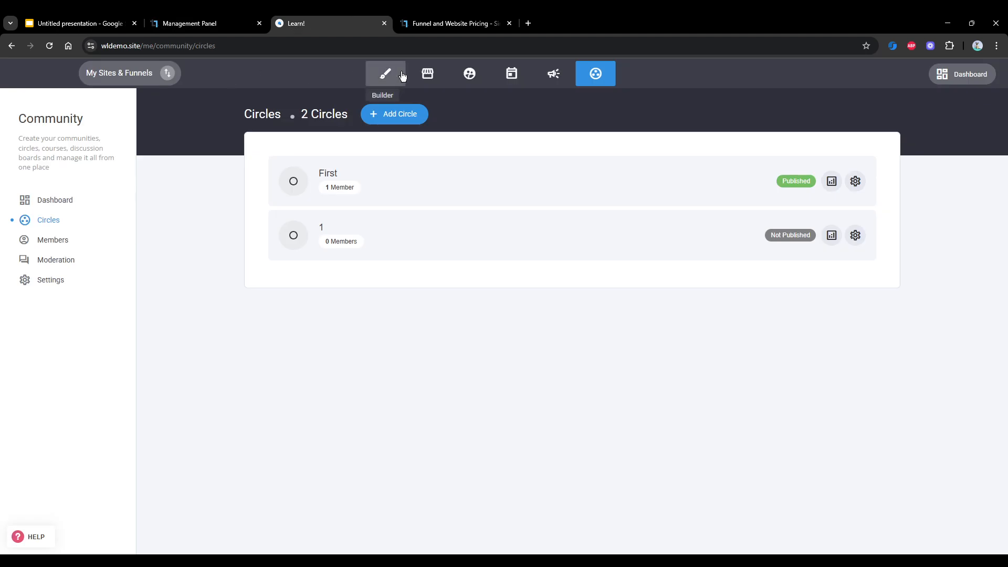
{"action": "mouse_move", "coordinate": [550, 364]}
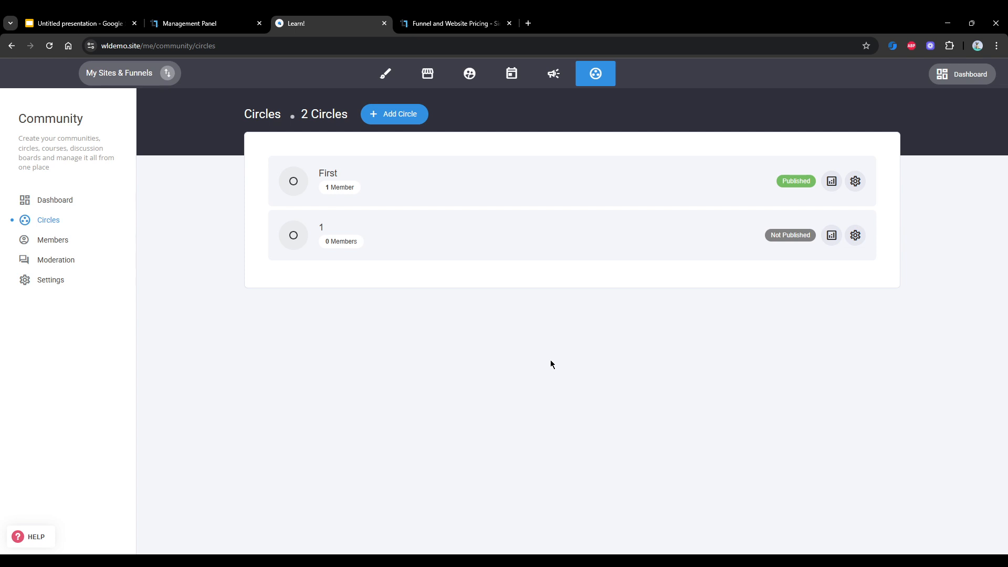
{"action": "mouse_move", "coordinate": [568, 366]}
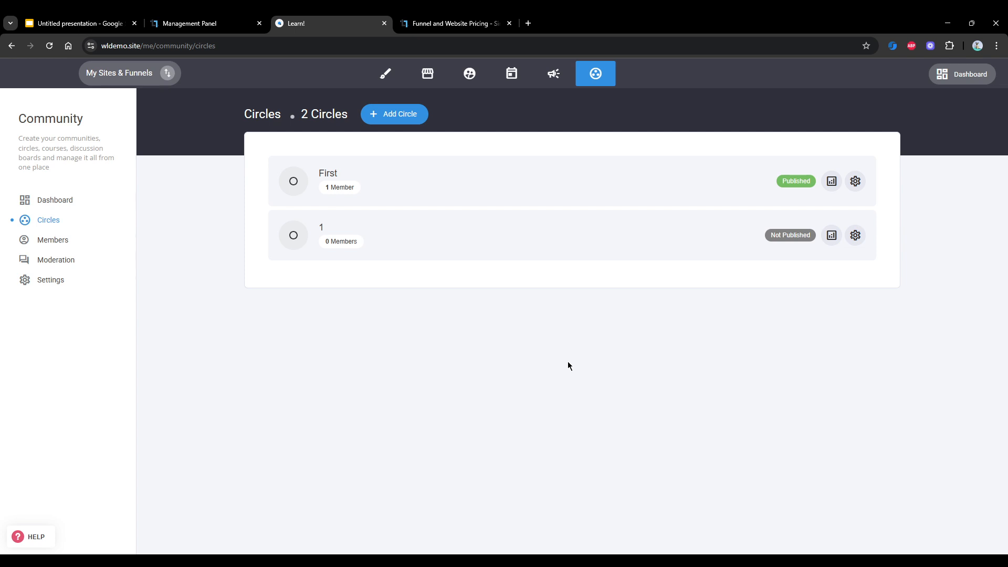
{"action": "mouse_move", "coordinate": [568, 354]}
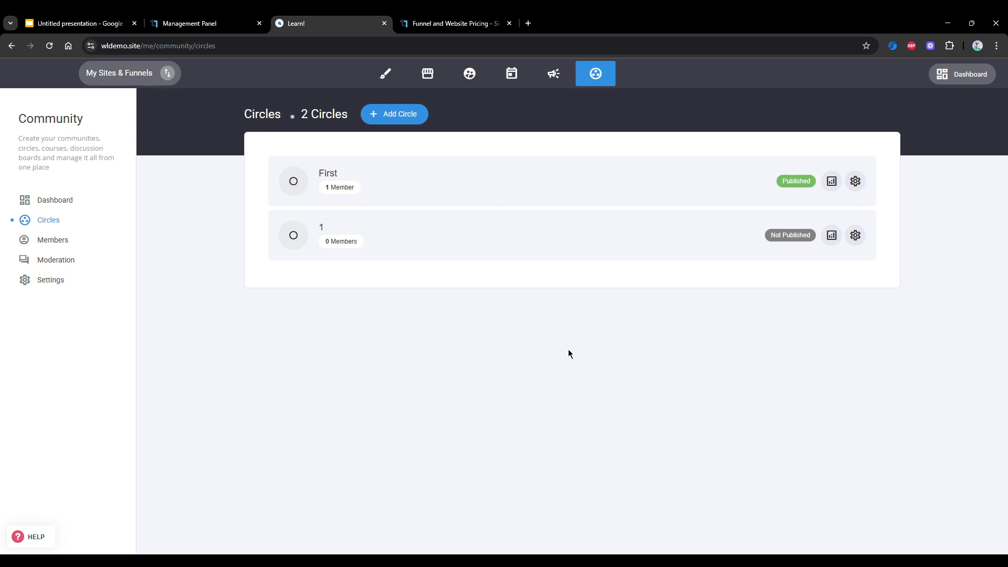
{"action": "mouse_move", "coordinate": [369, 185]}
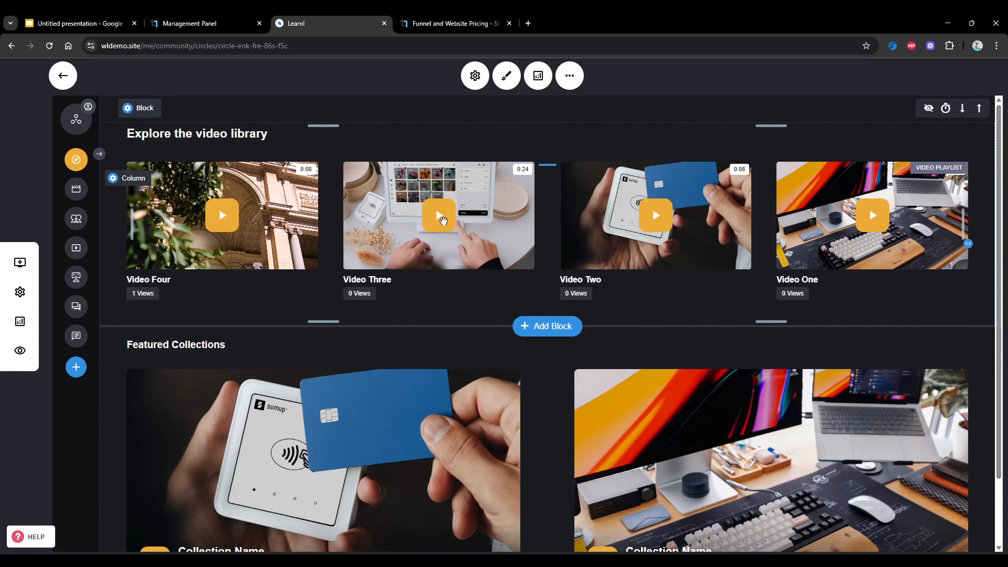
{"action": "mouse_move", "coordinate": [436, 225]}
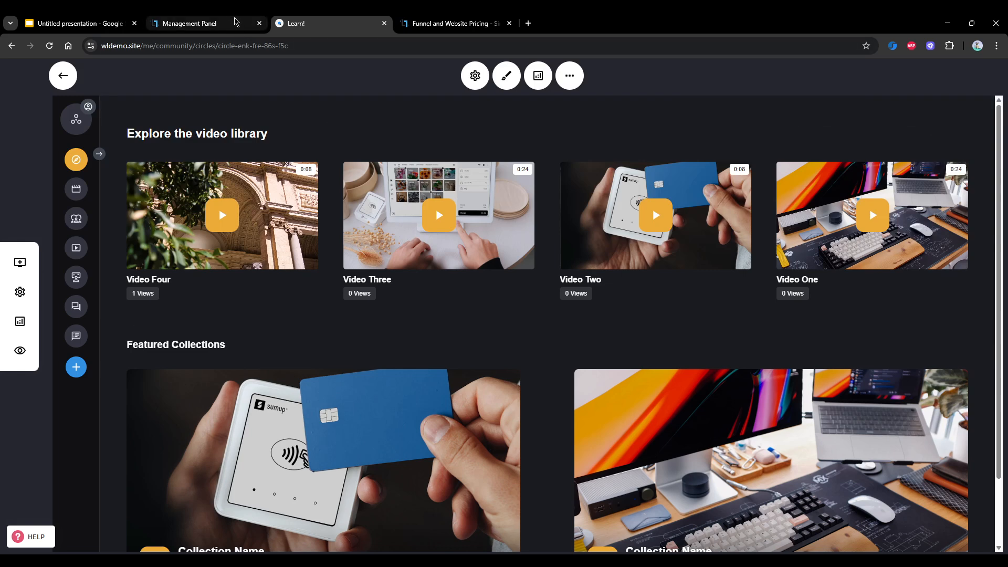
Step: Enable the Website addon under My Pricing Plans > Addons, then return to Subscription Plans
{"action": "left_click", "coordinate": [186, 24]}
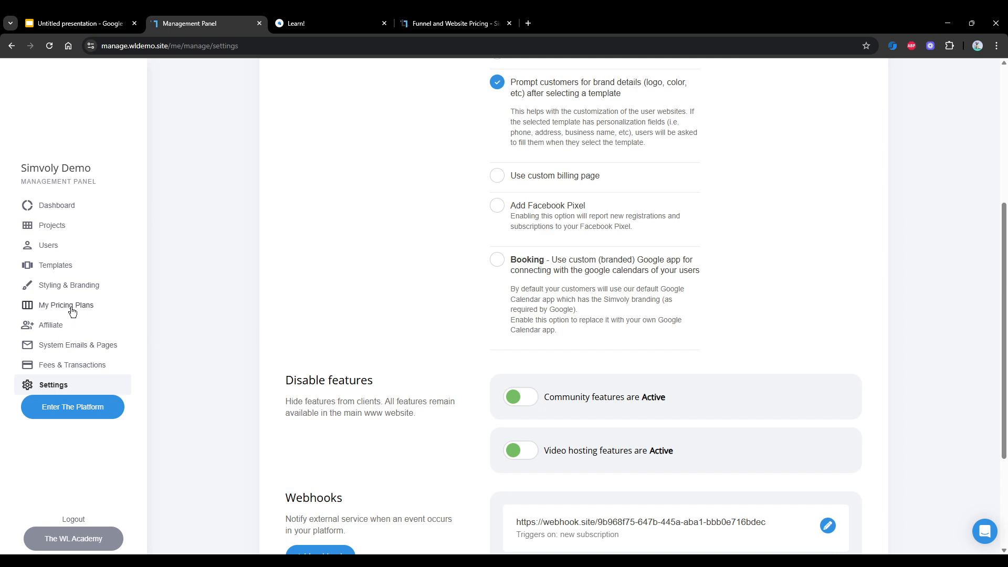
{"action": "left_click", "coordinate": [65, 305]}
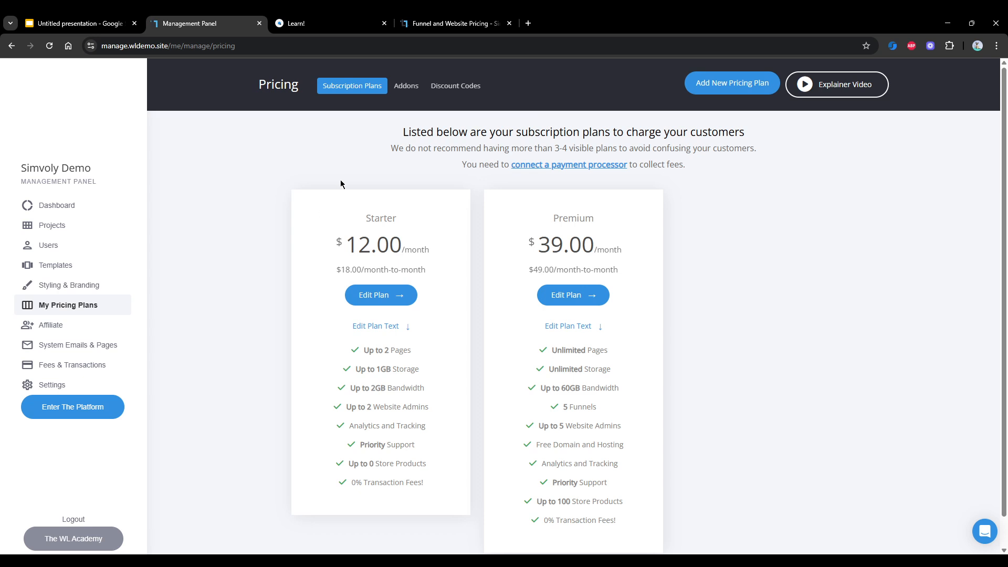
{"action": "mouse_move", "coordinate": [398, 181]}
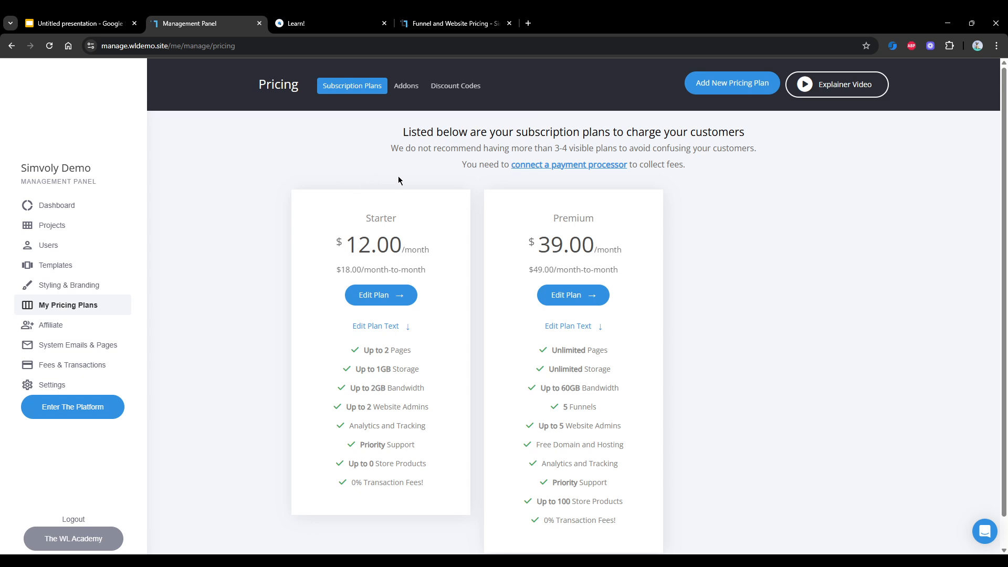
{"action": "left_click", "coordinate": [406, 85]}
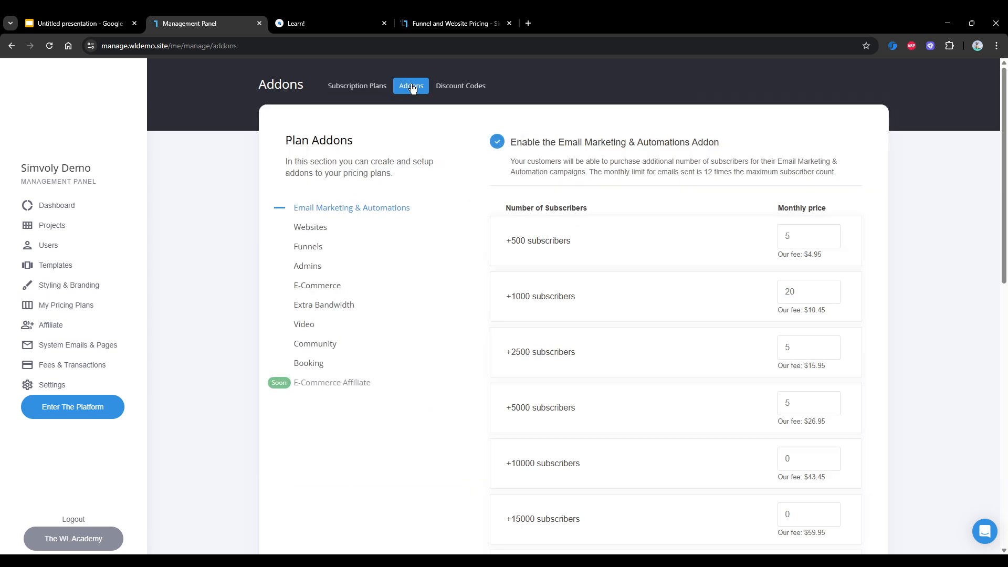
{"action": "mouse_move", "coordinate": [397, 95]}
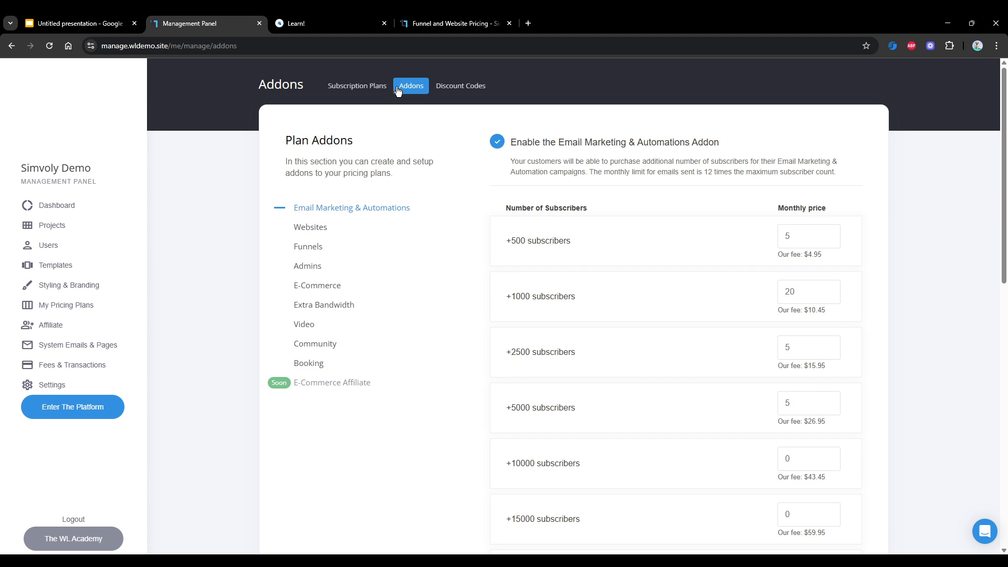
{"action": "mouse_move", "coordinate": [446, 214]}
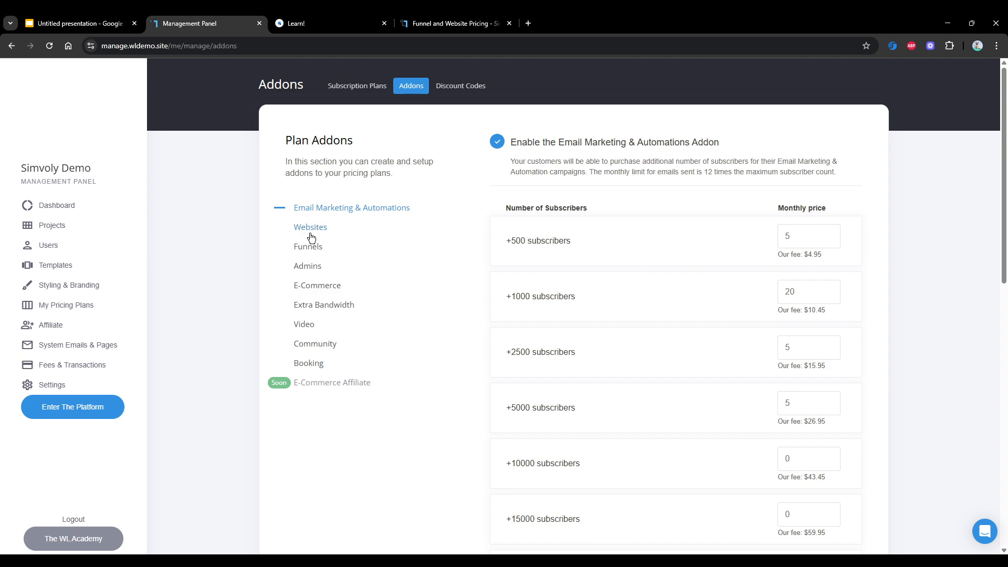
{"action": "left_click", "coordinate": [310, 227]}
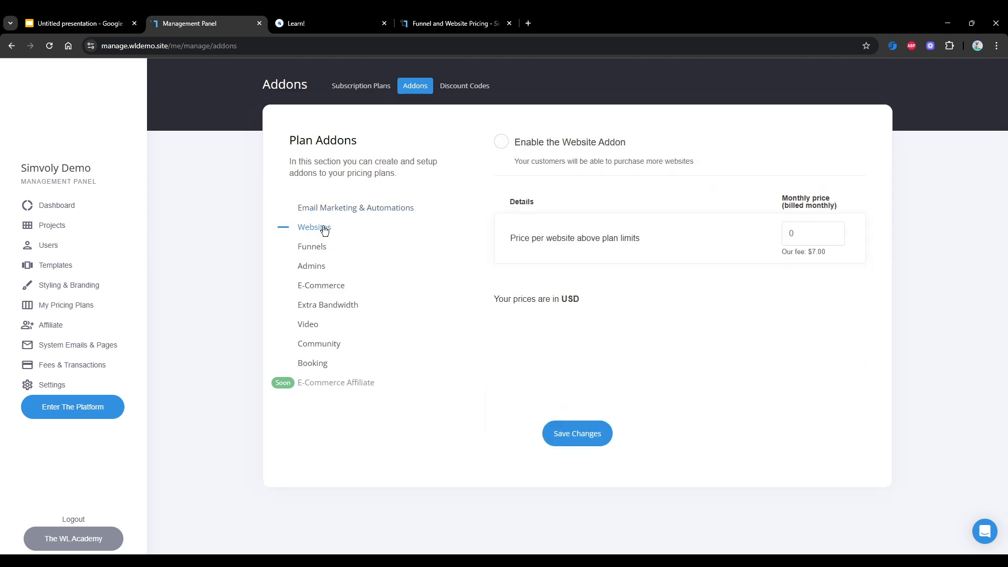
{"action": "mouse_move", "coordinate": [376, 235]}
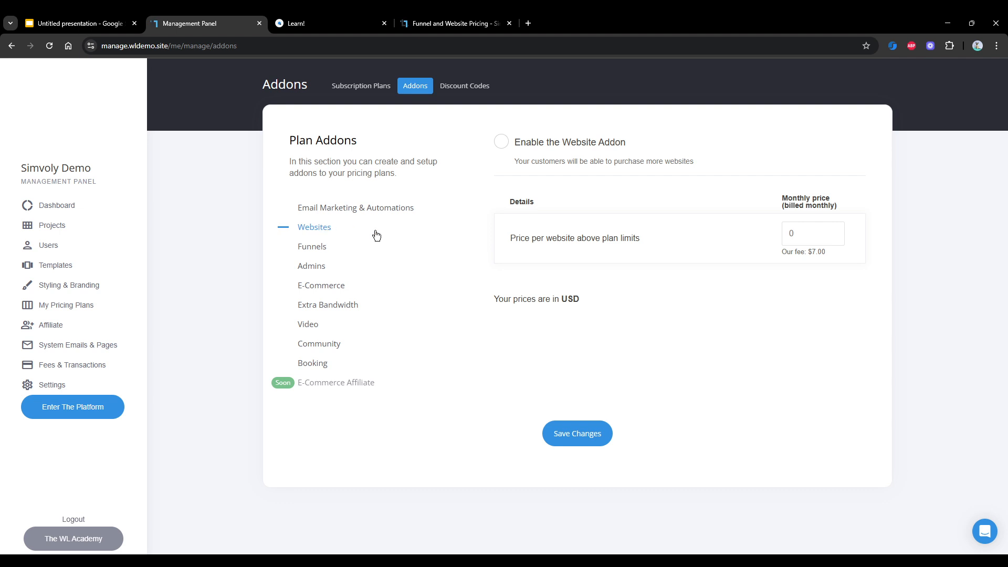
{"action": "left_click", "coordinate": [501, 142]}
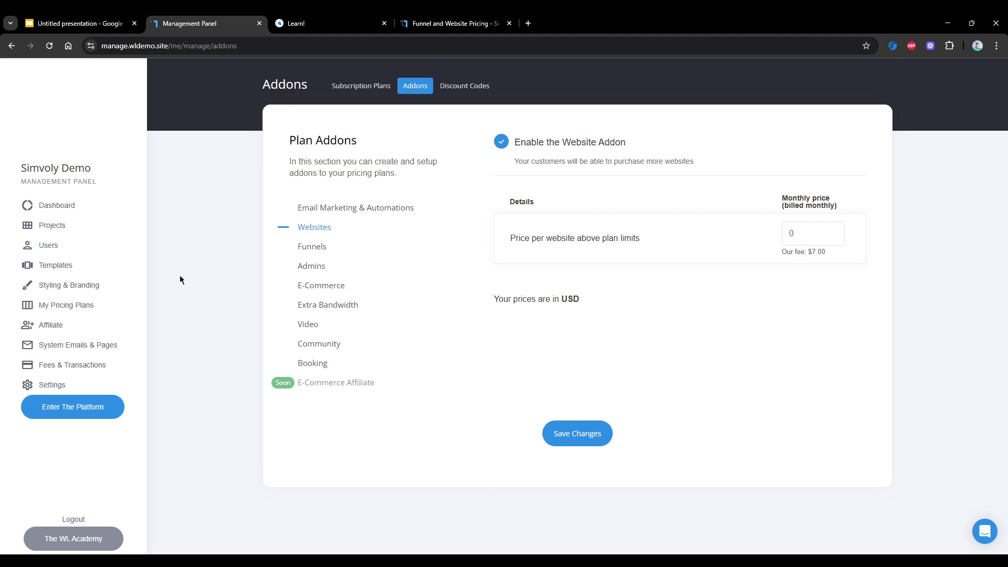
{"action": "left_click", "coordinate": [360, 86]}
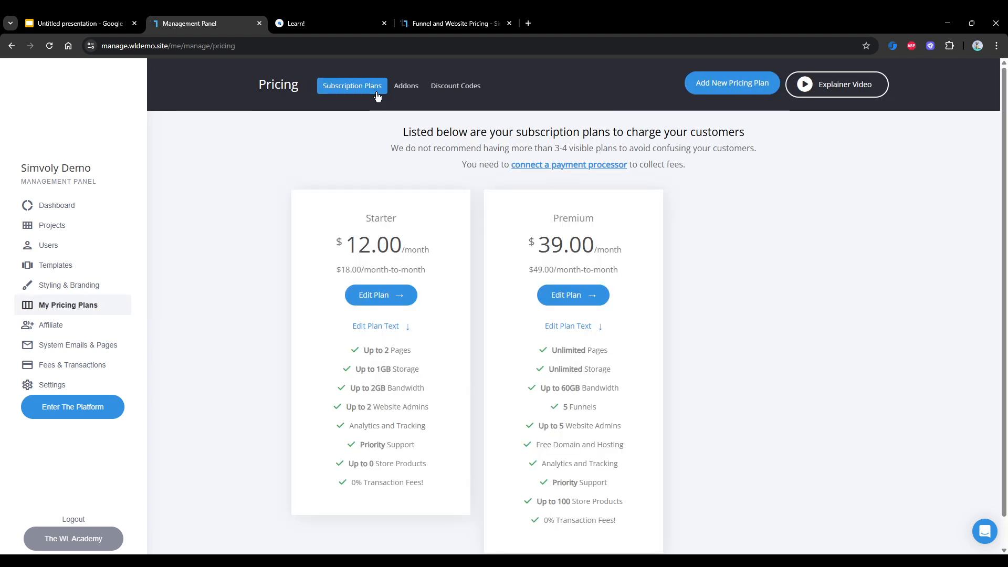
{"action": "mouse_move", "coordinate": [380, 295]}
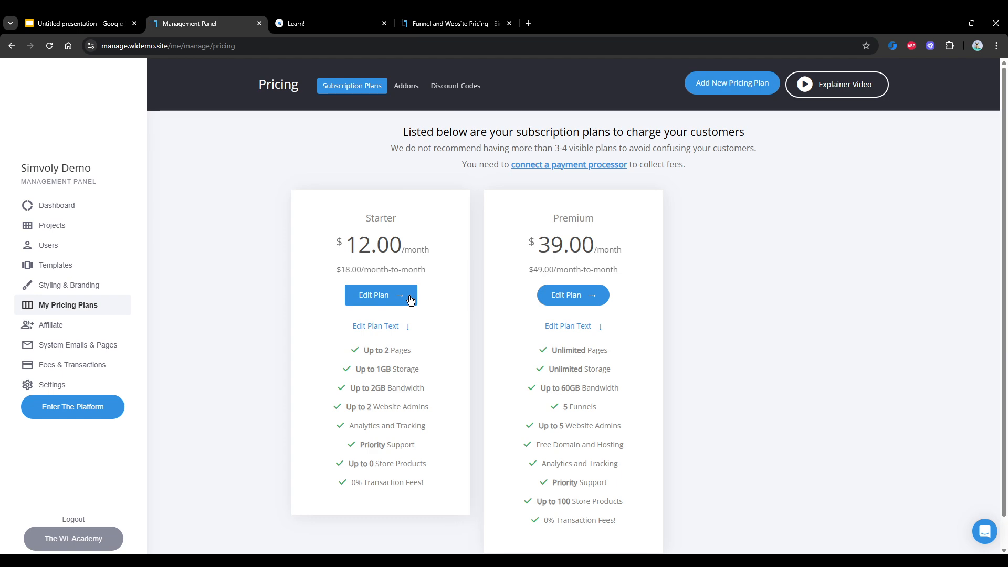
Step: Set Premium as the Starter plan's base pricing plan and review its resource limits
{"action": "left_click", "coordinate": [380, 294]}
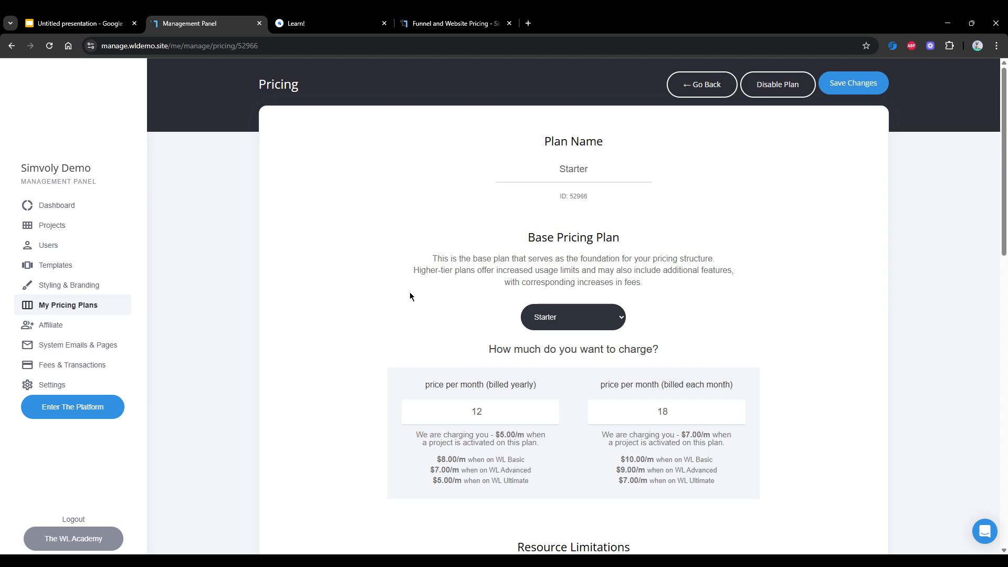
{"action": "mouse_move", "coordinate": [343, 258]}
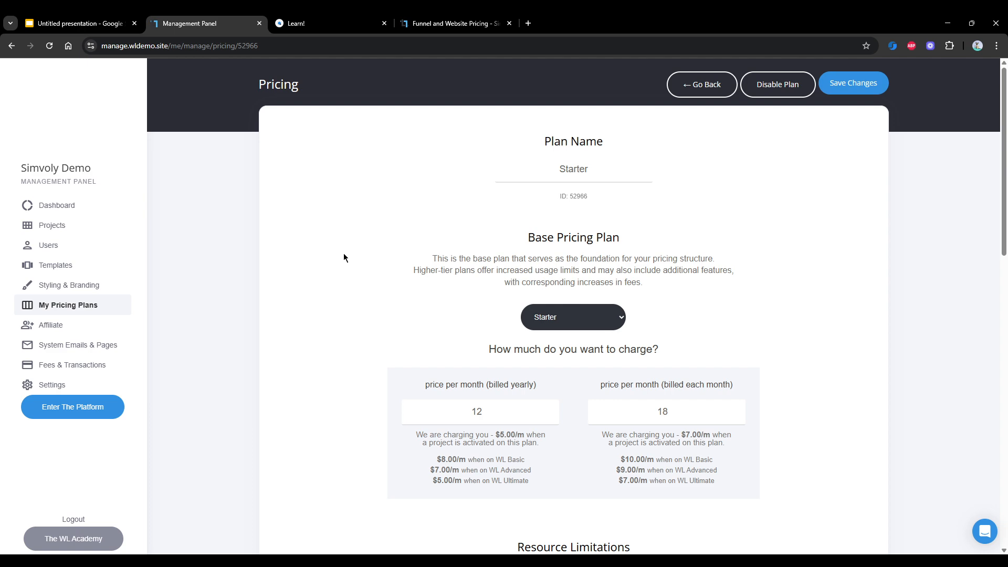
{"action": "scroll", "scroll_direction": "down", "scroll_amount": 3}
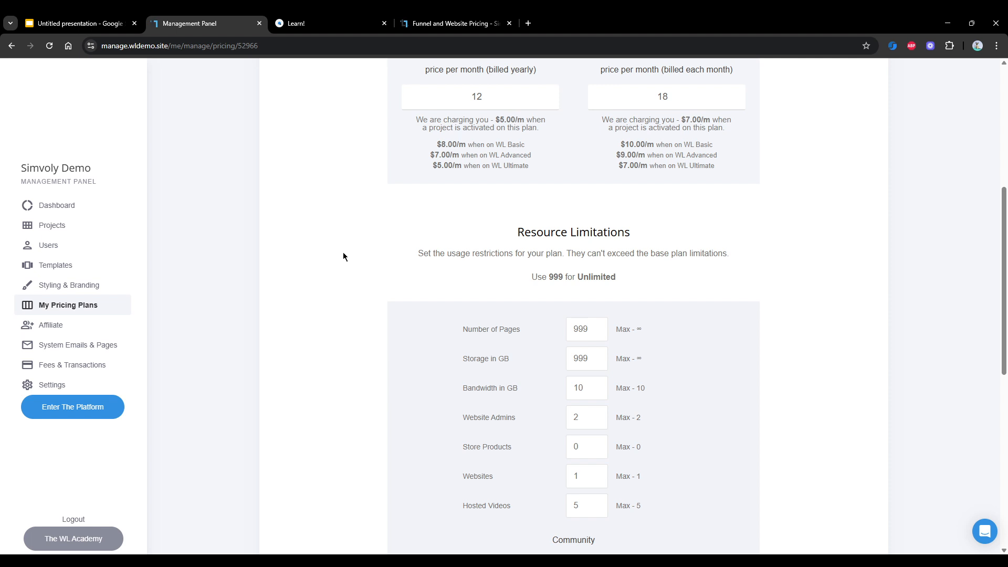
{"action": "scroll", "scroll_direction": "down", "scroll_amount": 3}
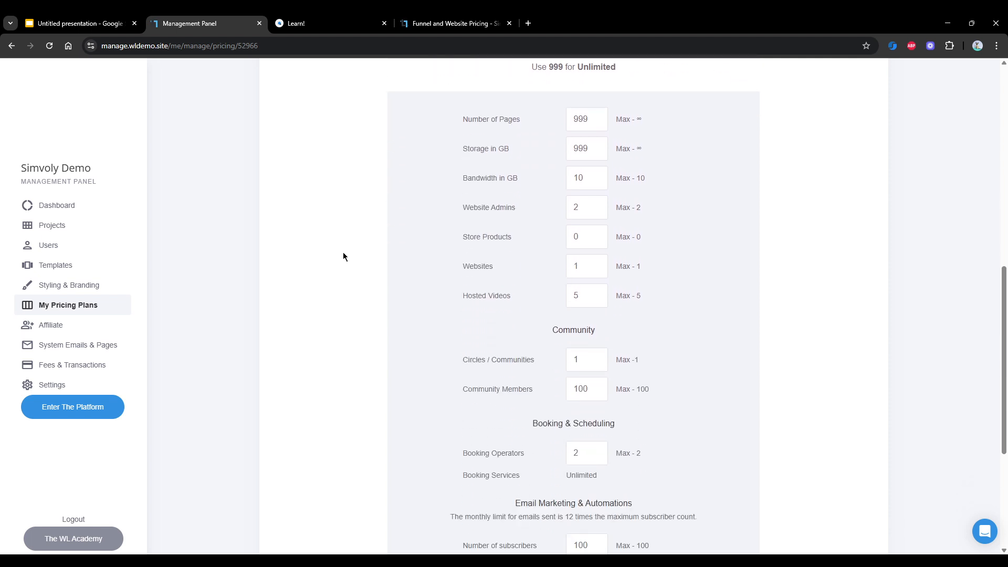
{"action": "mouse_move", "coordinate": [467, 365]}
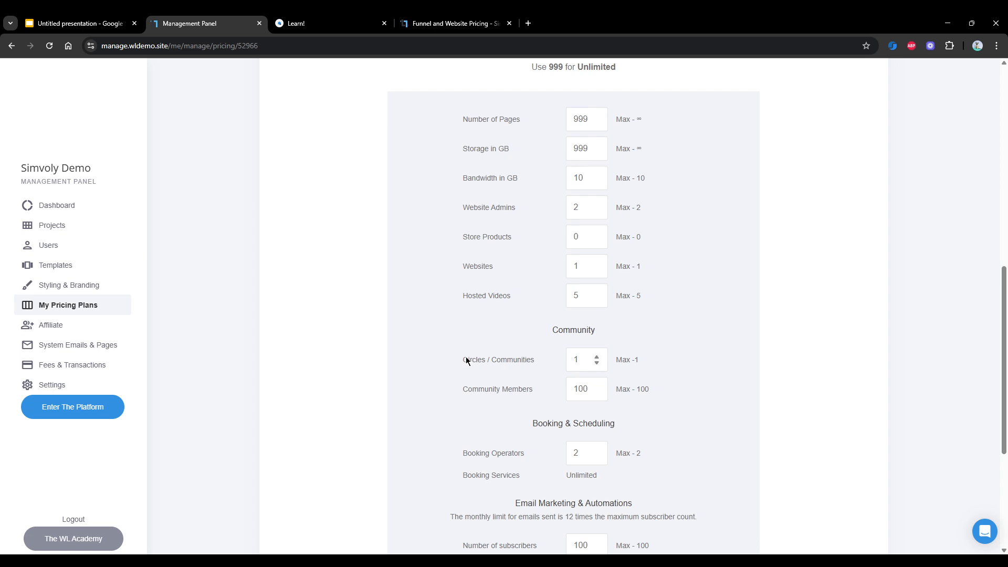
{"action": "mouse_move", "coordinate": [416, 319]}
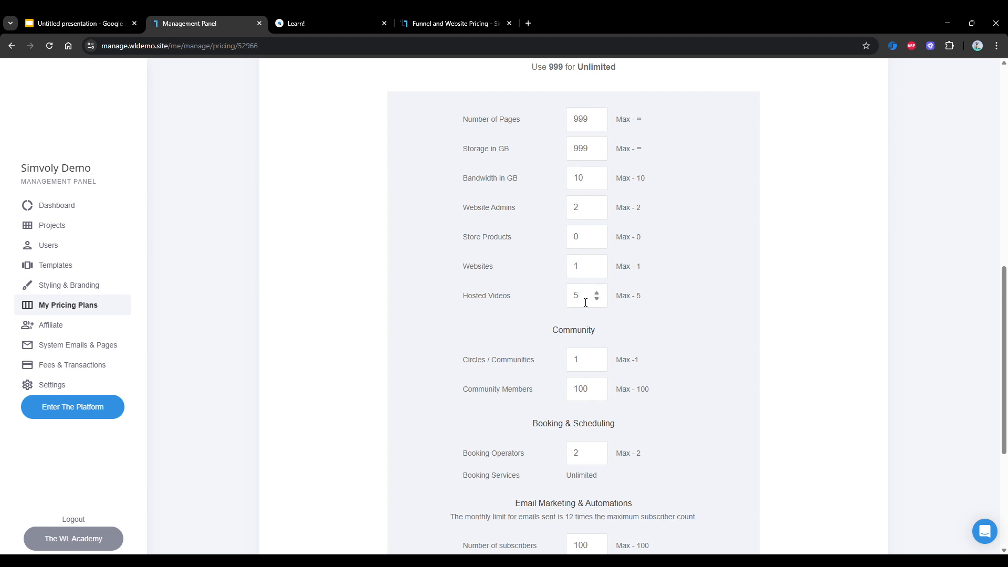
{"action": "mouse_move", "coordinate": [568, 365]}
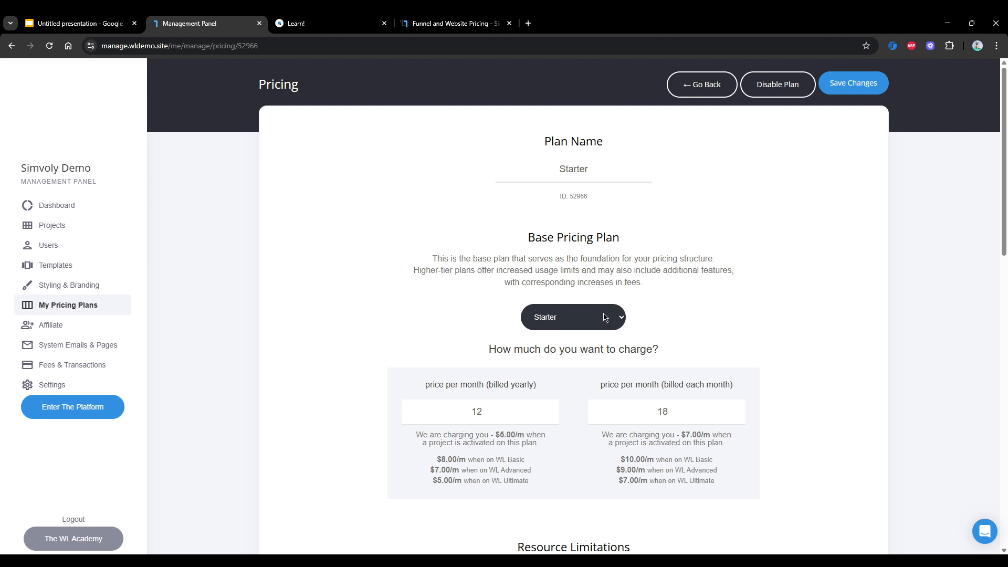
{"action": "mouse_move", "coordinate": [608, 320]}
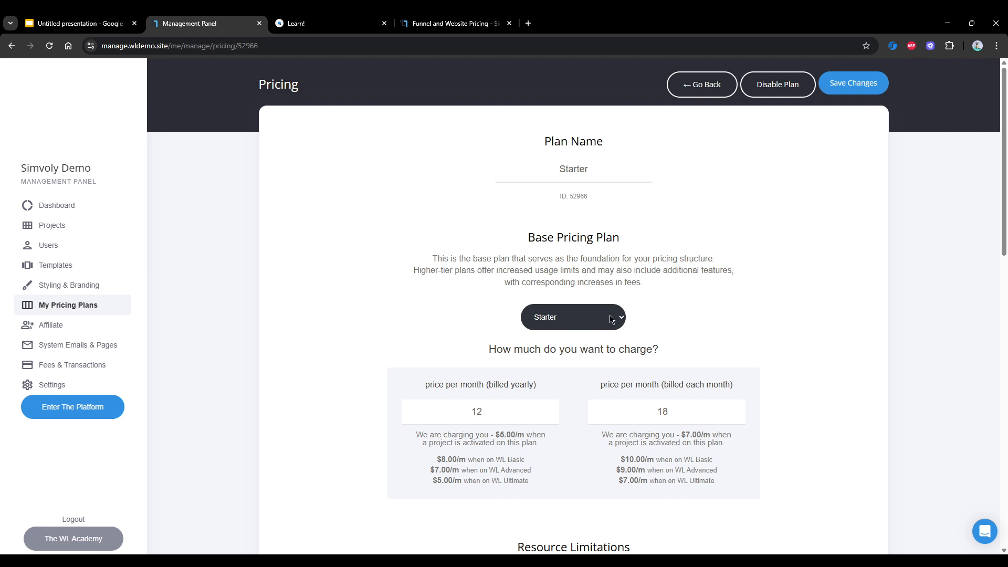
{"action": "mouse_move", "coordinate": [587, 354]}
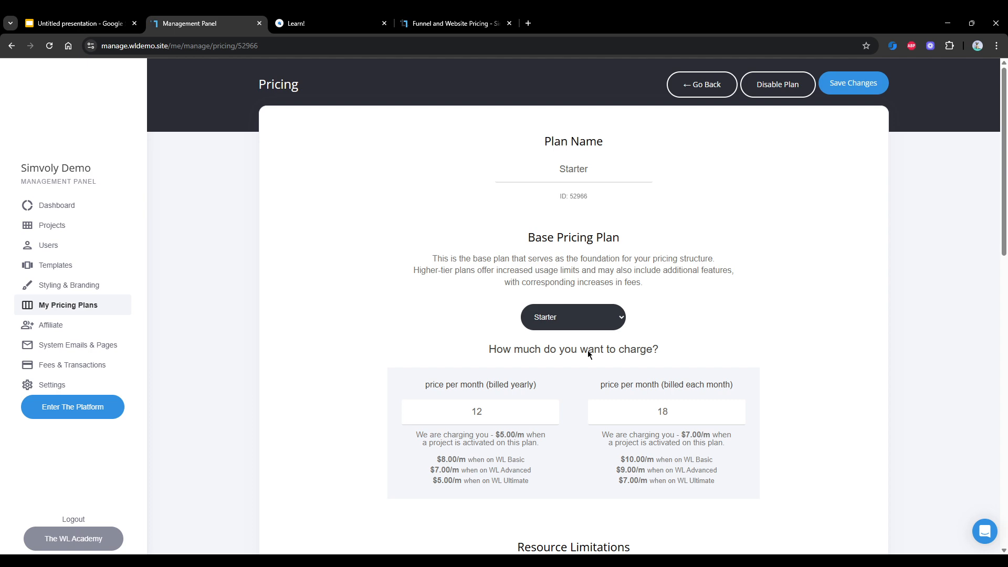
{"action": "left_click", "coordinate": [572, 316]}
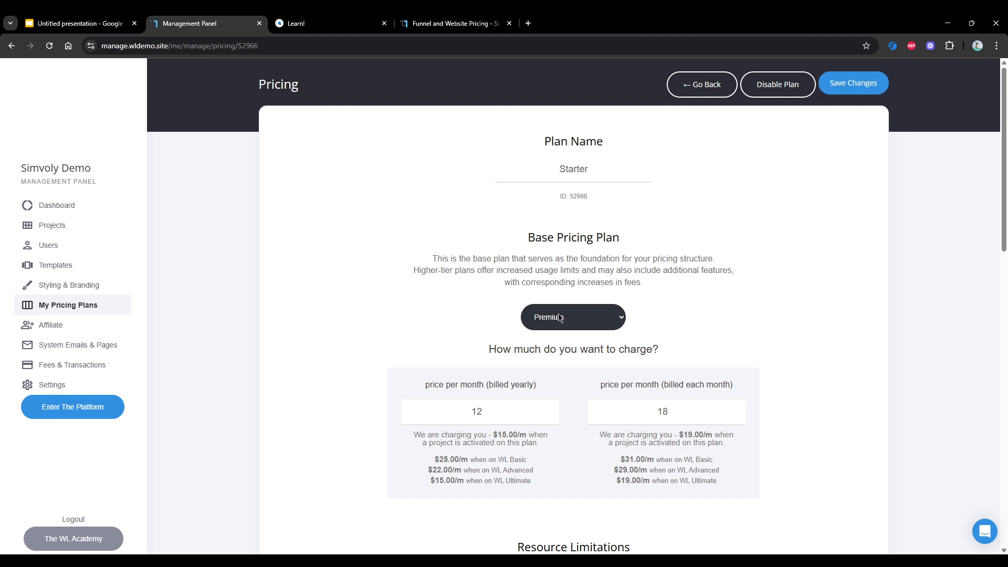
{"action": "mouse_move", "coordinate": [705, 328]}
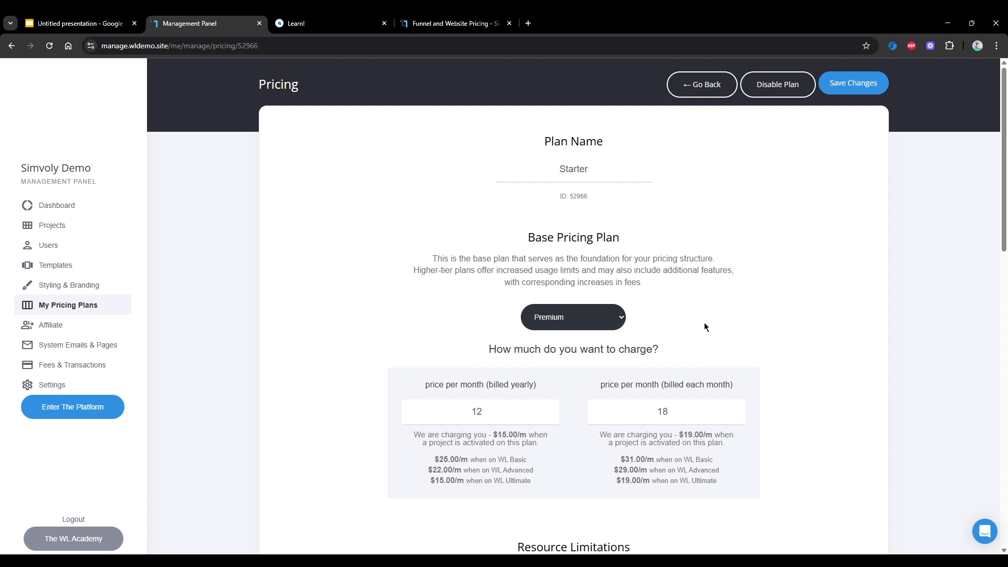
{"action": "mouse_move", "coordinate": [708, 314]}
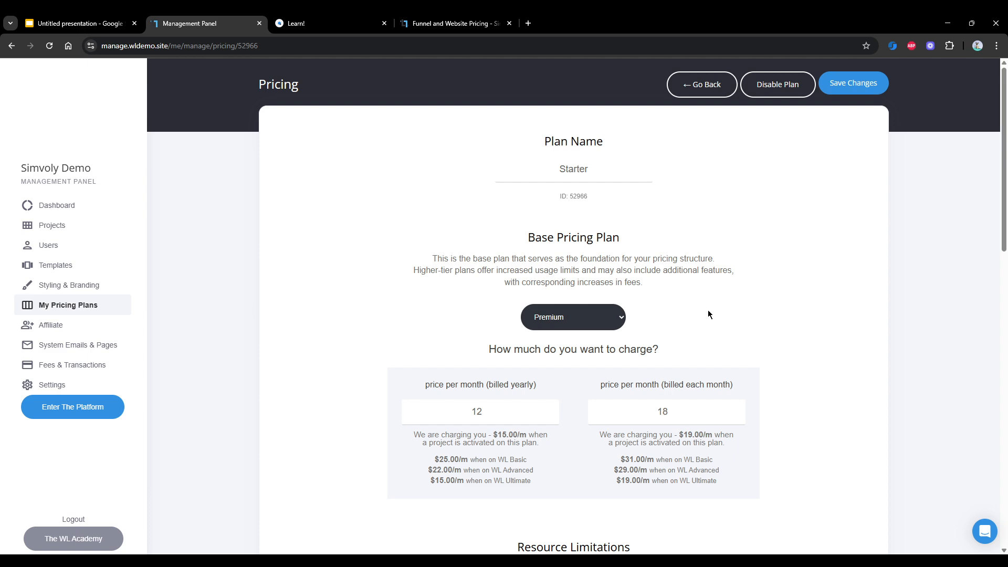
{"action": "scroll", "scroll_direction": "down", "scroll_amount": 3}
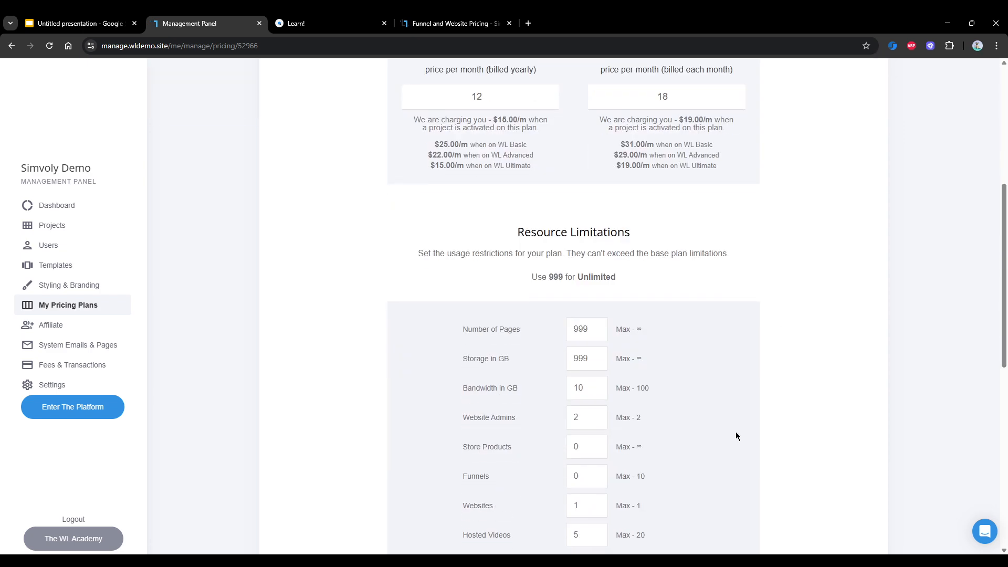
{"action": "scroll", "scroll_direction": "down", "scroll_amount": 3}
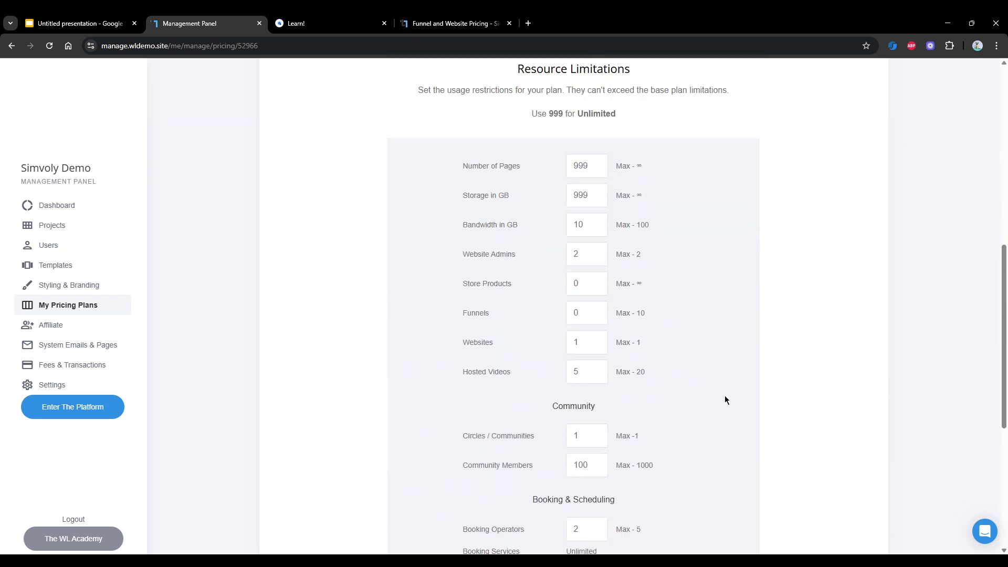
{"action": "scroll", "scroll_direction": "down", "scroll_amount": 3}
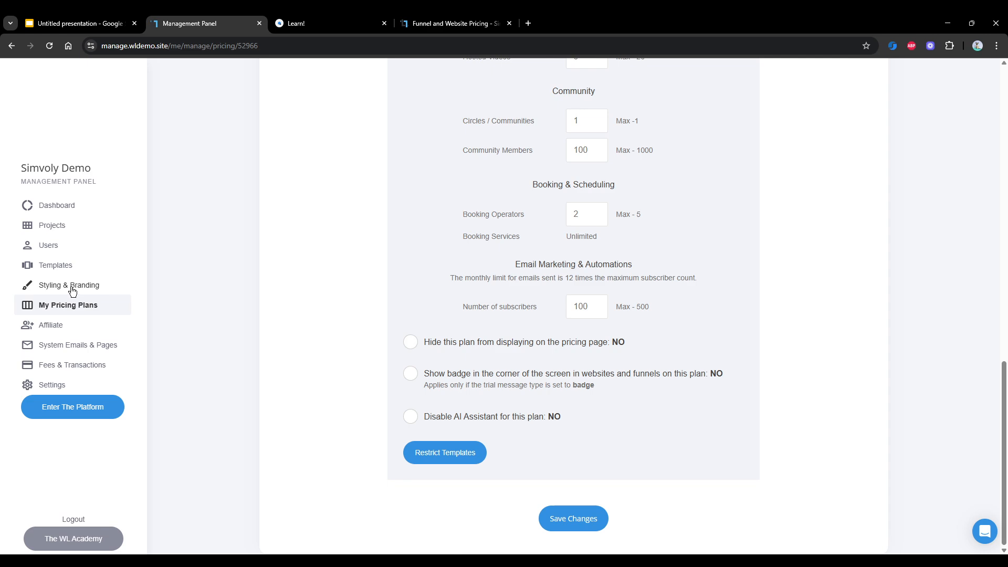
Step: Review the onboarding video URLs under Styling & Branding > Onboarding Videos
{"action": "left_click", "coordinate": [71, 284]}
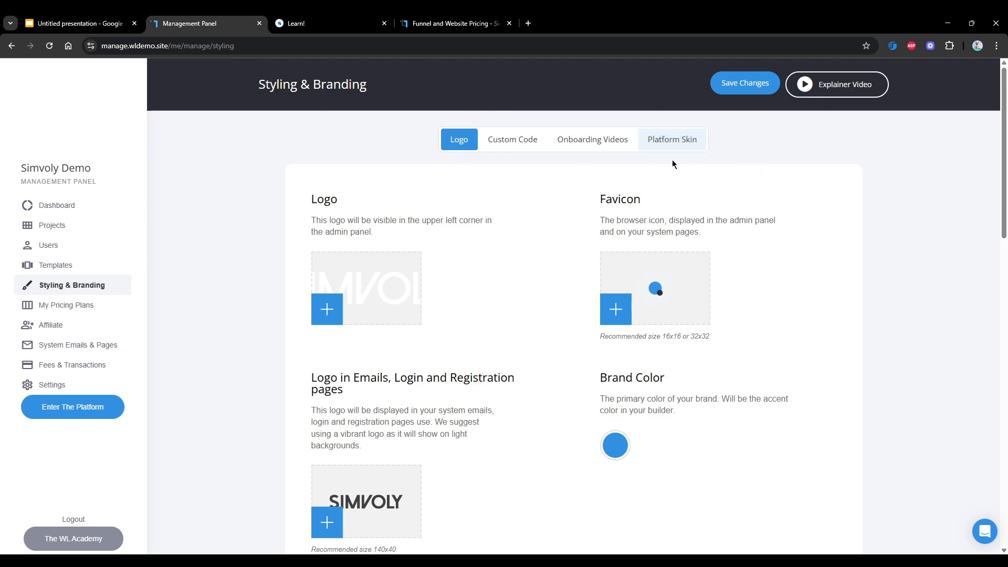
{"action": "left_click", "coordinate": [592, 140]}
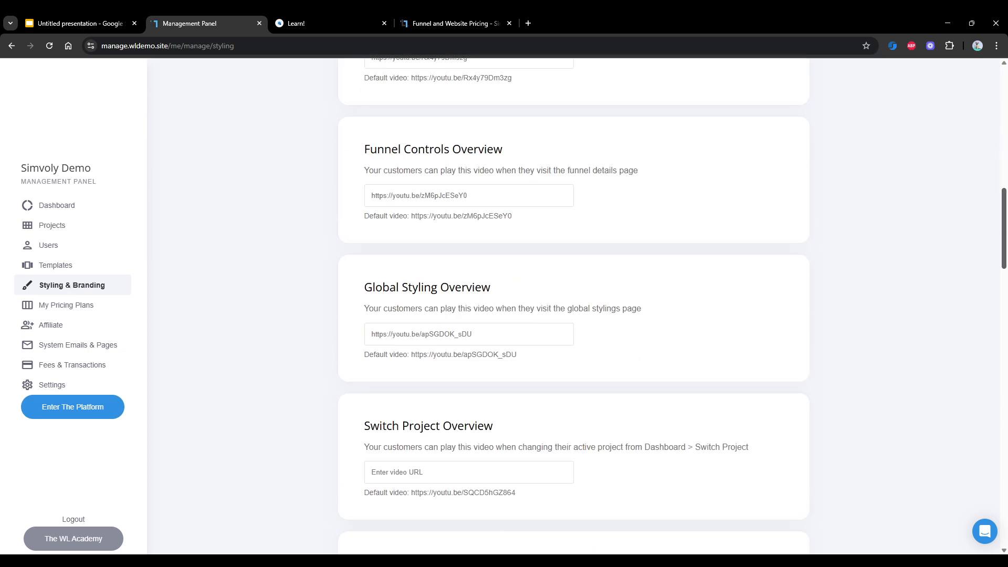
{"action": "scroll", "scroll_direction": "down", "scroll_amount": 3}
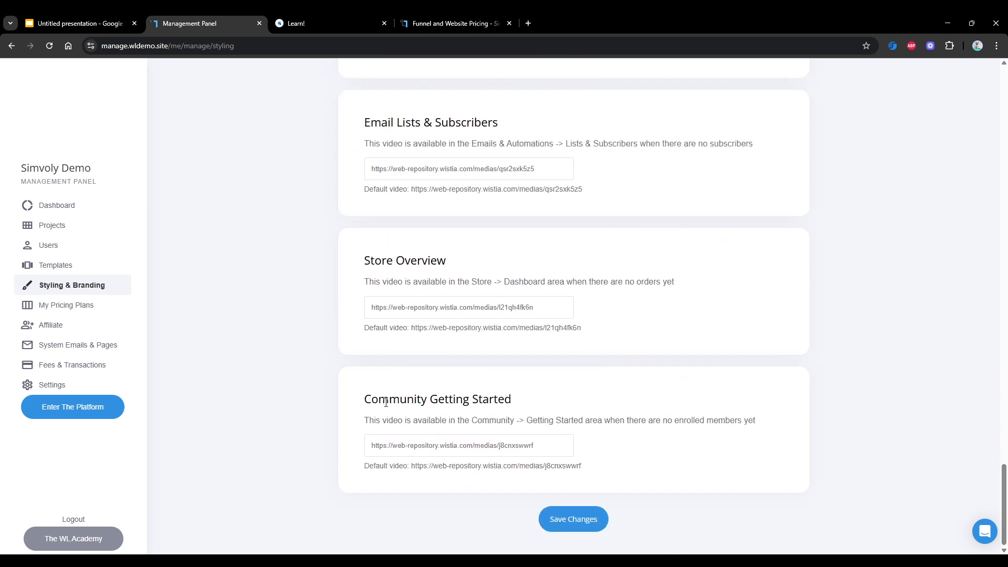
{"action": "mouse_move", "coordinate": [315, 168]}
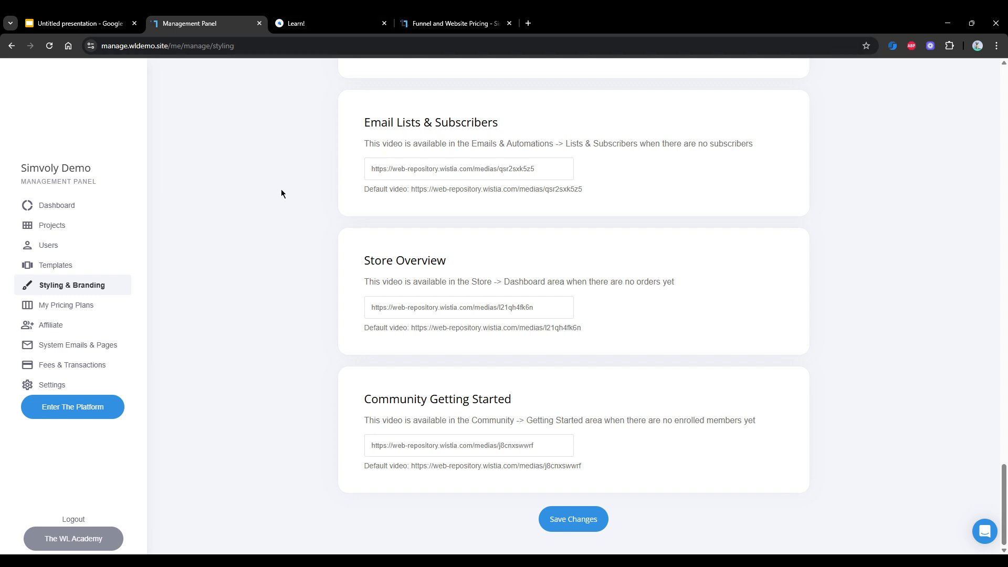
{"action": "mouse_move", "coordinate": [928, 412]}
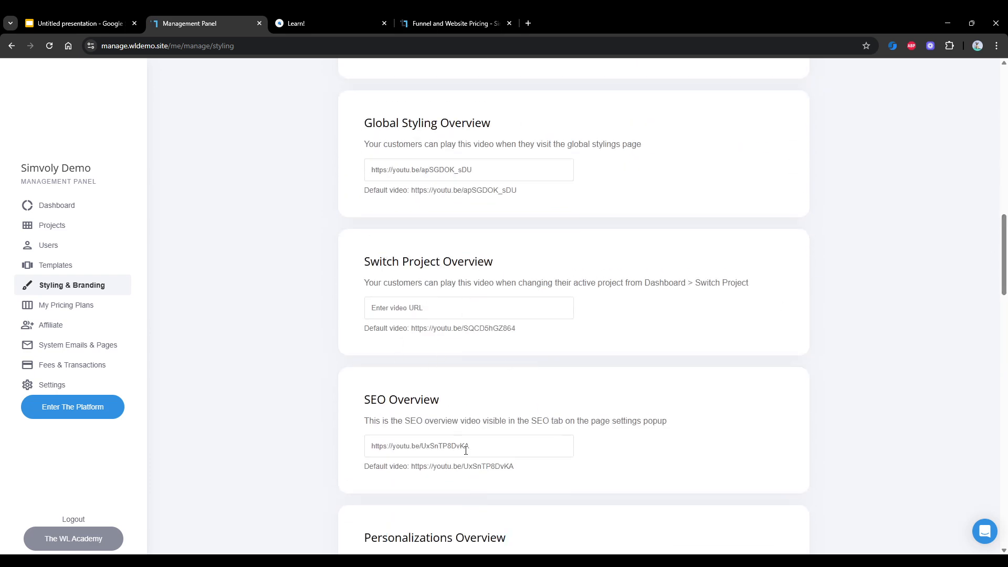
{"action": "scroll", "scroll_direction": "down", "scroll_amount": 3}
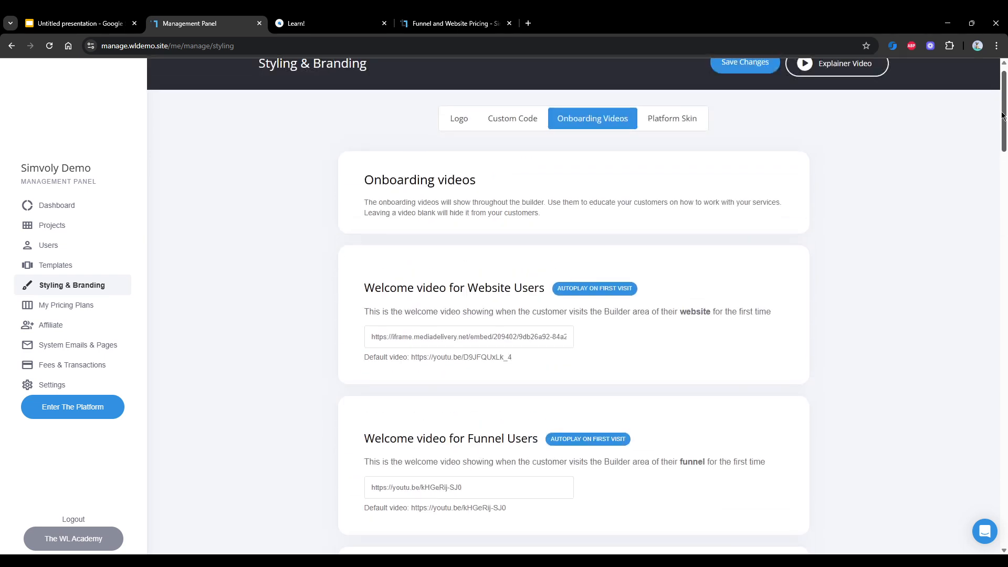
Step: Review the Platform Skin navigation layout and icon arrangement options
{"action": "left_click", "coordinate": [670, 118]}
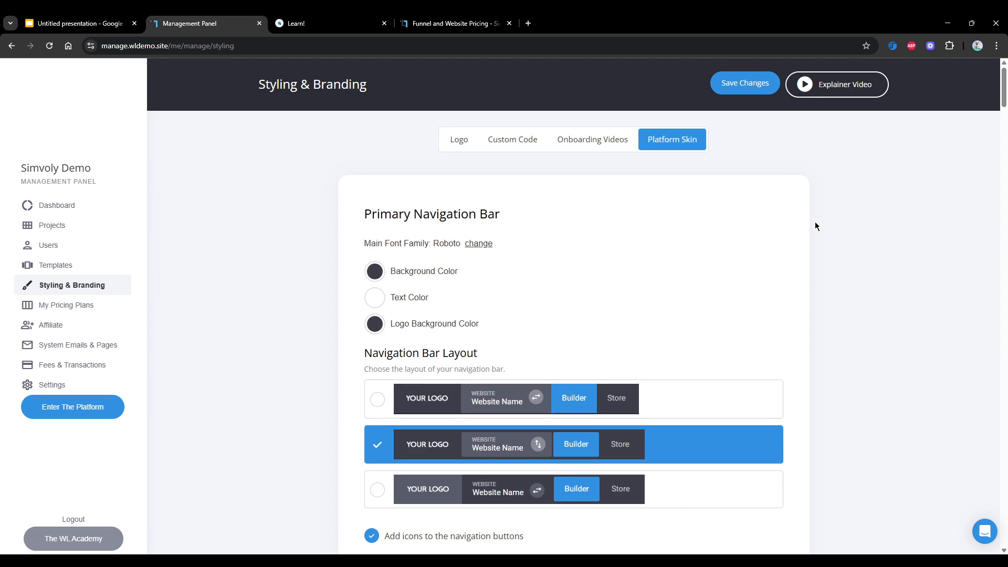
{"action": "scroll", "scroll_direction": "down", "scroll_amount": 3}
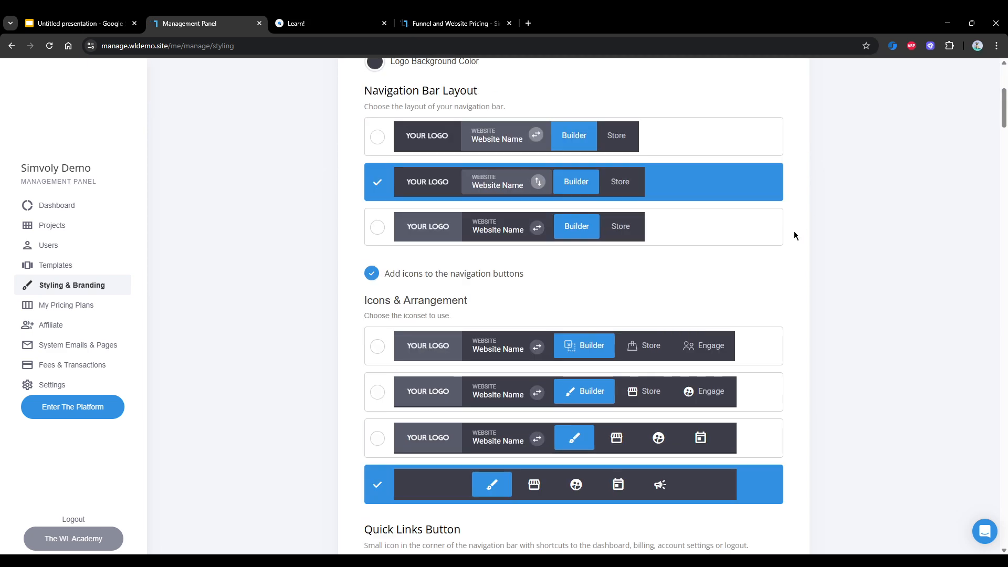
{"action": "mouse_move", "coordinate": [792, 273]}
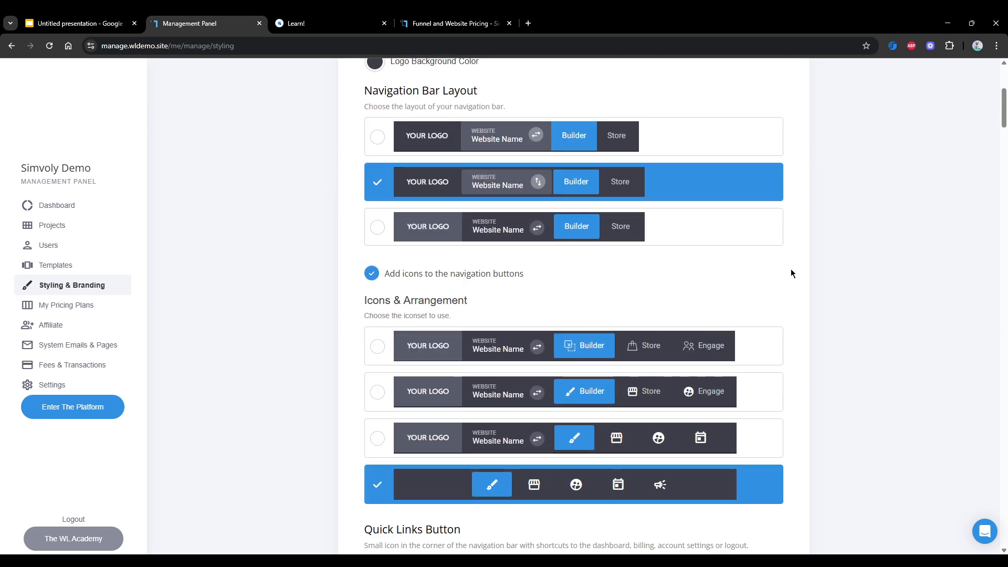
{"action": "mouse_move", "coordinate": [659, 487]}
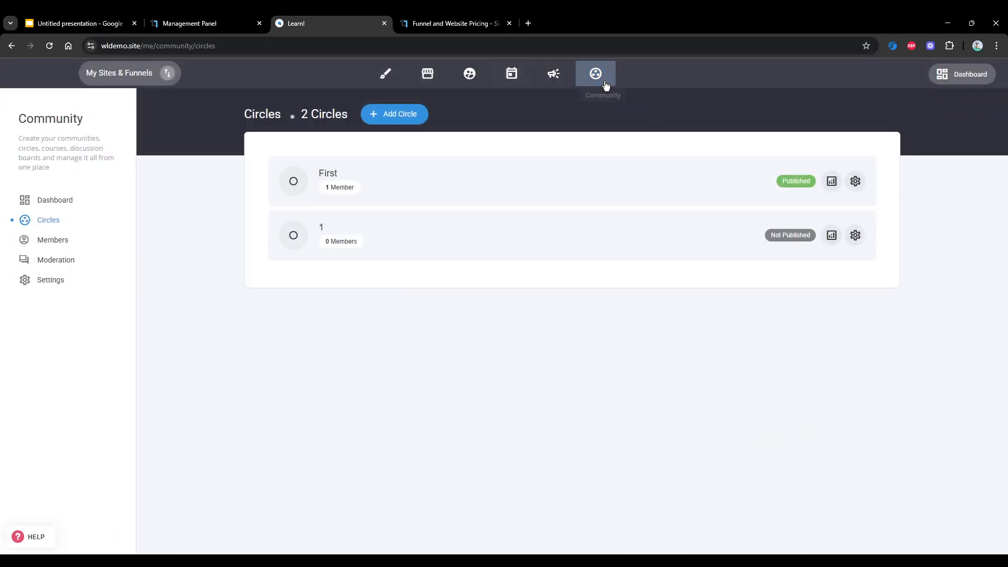
Step: Return to the Management Panel and view the system website templates under Templates
{"action": "left_click", "coordinate": [595, 73]}
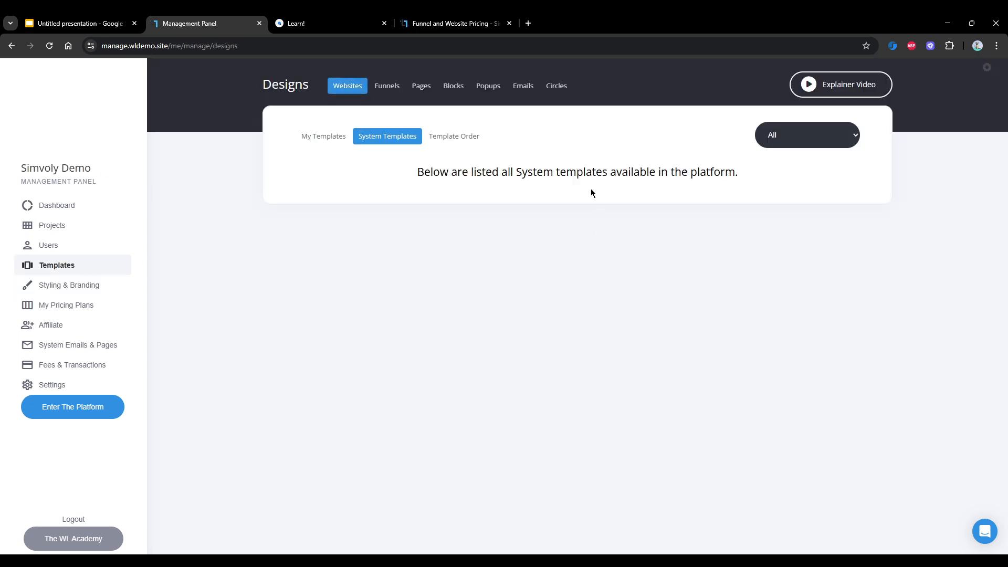
Step: Browse the eight system circle templates on the Designs page's Circles tab
{"action": "left_click", "coordinate": [555, 85]}
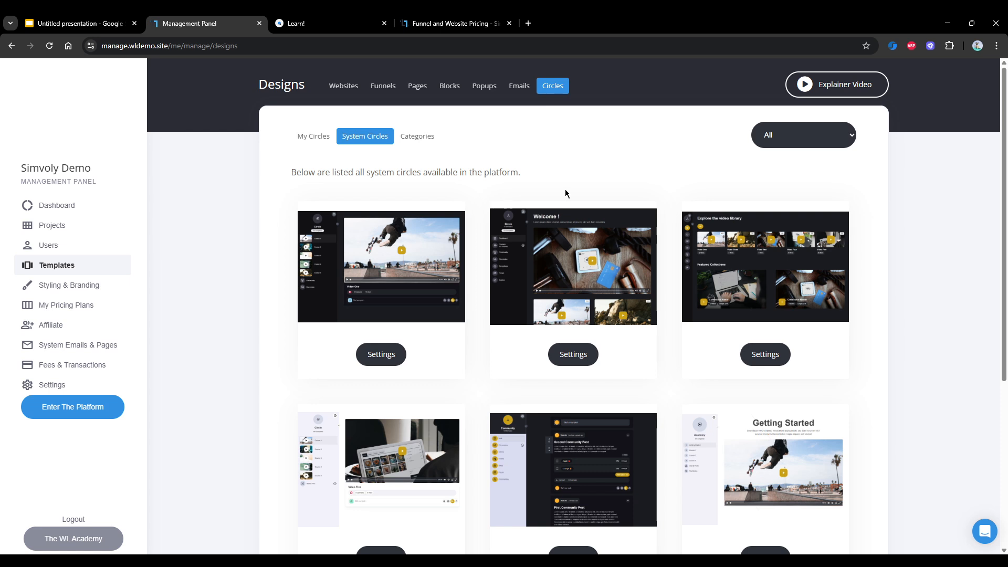
{"action": "mouse_move", "coordinate": [563, 189]}
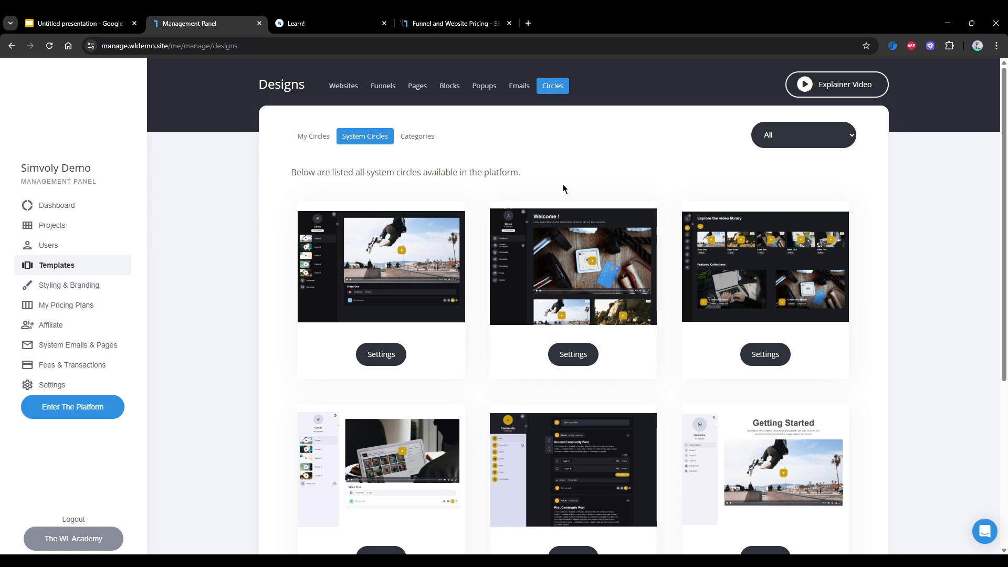
{"action": "mouse_move", "coordinate": [432, 150]}
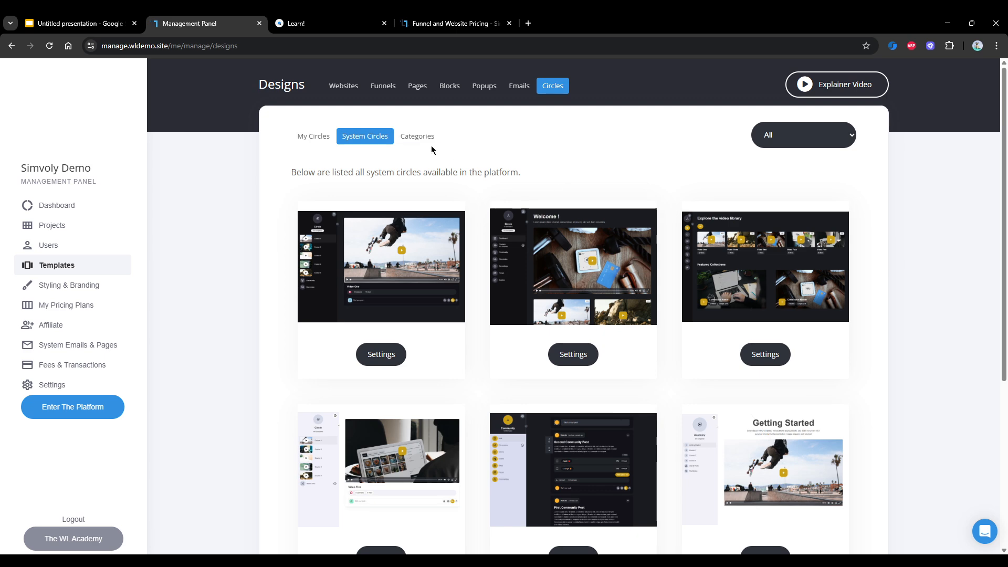
{"action": "scroll", "scroll_direction": "down", "scroll_amount": 3}
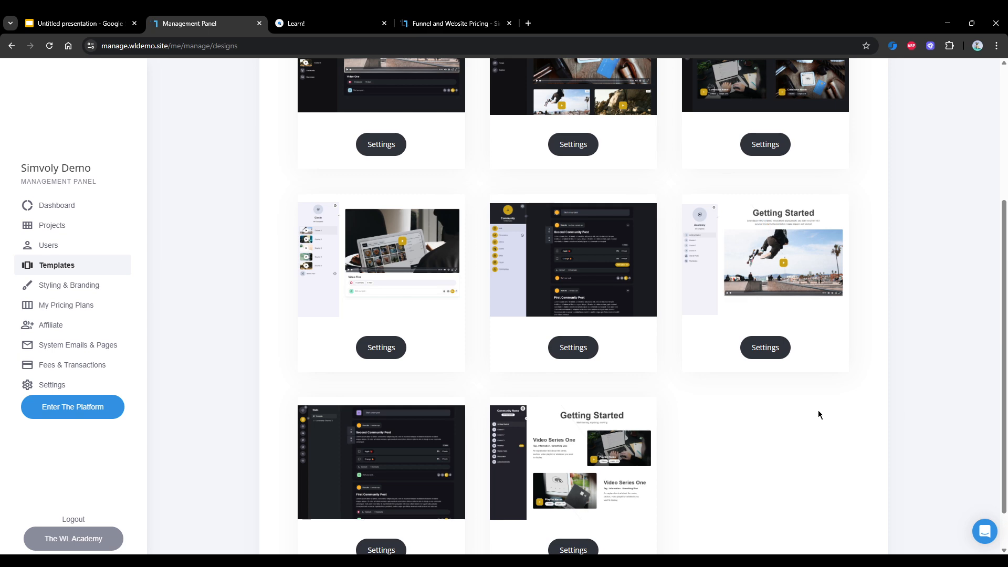
{"action": "mouse_move", "coordinate": [244, 361]}
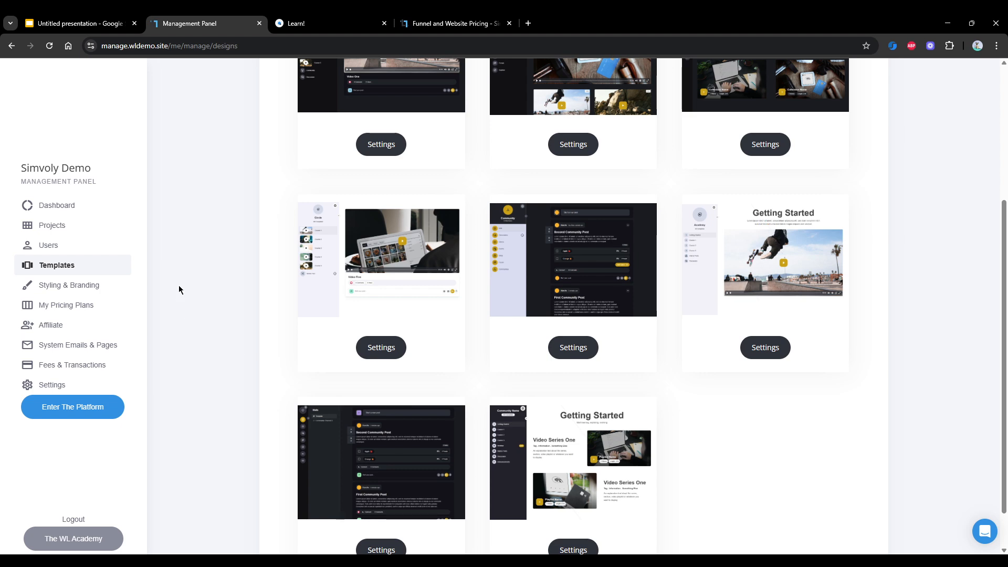
Step: Open the First circle's video library, then view Simvoly's White Label pricing plans
{"action": "left_click", "coordinate": [329, 23]}
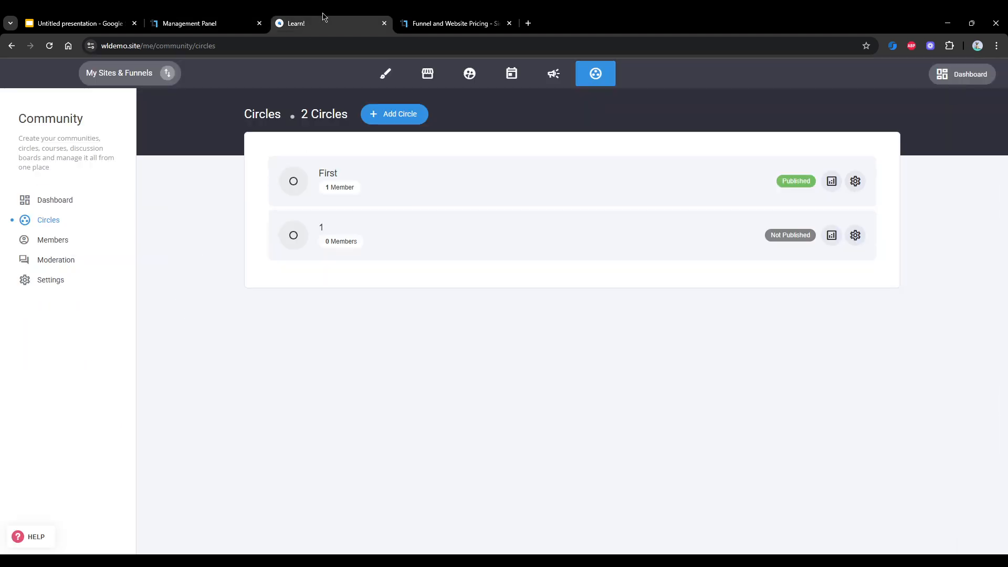
{"action": "left_click", "coordinate": [594, 74]}
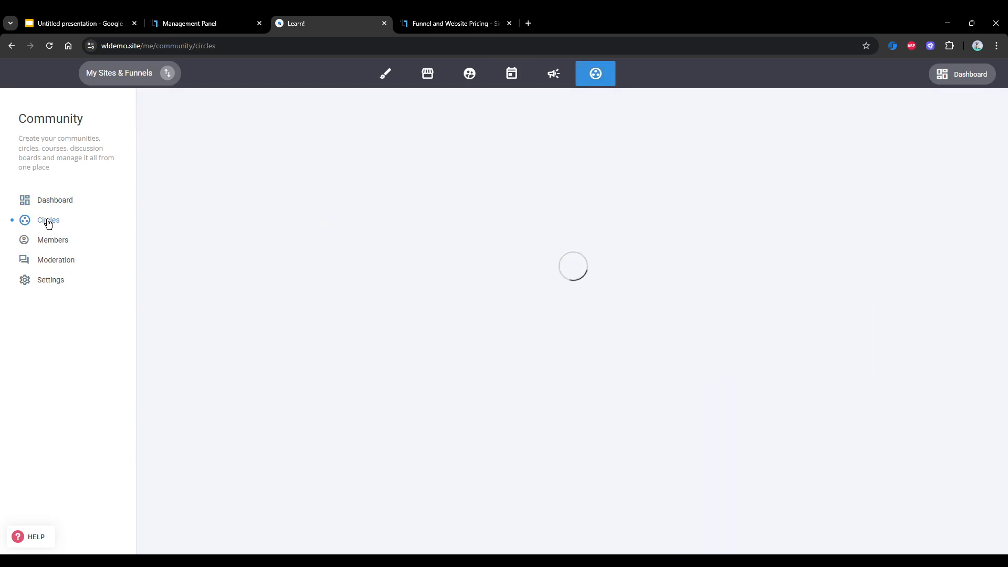
{"action": "left_click", "coordinate": [48, 220]}
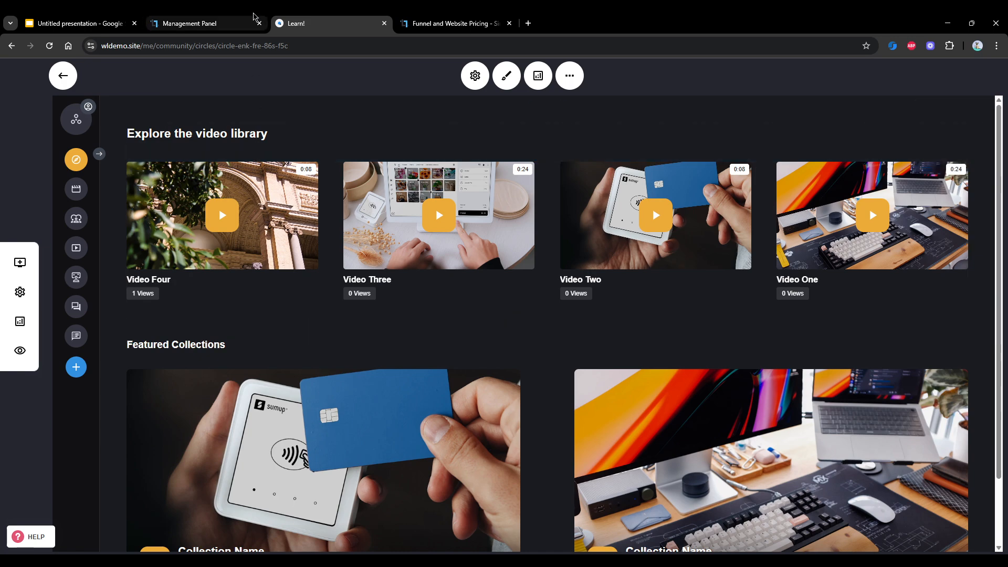
{"action": "left_click", "coordinate": [192, 24]}
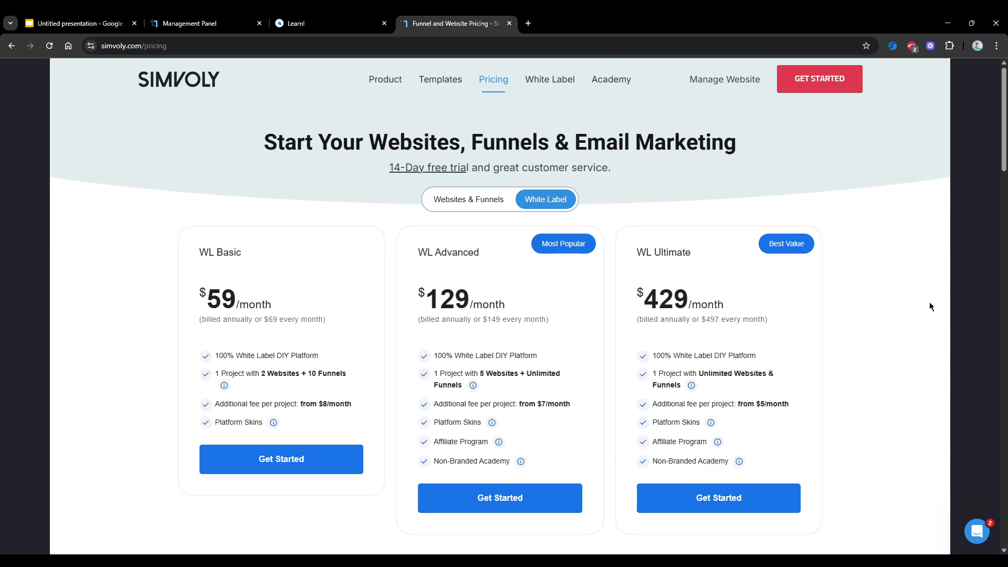
{"action": "mouse_move", "coordinate": [932, 299]}
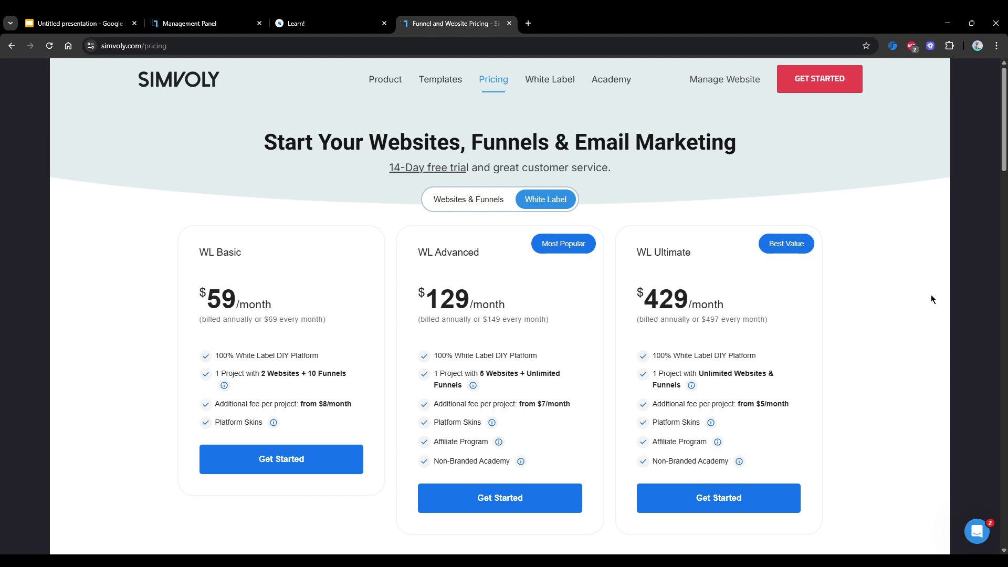
{"action": "mouse_move", "coordinate": [927, 296]}
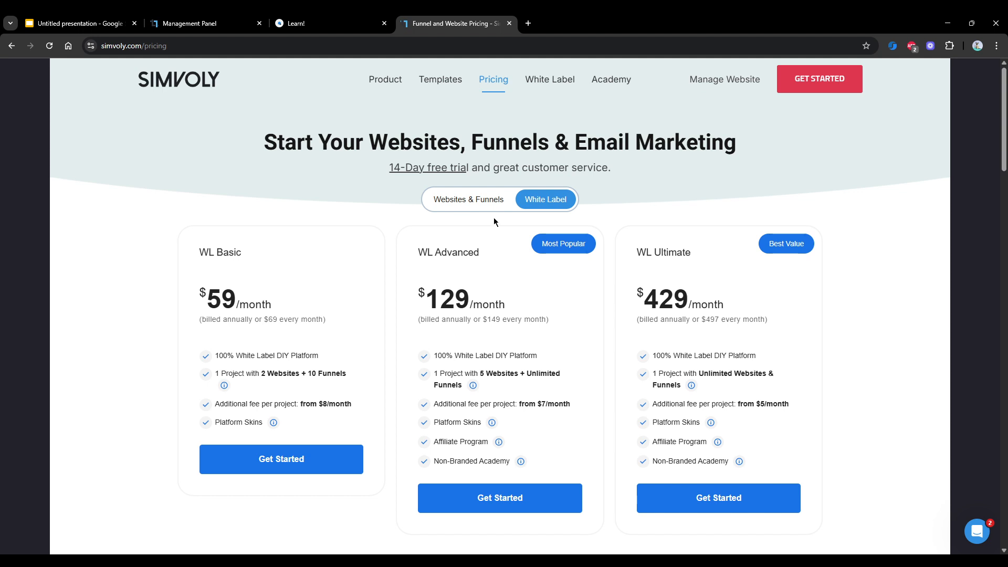
{"action": "mouse_move", "coordinate": [484, 225]}
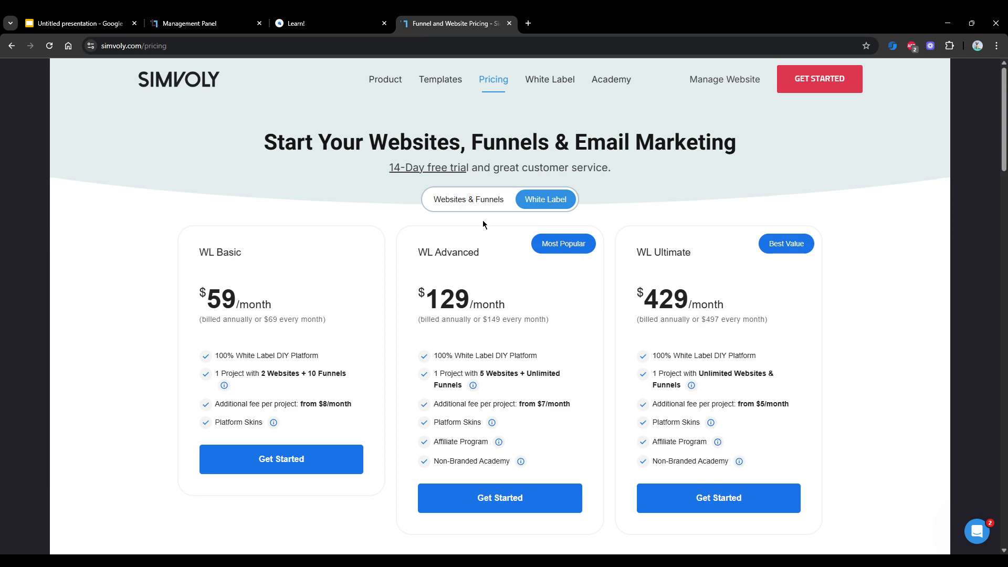
{"action": "mouse_move", "coordinate": [482, 239]}
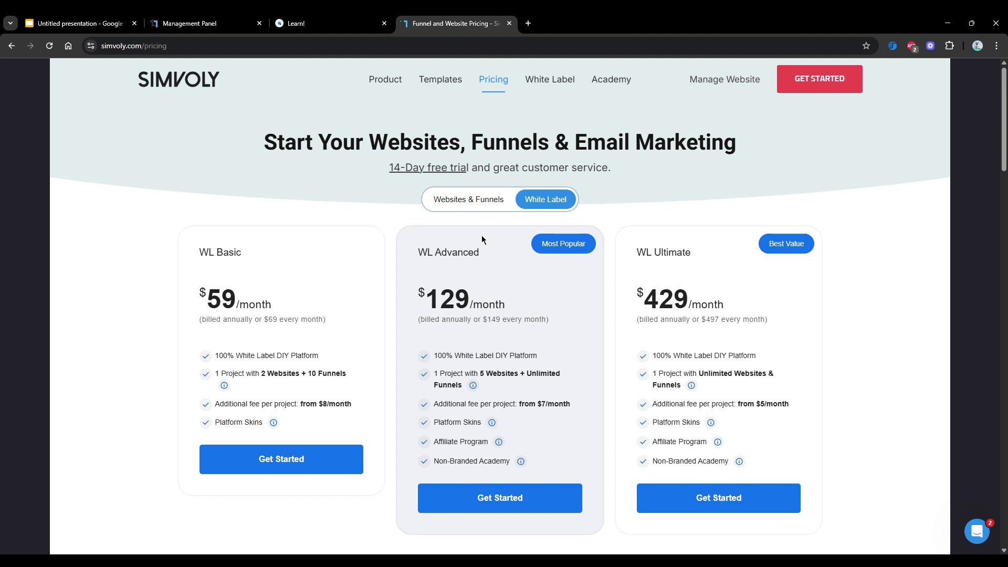
{"action": "mouse_move", "coordinate": [473, 384]}
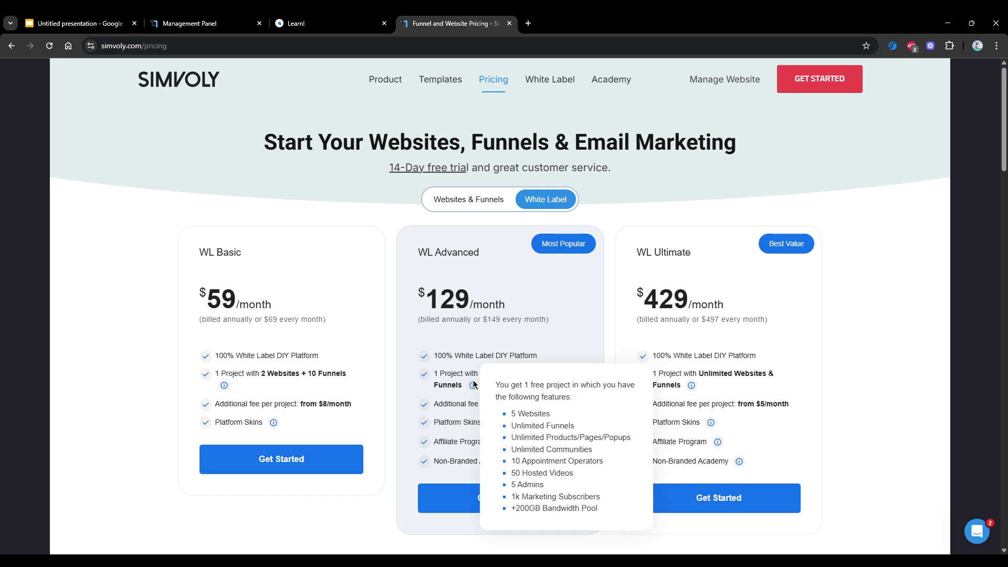
{"action": "mouse_move", "coordinate": [476, 386]}
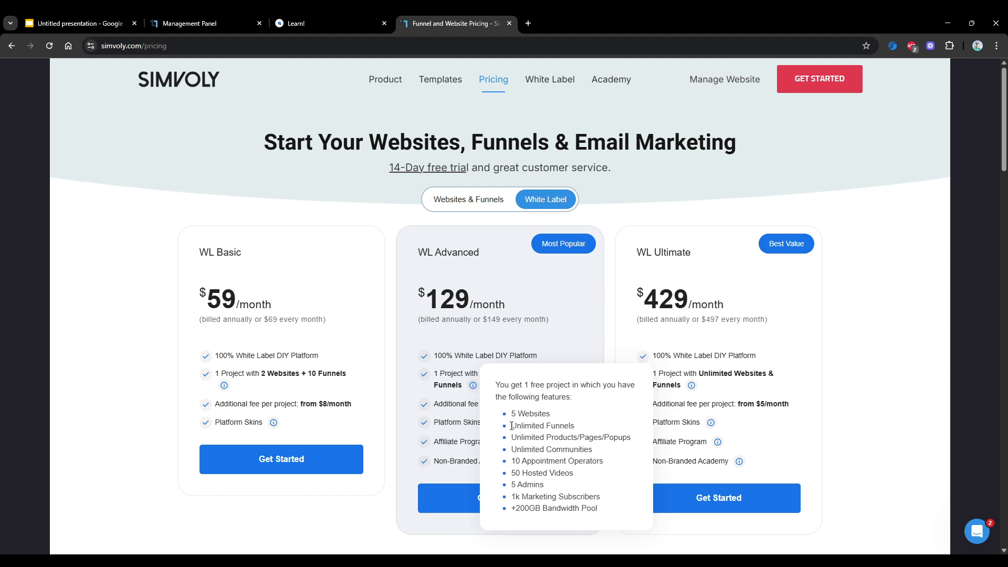
{"action": "mouse_move", "coordinate": [589, 438]}
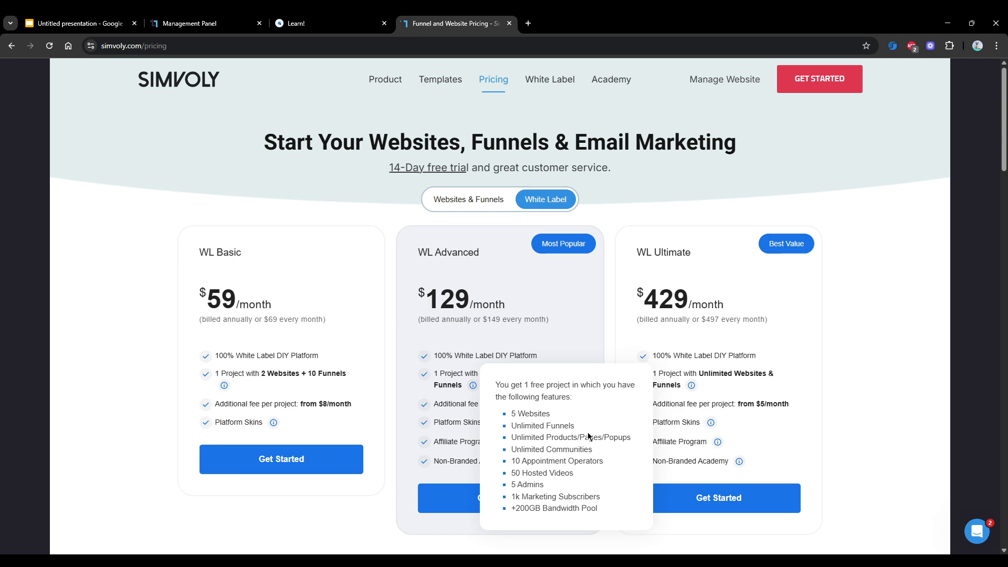
{"action": "mouse_move", "coordinate": [550, 332]}
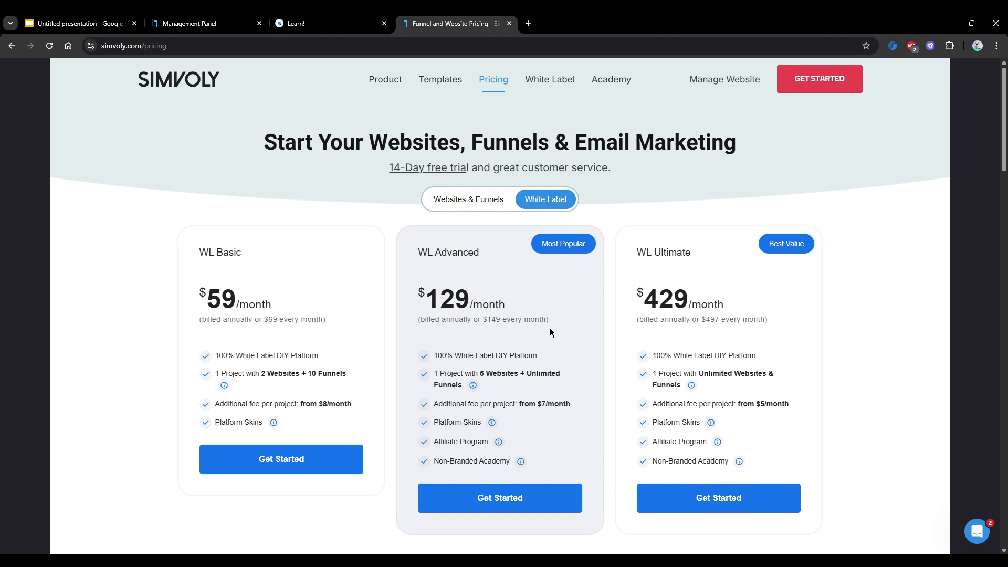
{"action": "mouse_move", "coordinate": [670, 236]}
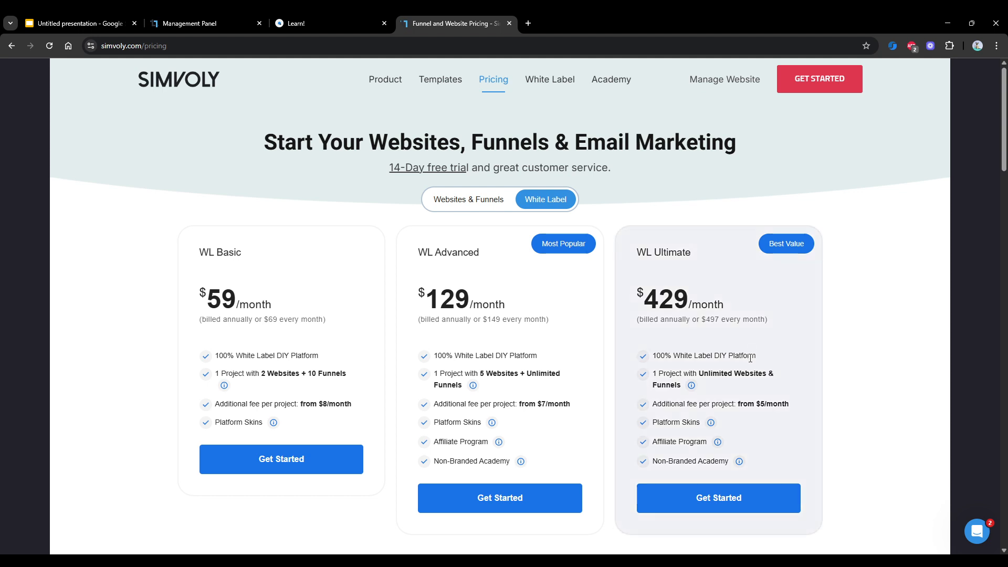
{"action": "mouse_move", "coordinate": [745, 370]}
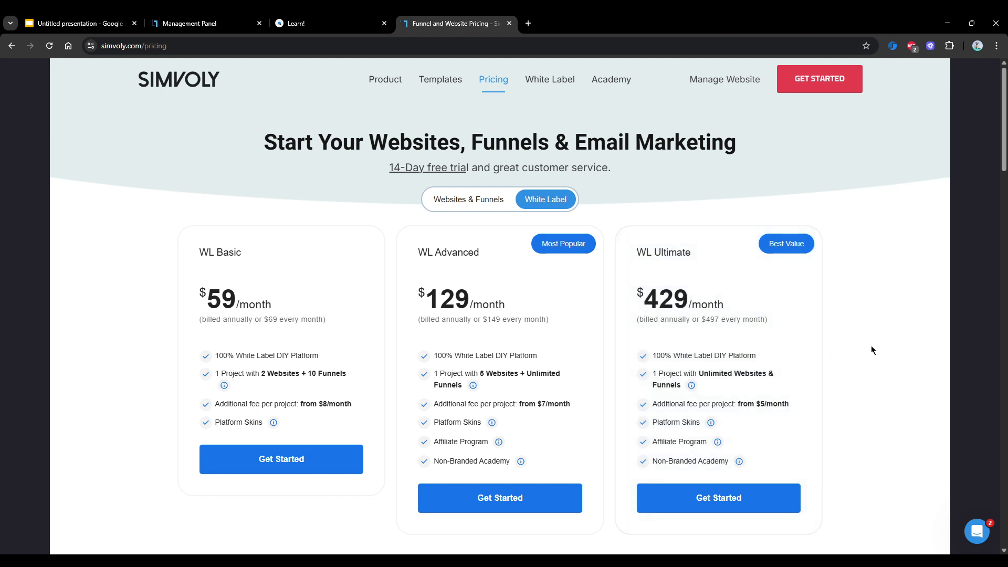
{"action": "mouse_move", "coordinate": [847, 371]}
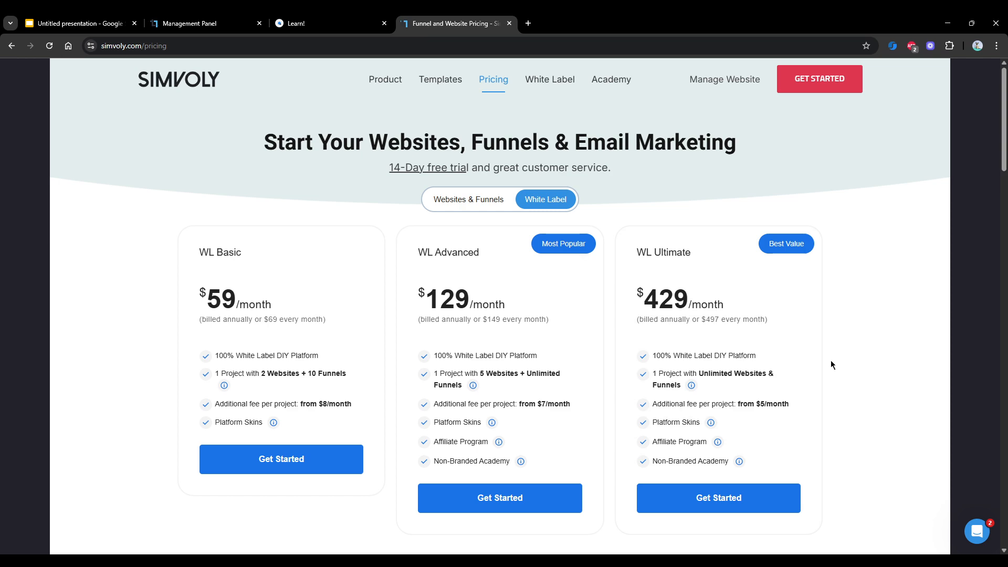
{"action": "mouse_move", "coordinate": [779, 359]}
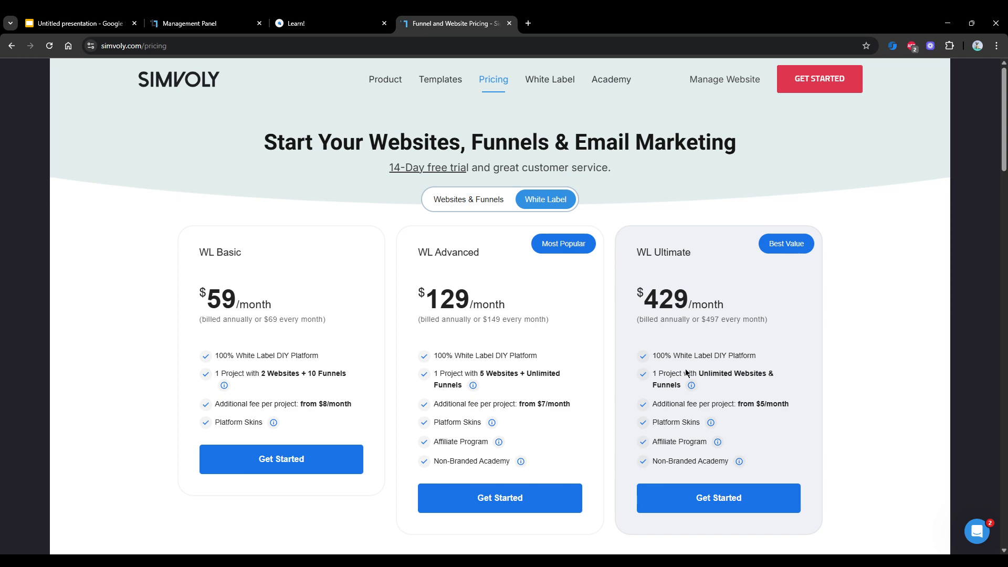
{"action": "mouse_move", "coordinate": [705, 341]}
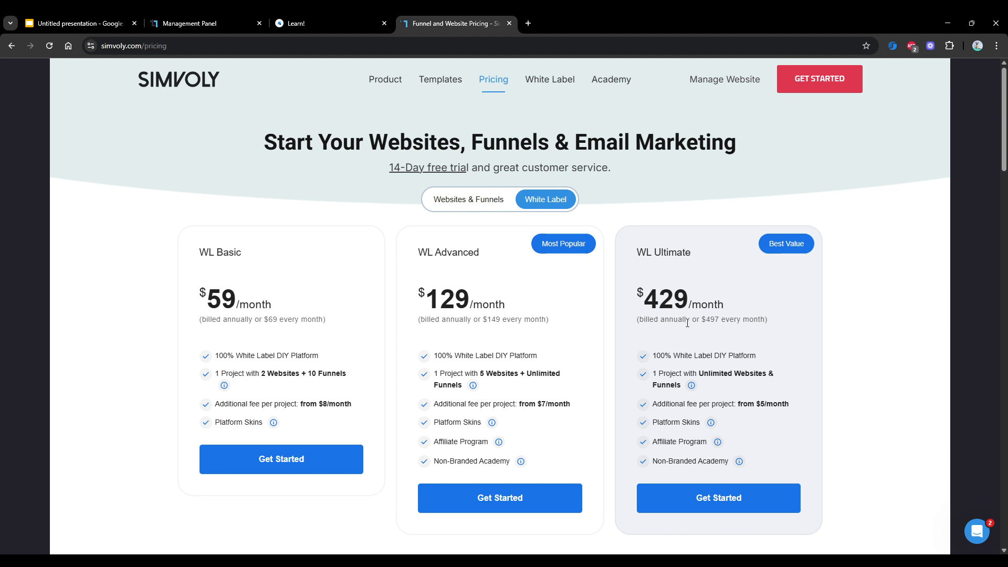
{"action": "mouse_move", "coordinate": [748, 382]}
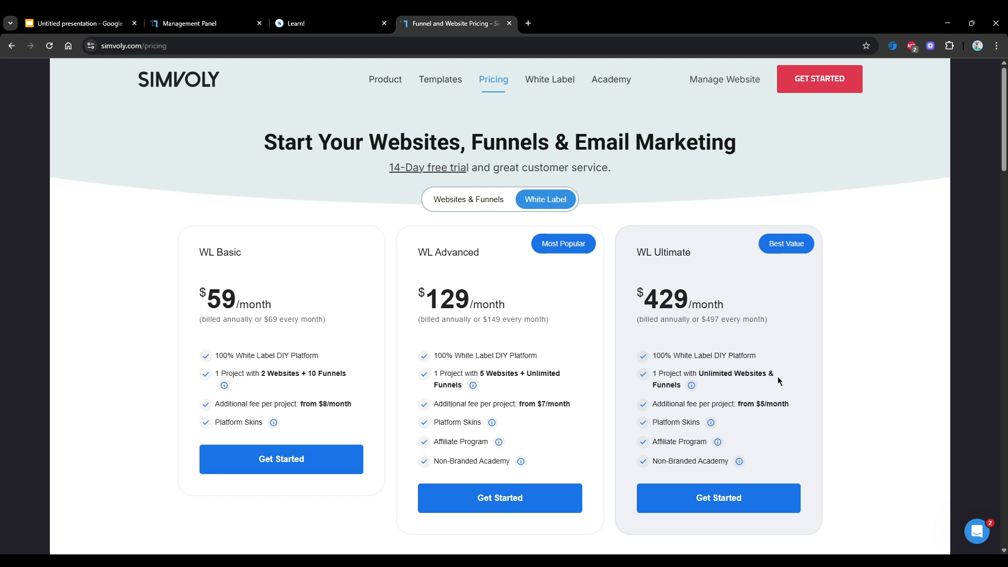
{"action": "mouse_move", "coordinate": [691, 385]}
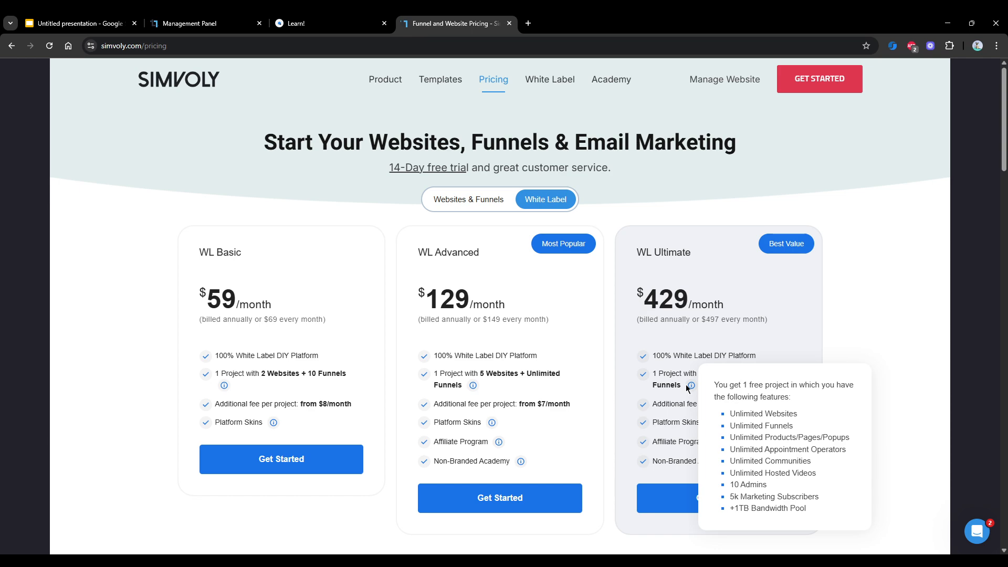
{"action": "mouse_move", "coordinate": [837, 341]}
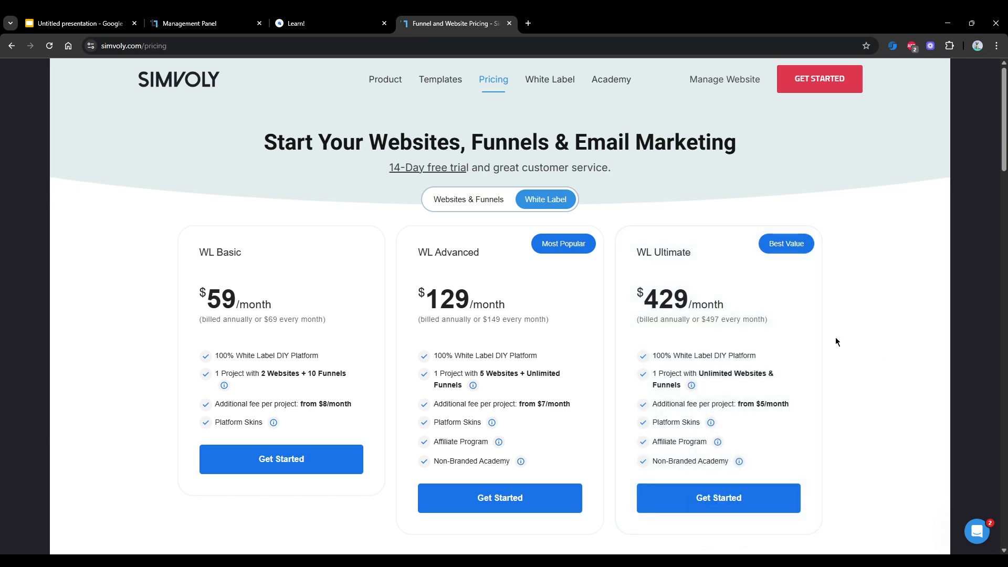
{"action": "mouse_move", "coordinate": [827, 330]}
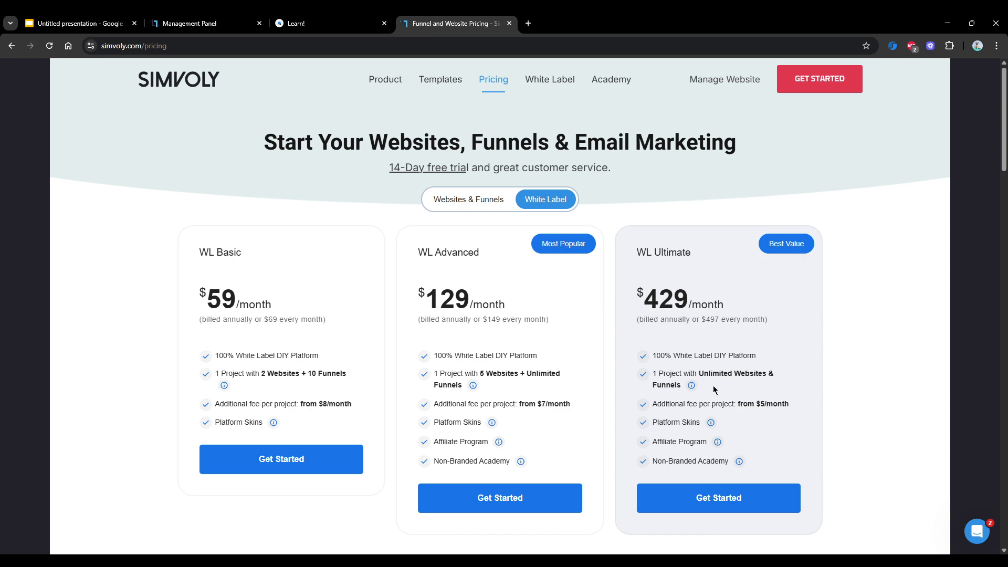
{"action": "mouse_move", "coordinate": [711, 392]}
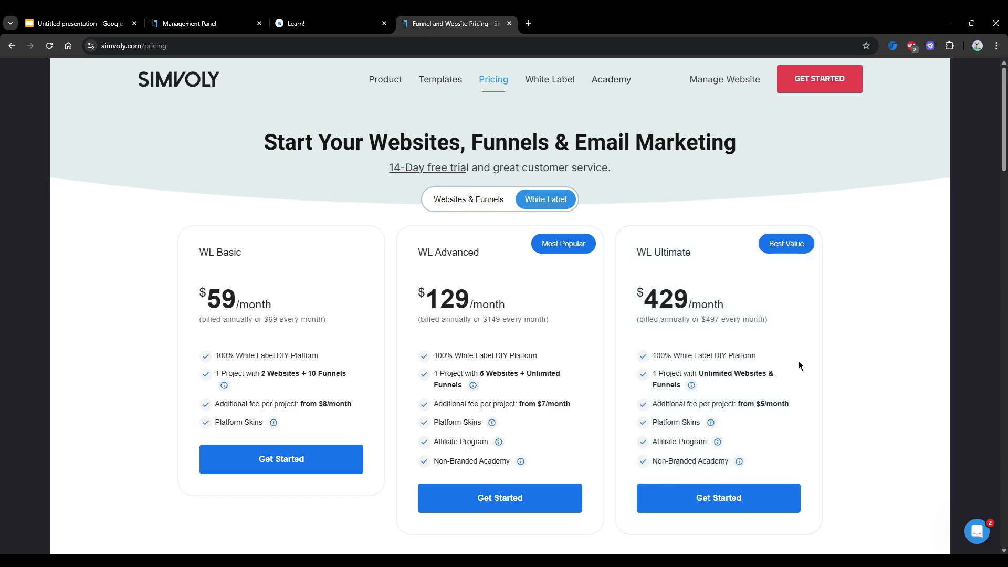
{"action": "scroll", "scroll_direction": "down", "scroll_amount": 3}
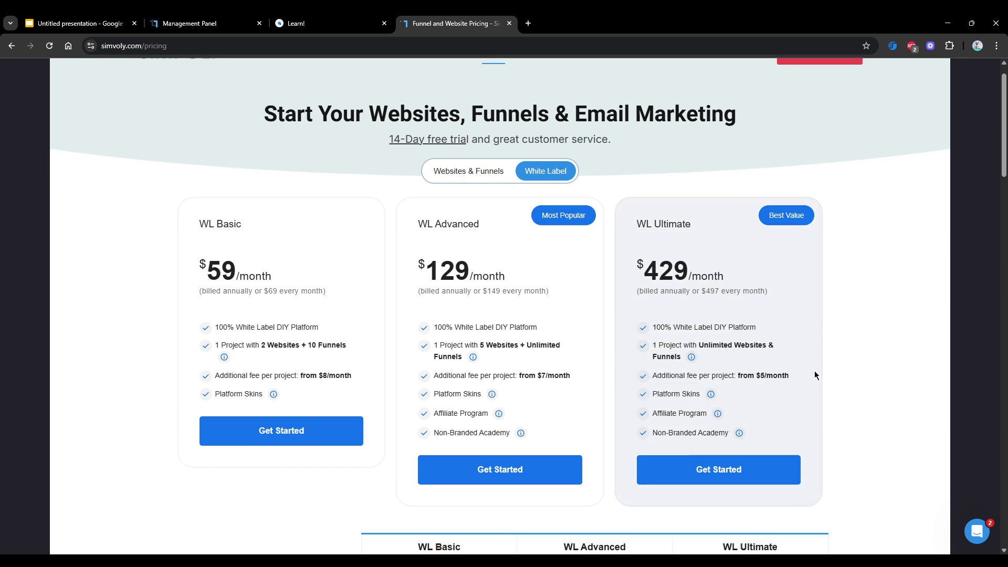
{"action": "scroll", "scroll_direction": "down", "scroll_amount": 3}
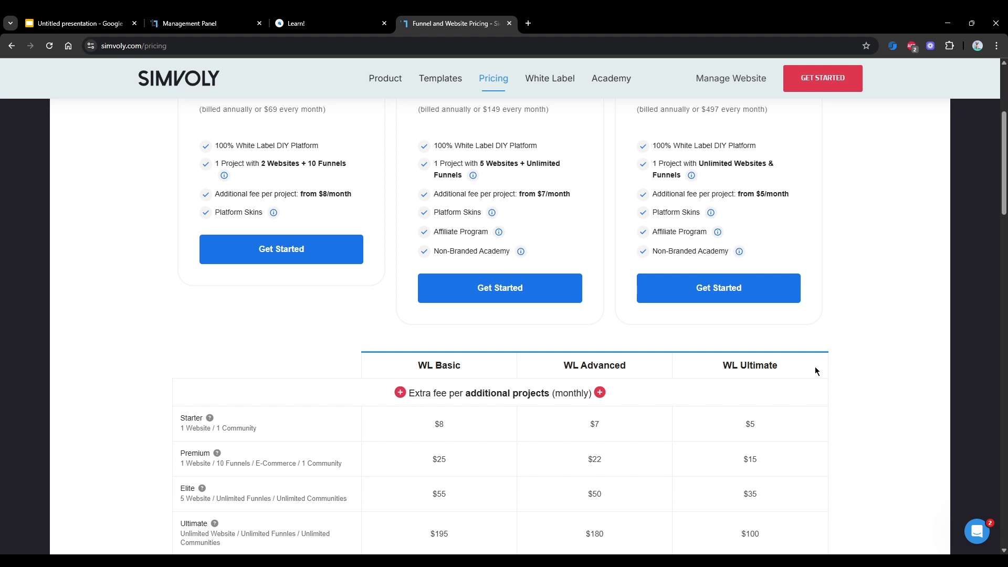
{"action": "scroll", "scroll_direction": "down", "scroll_amount": 3}
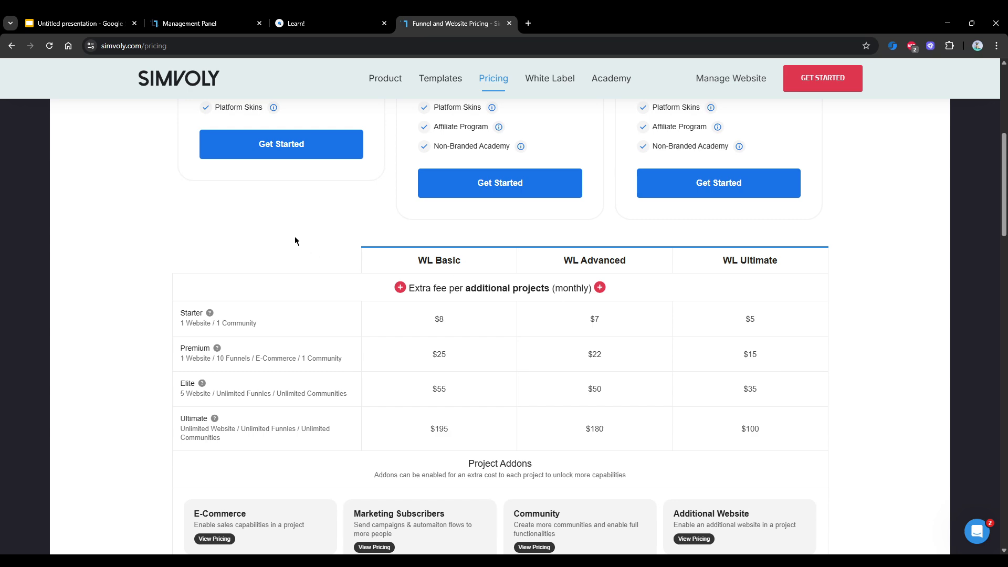
{"action": "scroll", "scroll_direction": "down", "scroll_amount": 3}
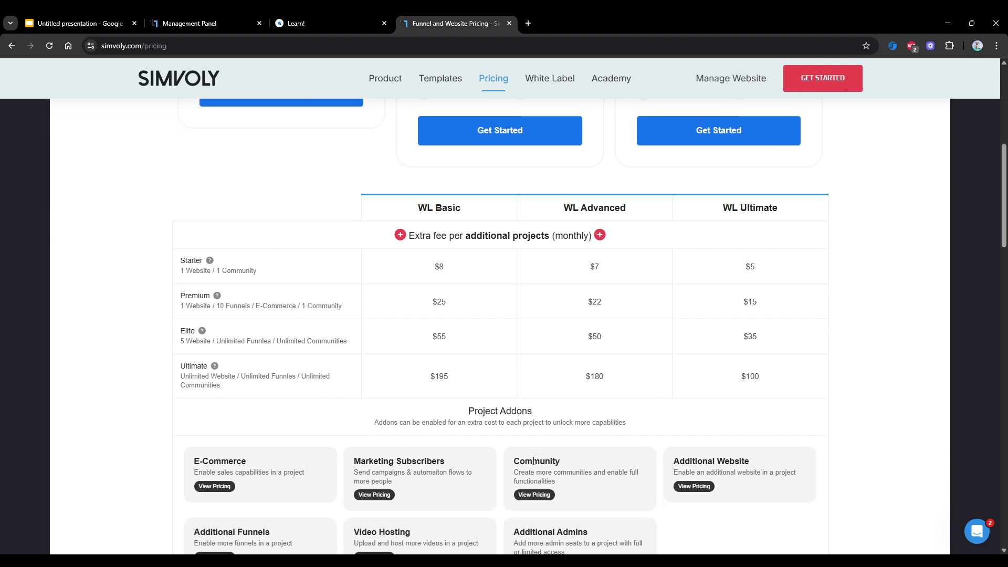
{"action": "mouse_move", "coordinate": [276, 146]}
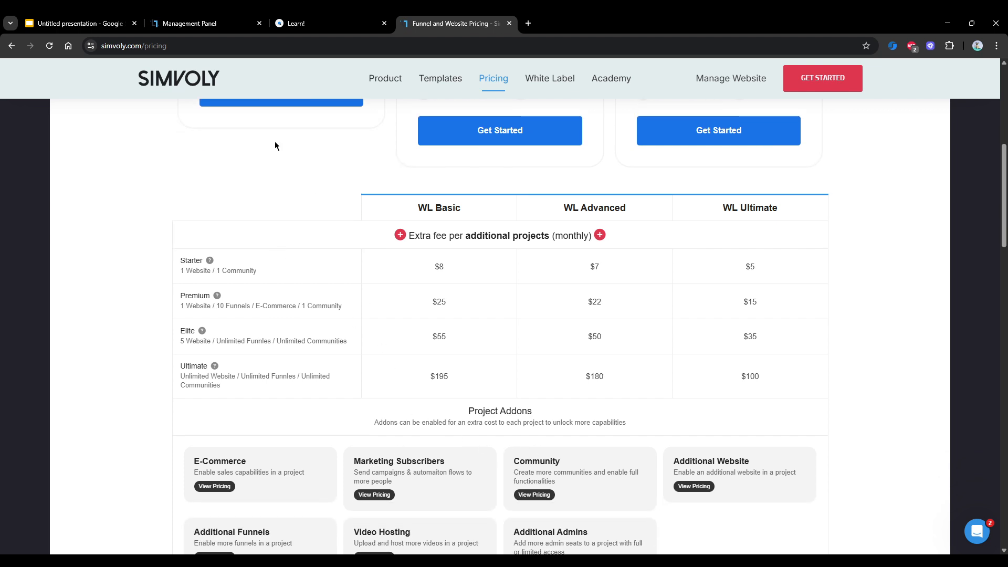
{"action": "mouse_move", "coordinate": [206, 211]}
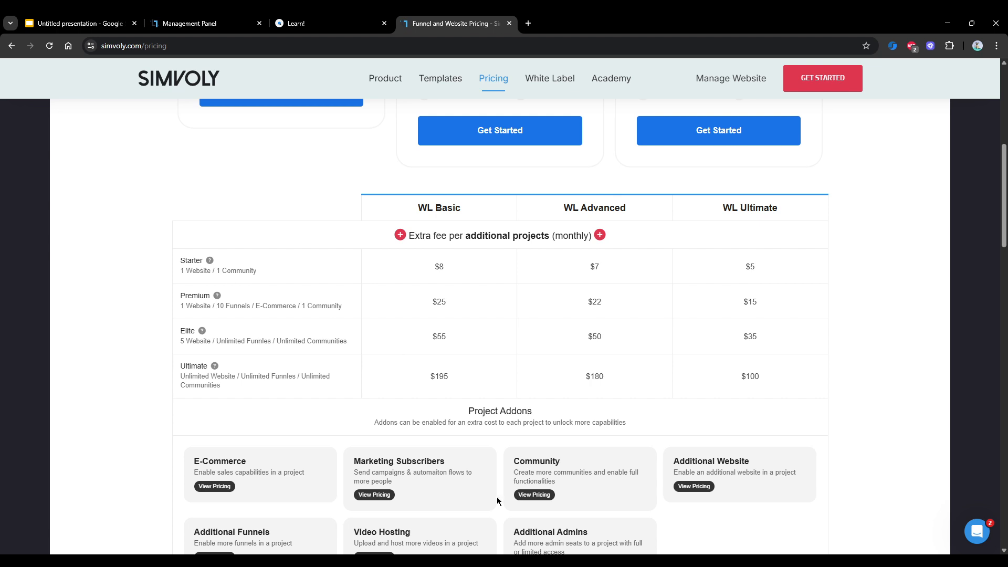
{"action": "mouse_move", "coordinate": [834, 399]}
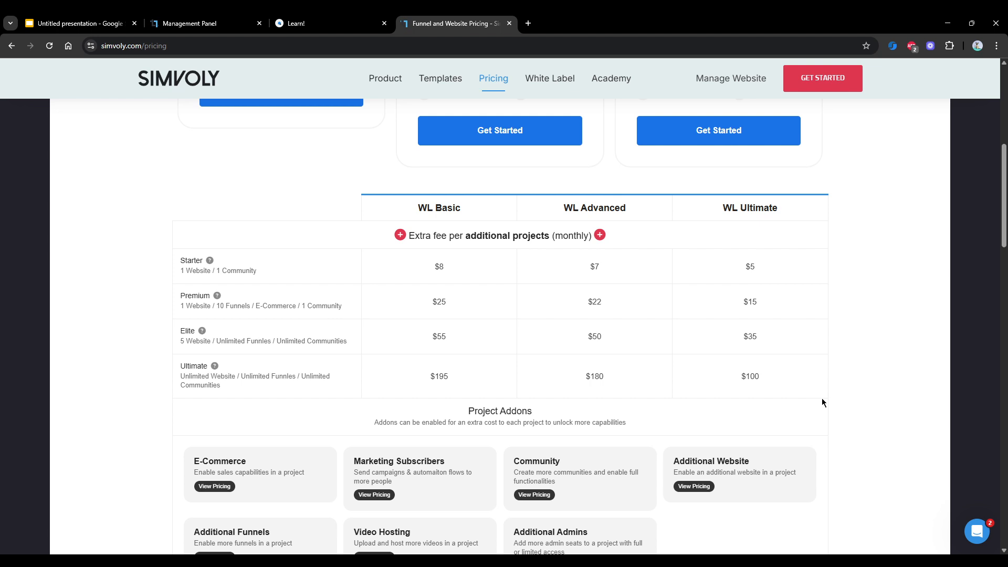
{"action": "mouse_move", "coordinate": [765, 386]}
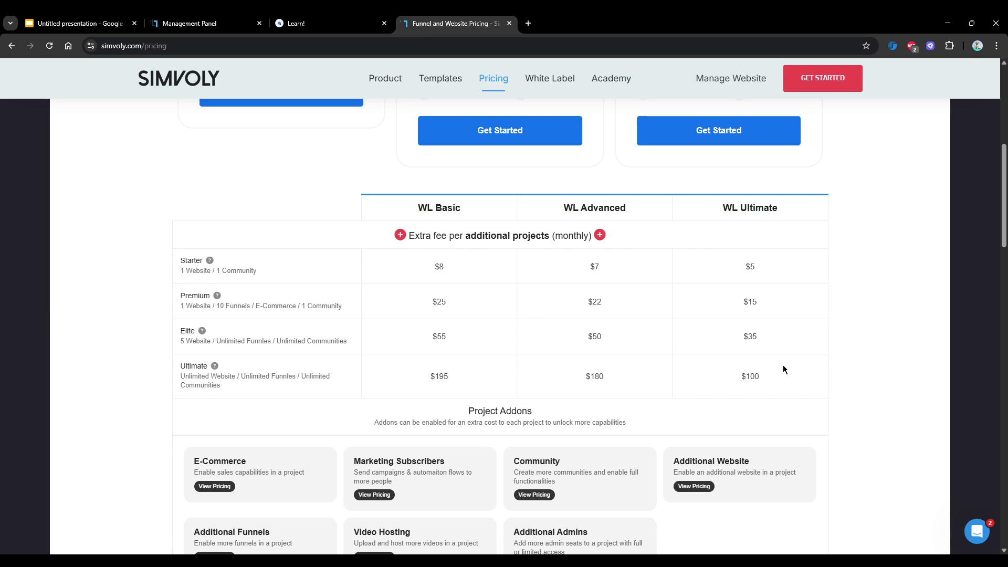
{"action": "mouse_move", "coordinate": [779, 401]}
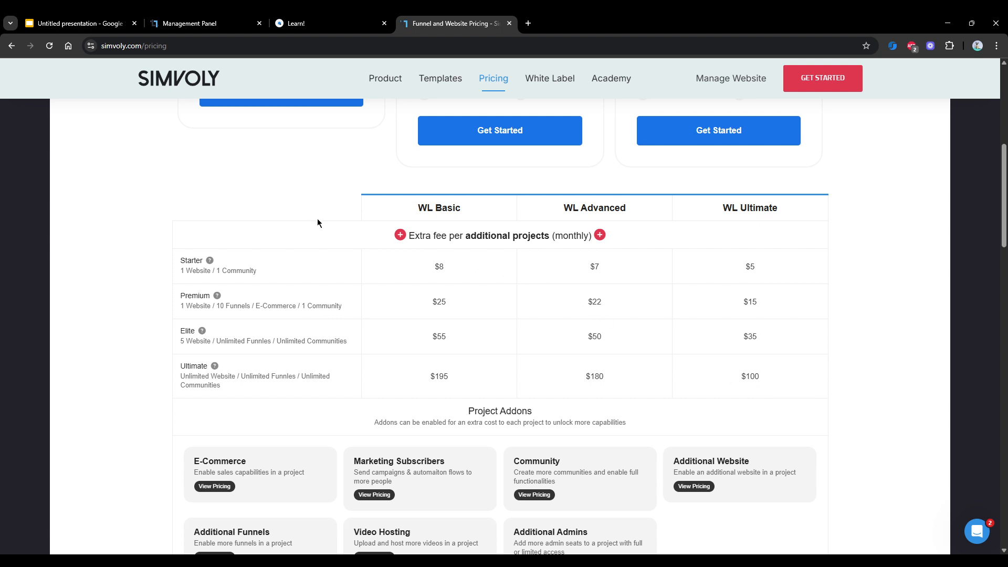
{"action": "mouse_move", "coordinate": [285, 230]}
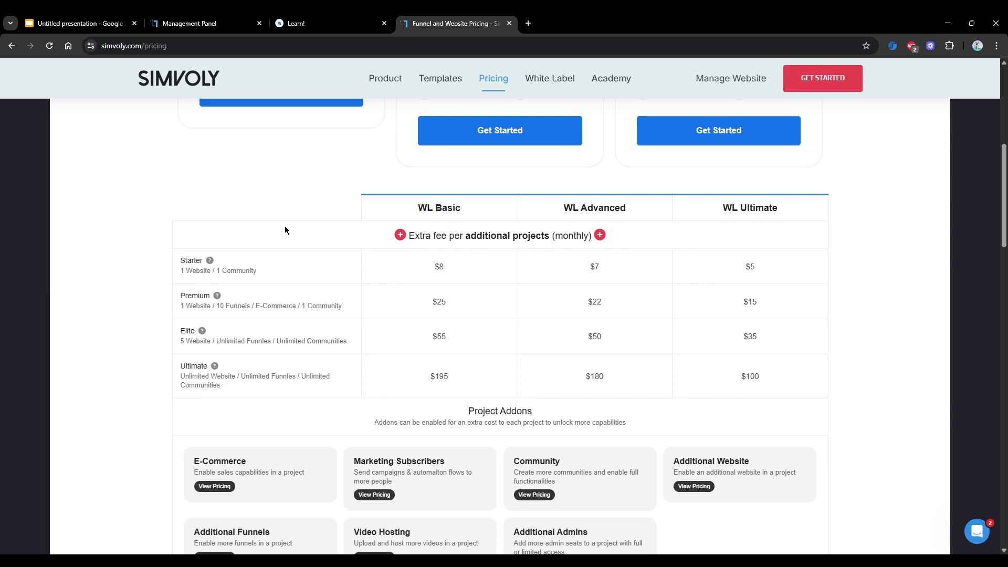
{"action": "mouse_move", "coordinate": [209, 261]}
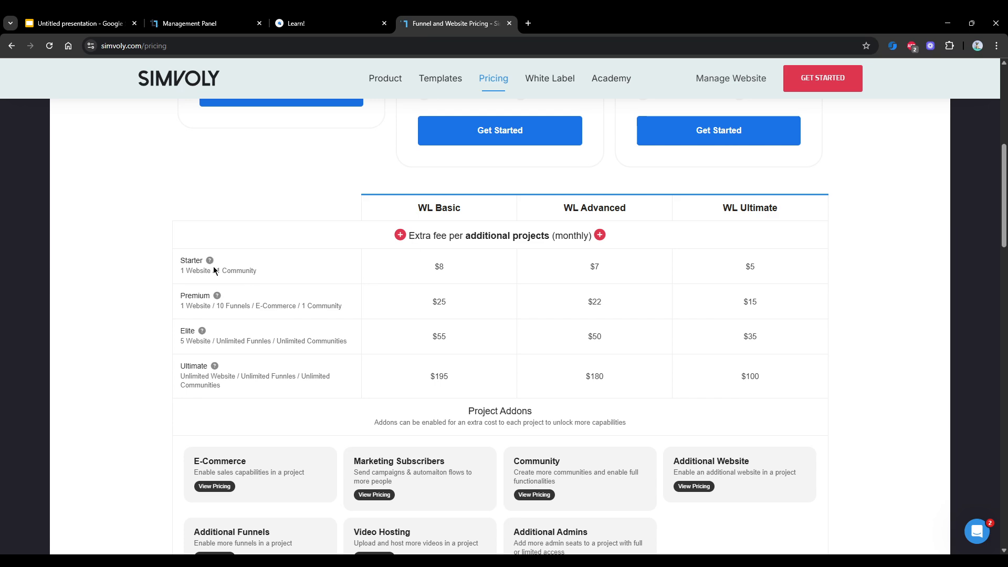
{"action": "mouse_move", "coordinate": [208, 260]}
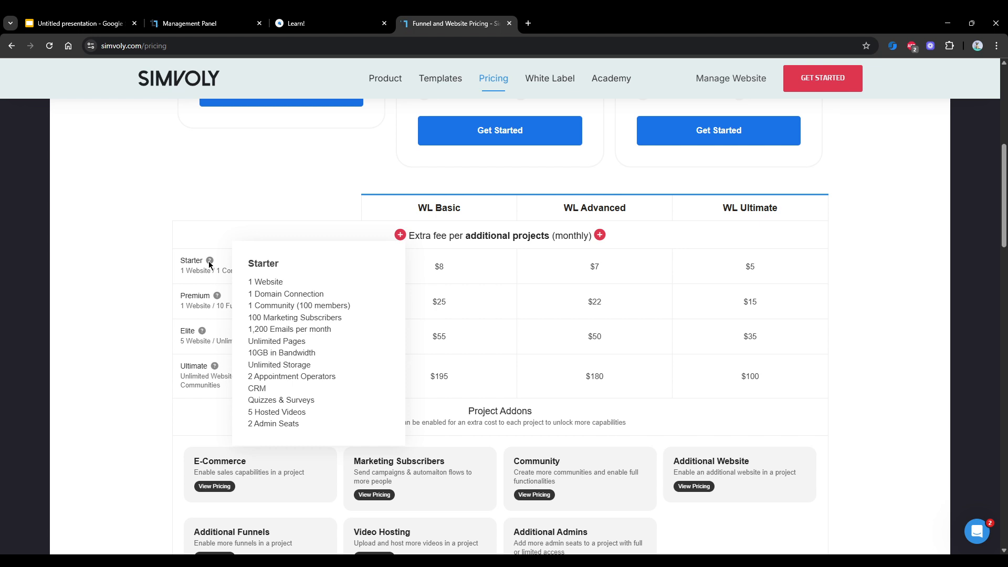
{"action": "mouse_move", "coordinate": [213, 267]}
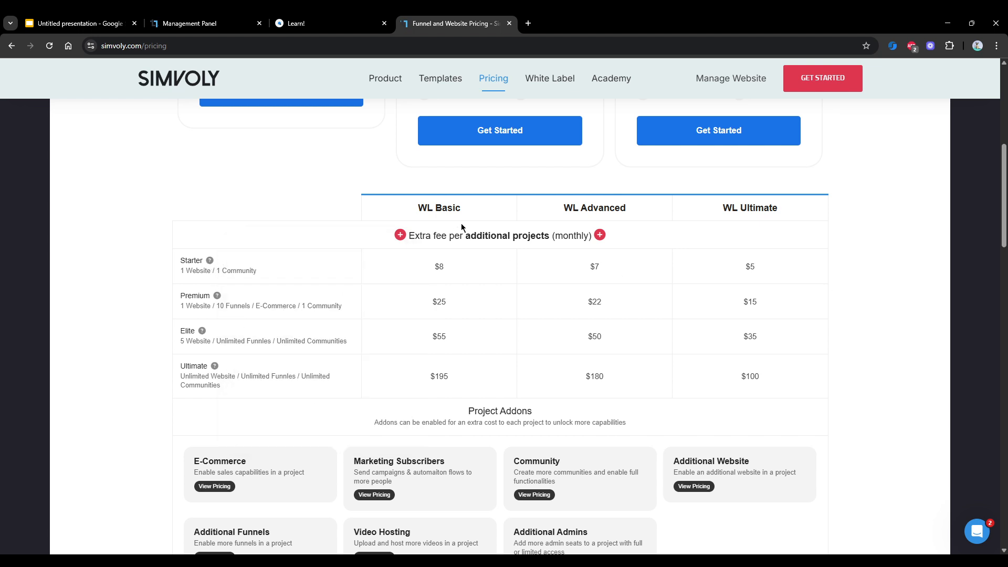
{"action": "mouse_move", "coordinate": [264, 214]}
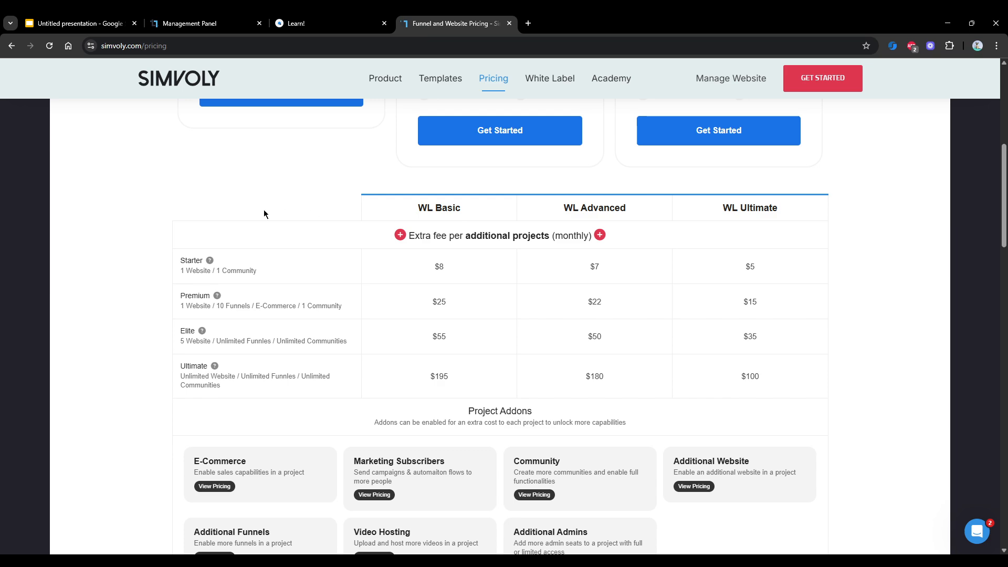
{"action": "mouse_move", "coordinate": [217, 296]}
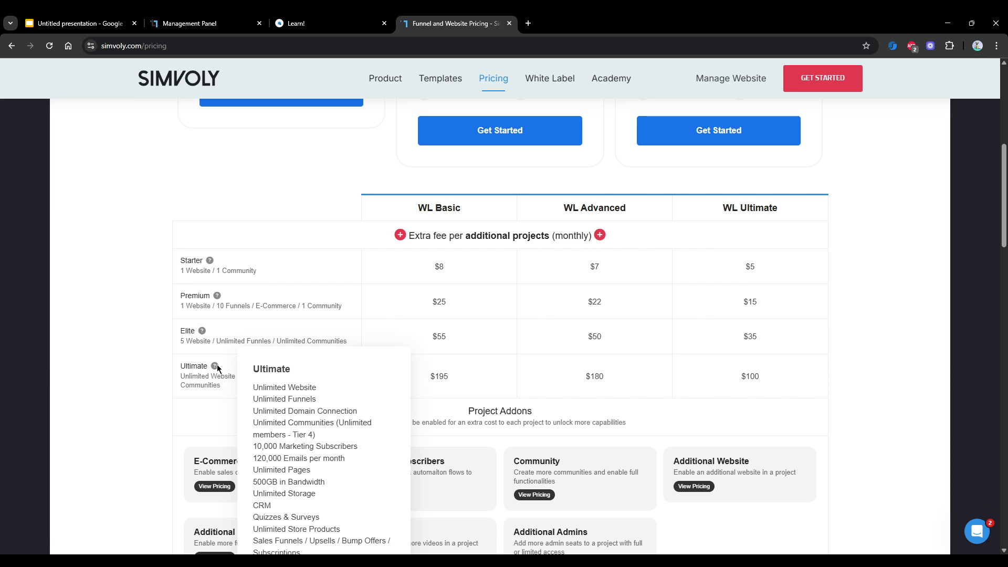
{"action": "mouse_move", "coordinate": [246, 366]}
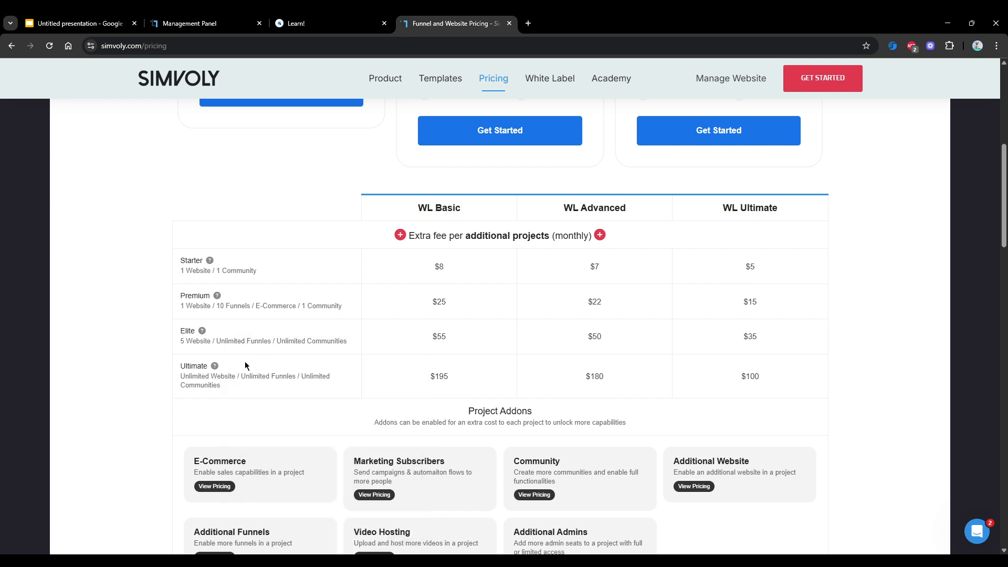
{"action": "double_click", "coordinate": [749, 375]}
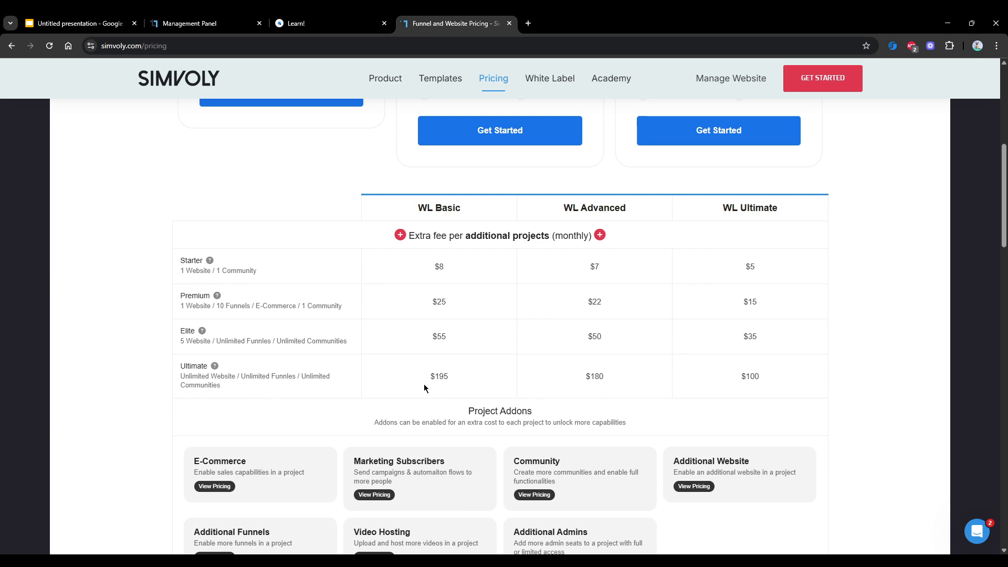
{"action": "mouse_move", "coordinate": [427, 376]}
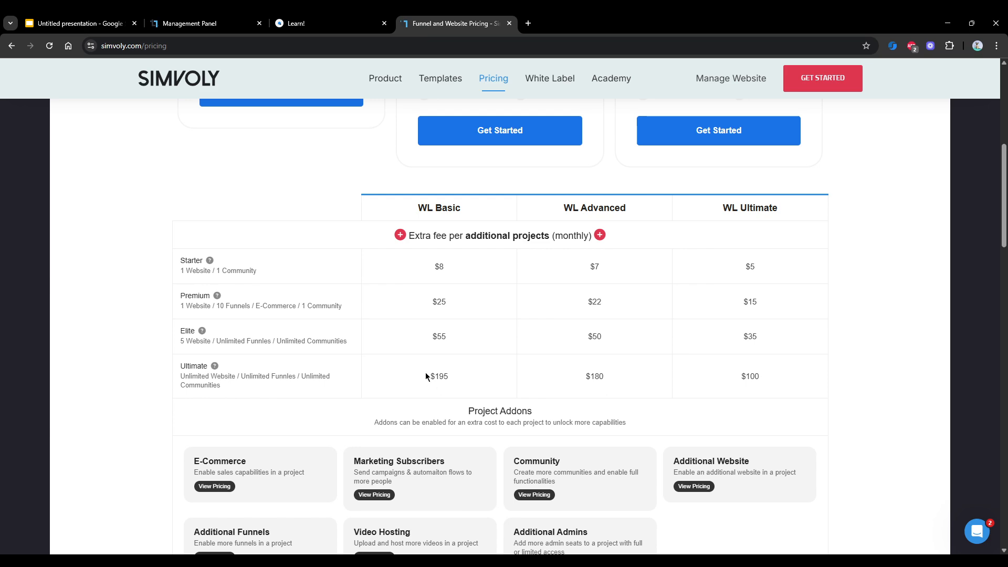
{"action": "mouse_move", "coordinate": [427, 373]}
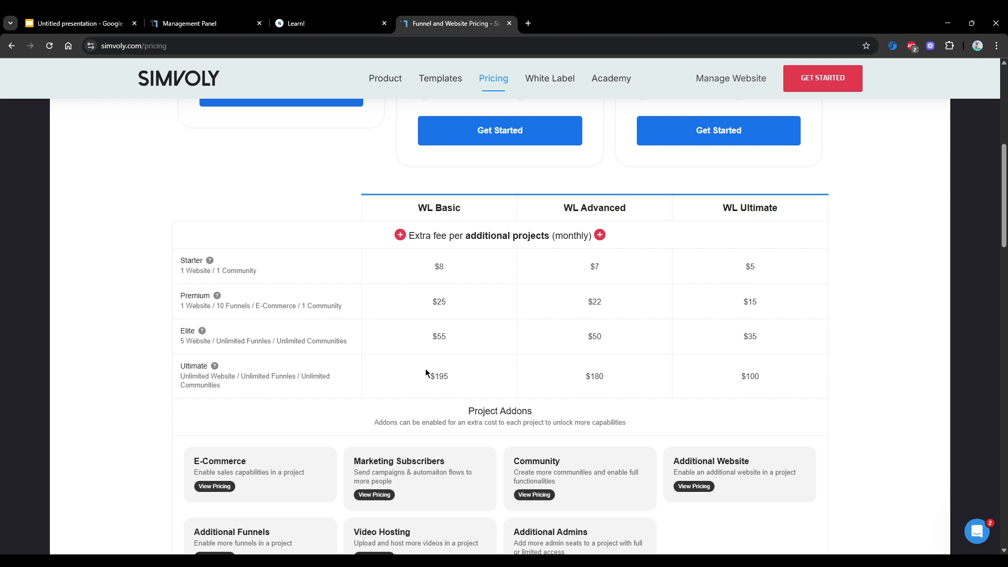
{"action": "double_click", "coordinate": [749, 207]}
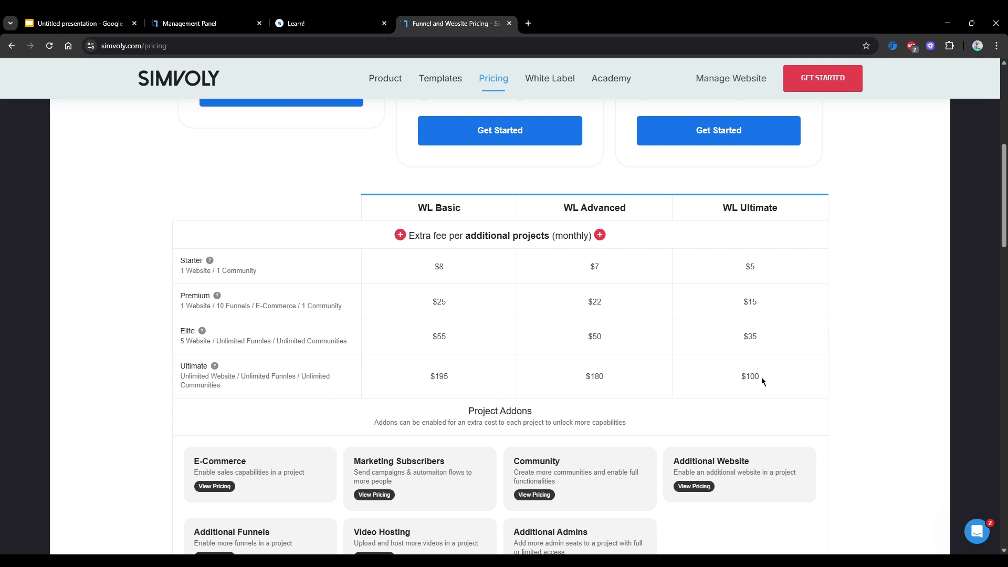
{"action": "mouse_move", "coordinate": [243, 439]}
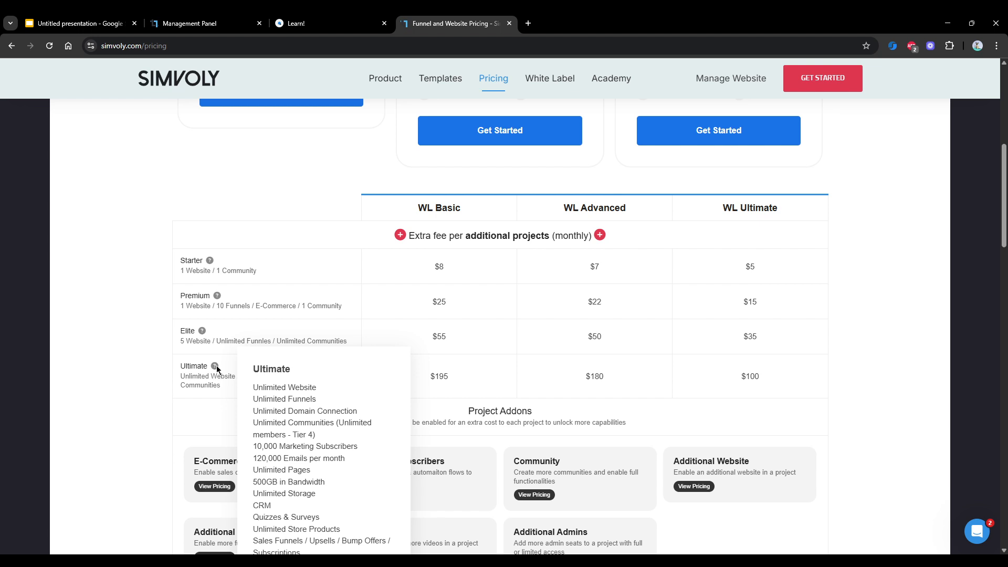
{"action": "mouse_move", "coordinate": [224, 392]}
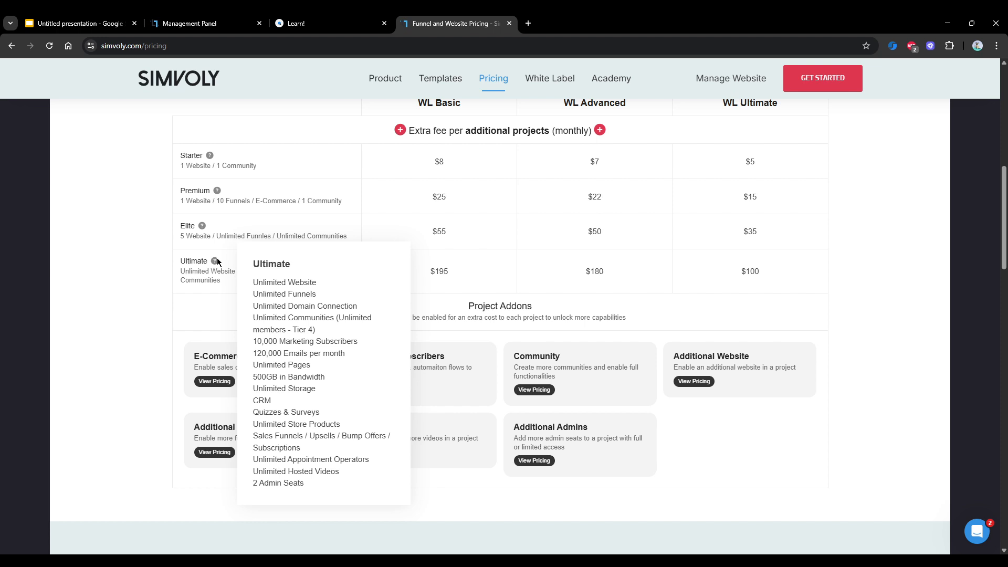
{"action": "mouse_move", "coordinate": [788, 338]}
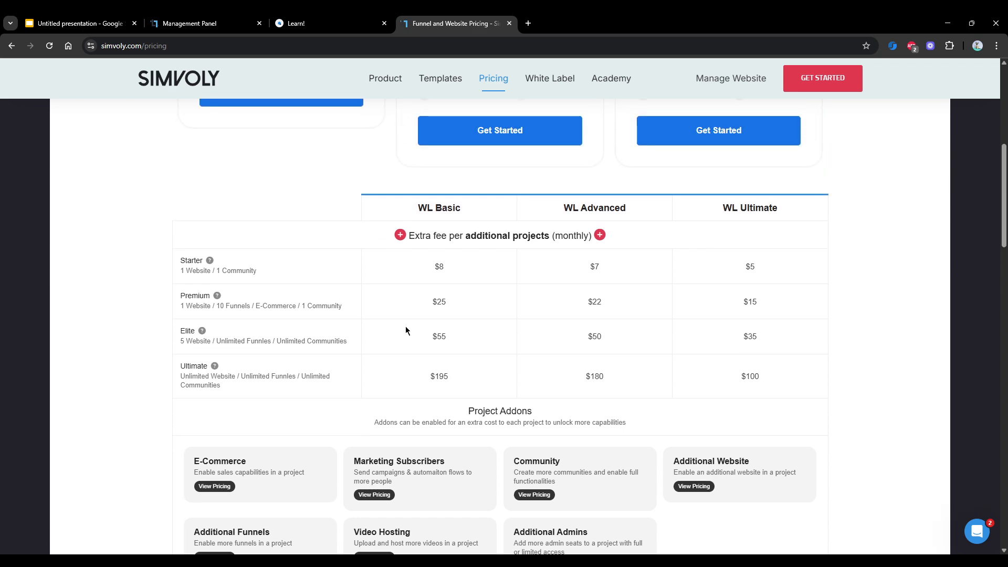
Step: Scroll the pricing page between the WL plan cards and the Starter project tier details
{"action": "scroll", "scroll_direction": "up", "scroll_amount": 3}
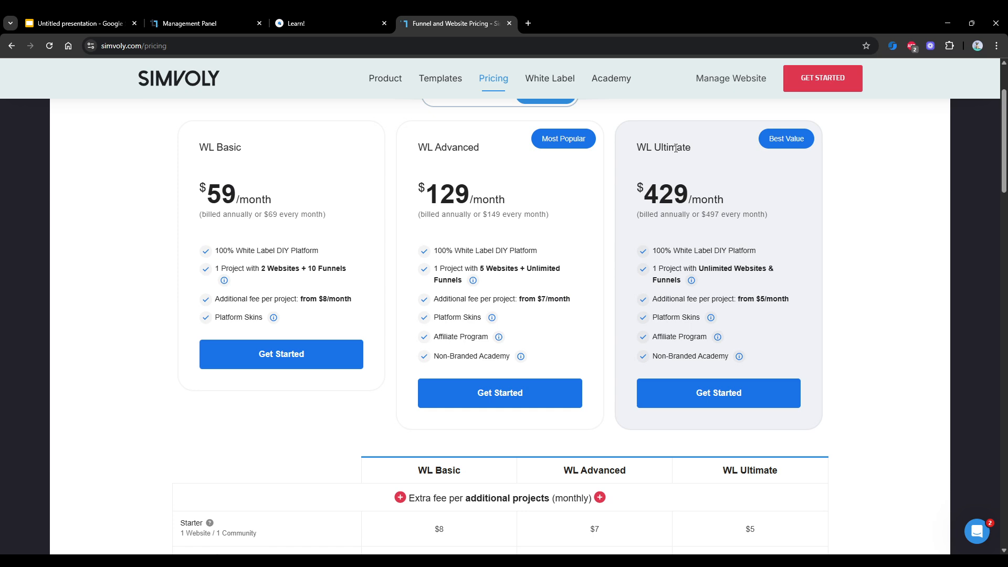
{"action": "scroll", "scroll_direction": "down", "scroll_amount": 3}
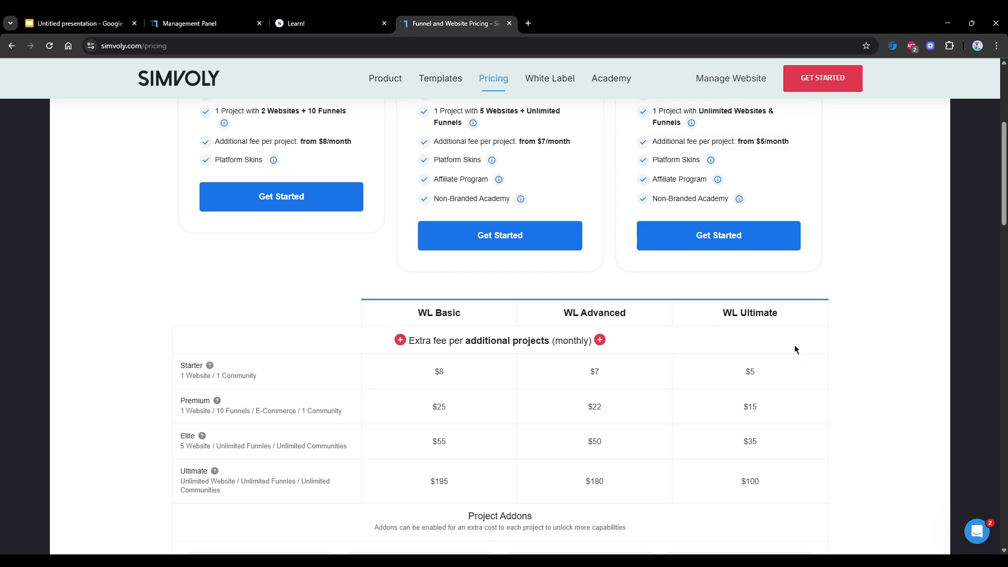
{"action": "mouse_move", "coordinate": [803, 332]}
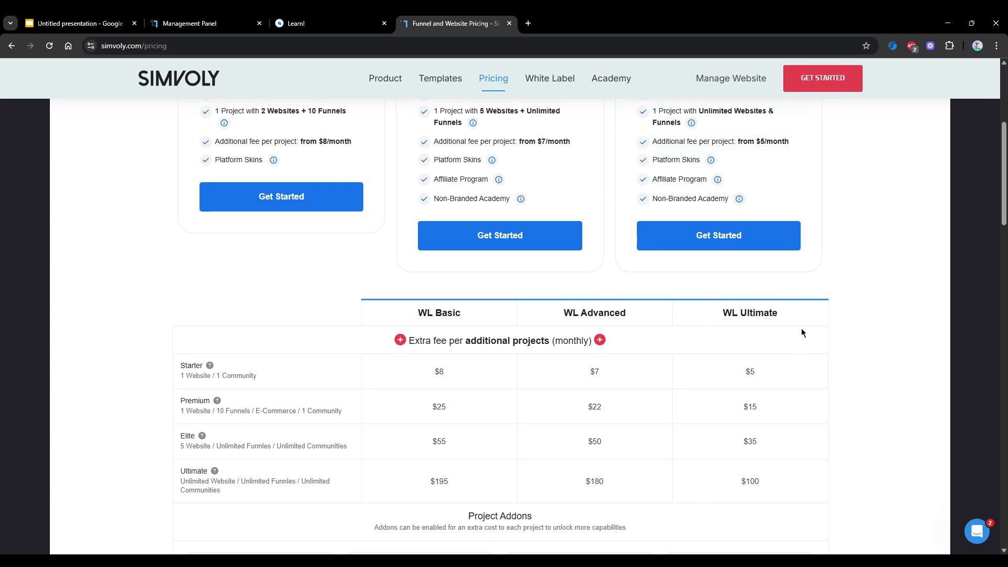
{"action": "mouse_move", "coordinate": [724, 314]}
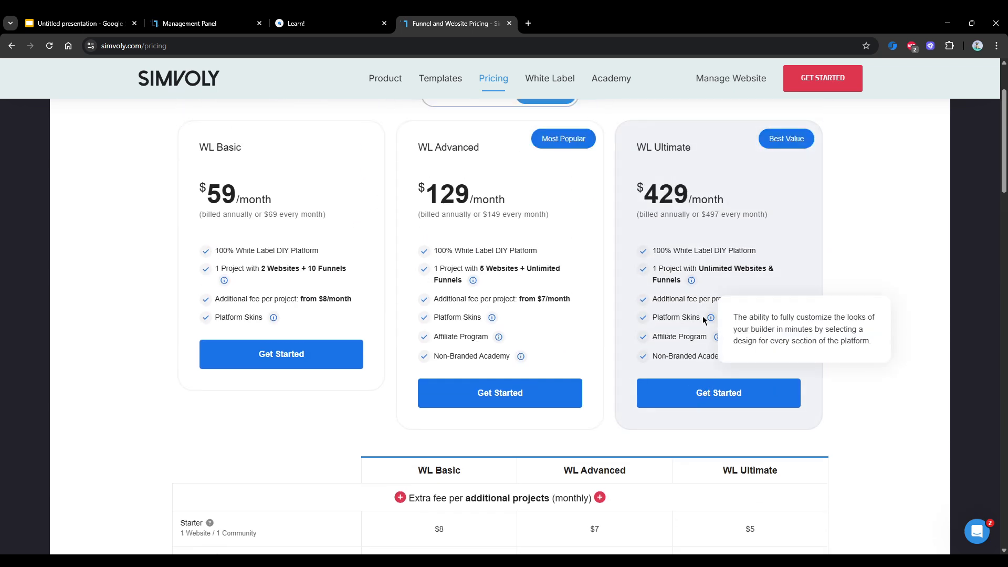
{"action": "mouse_move", "coordinate": [745, 248]}
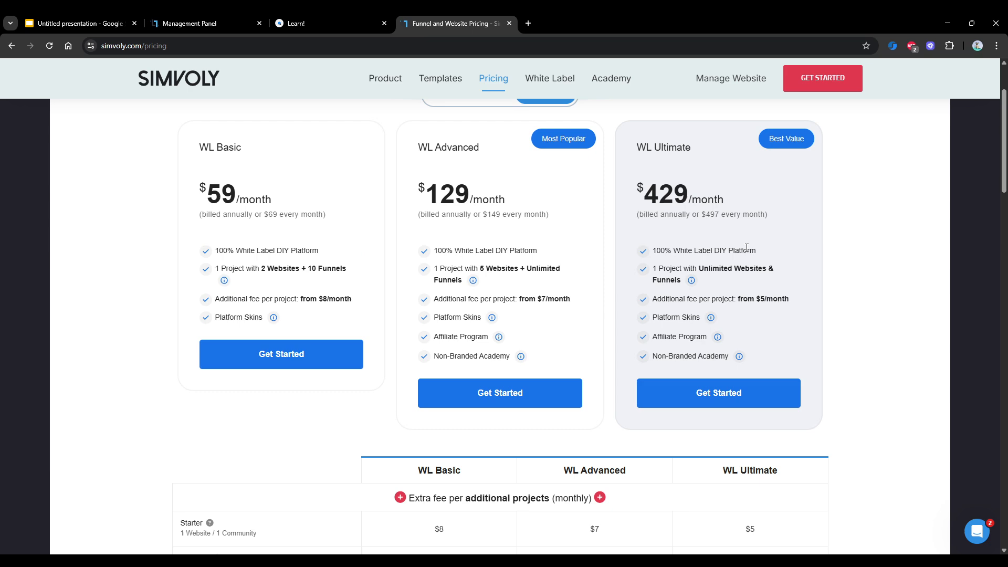
{"action": "scroll", "scroll_direction": "down", "scroll_amount": 3}
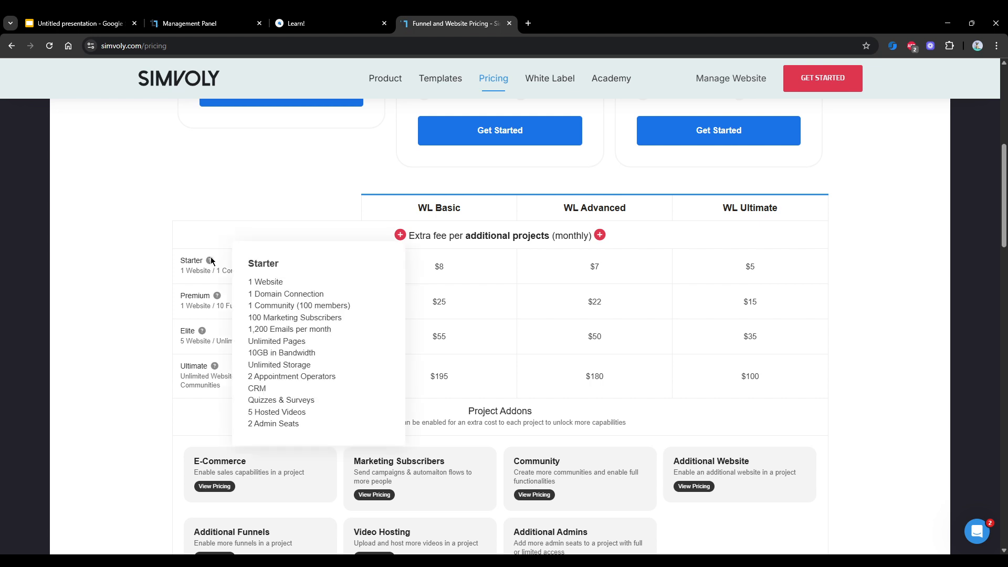
{"action": "mouse_move", "coordinate": [216, 295]}
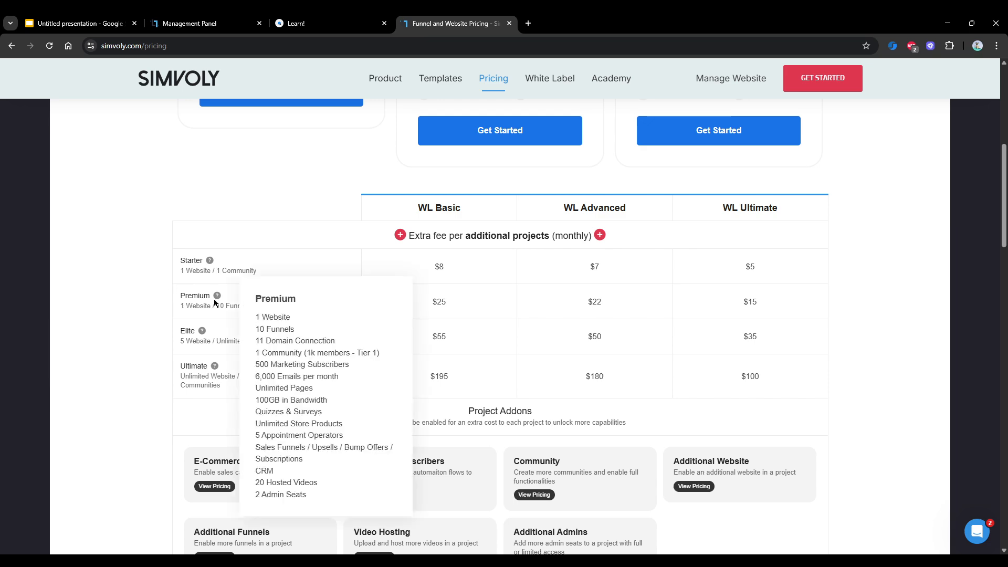
{"action": "mouse_move", "coordinate": [198, 327]}
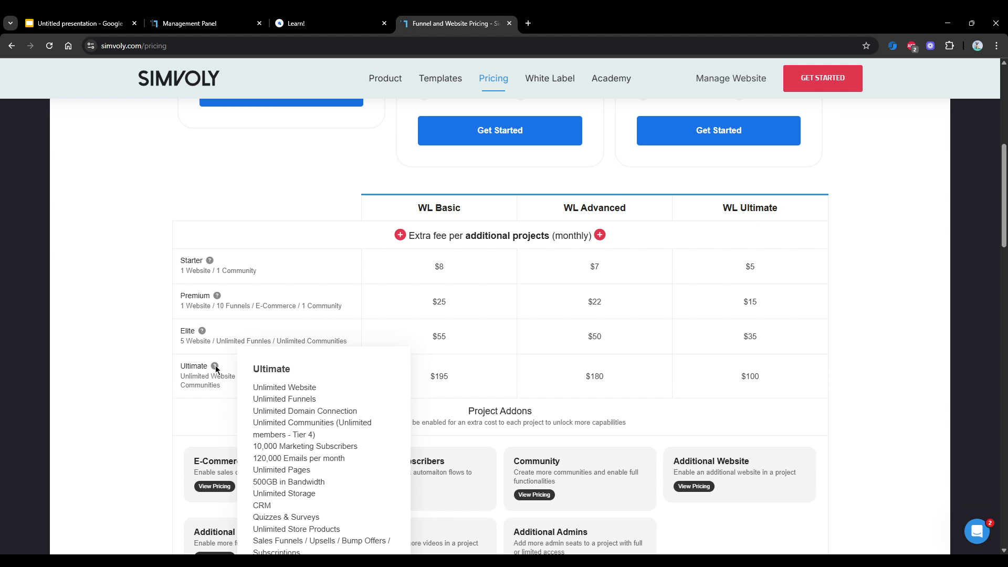
{"action": "mouse_move", "coordinate": [335, 349]}
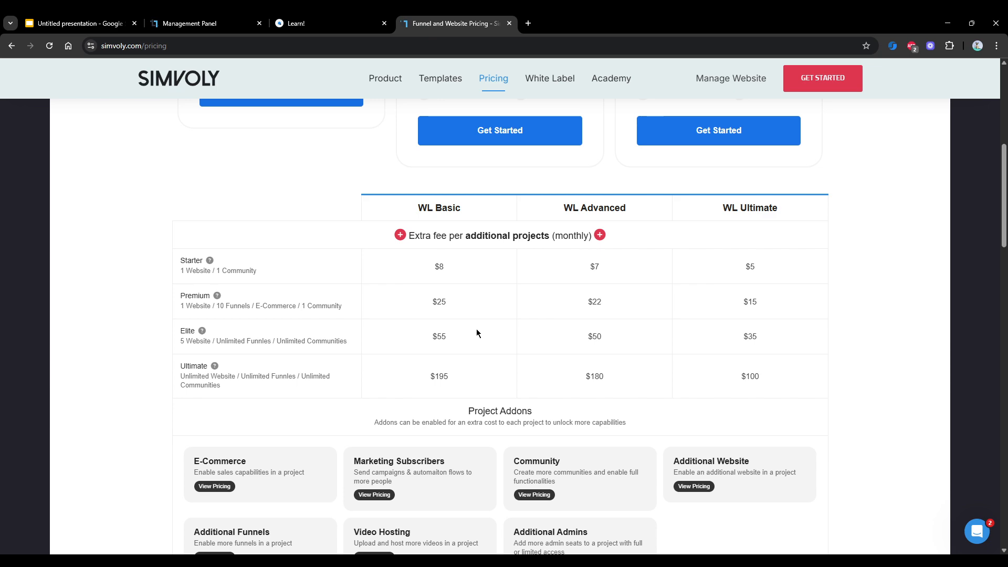
Step: Switch to the 'Learn!' tab showing the wldemo.site community page editor and its video library
{"action": "left_click", "coordinate": [303, 23]}
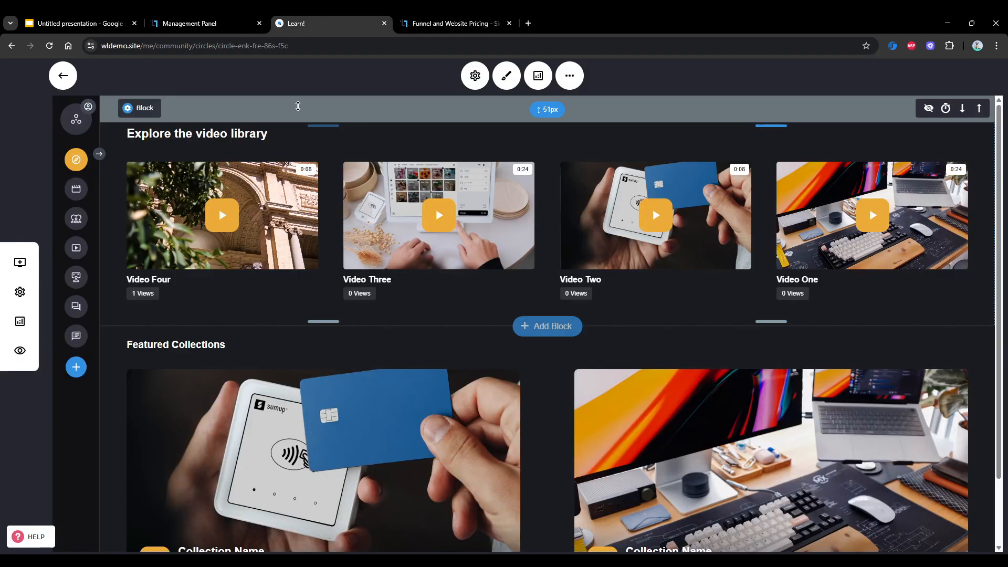
Step: Leave the editor for Community Circles, then open All Contacts listing 36 contacts
{"action": "left_click", "coordinate": [62, 75]}
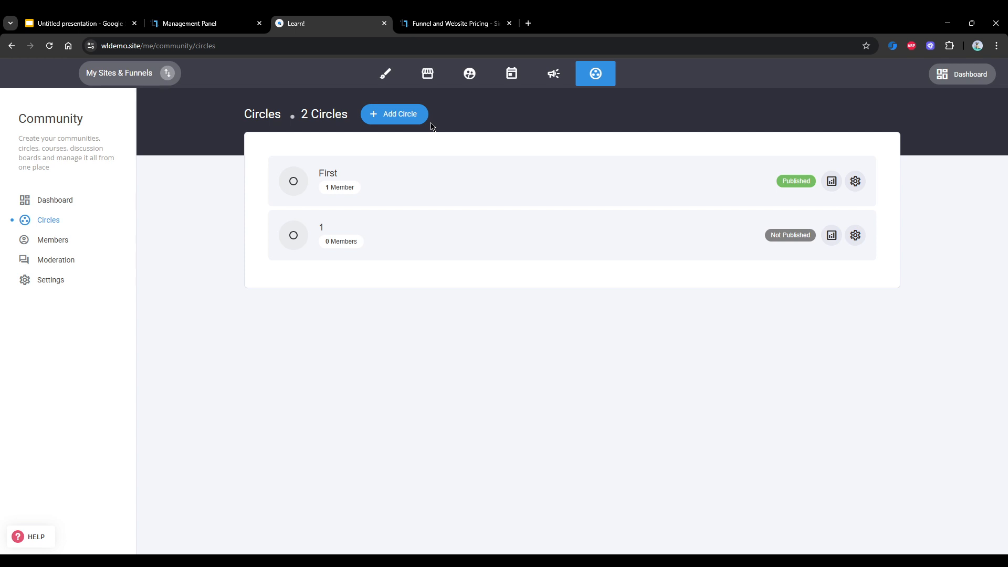
{"action": "mouse_move", "coordinate": [595, 74]}
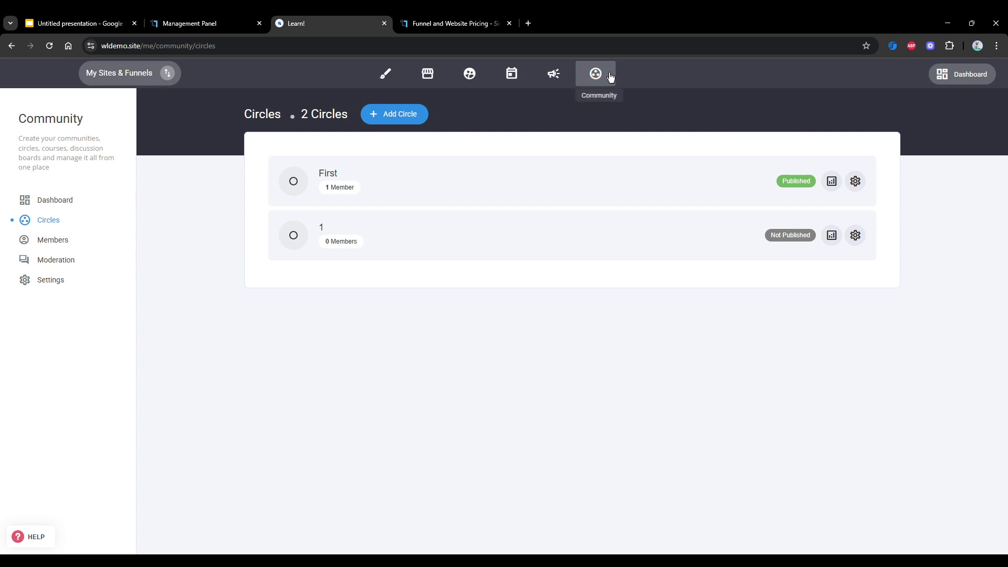
{"action": "left_click", "coordinate": [595, 73]}
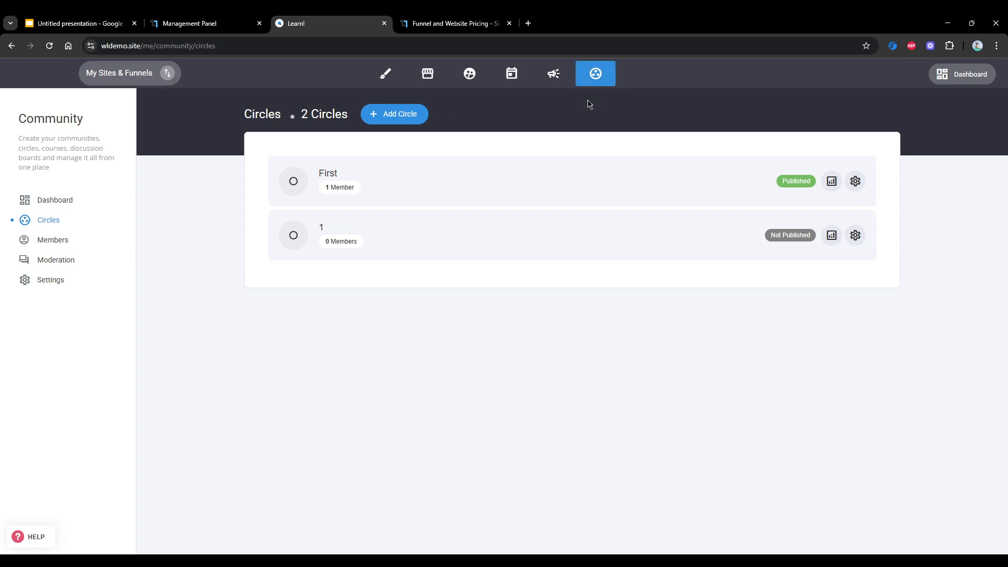
{"action": "mouse_move", "coordinate": [594, 74]}
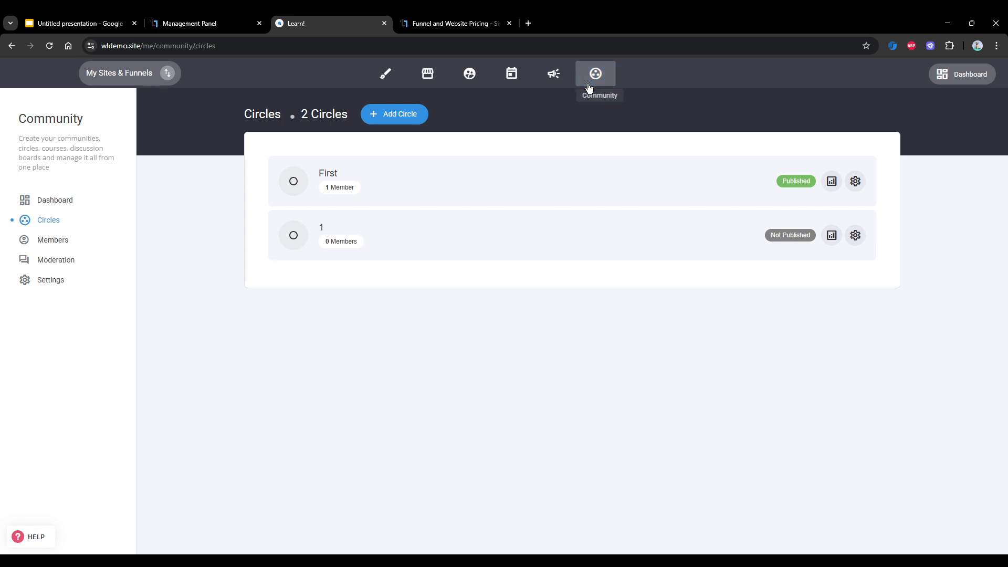
{"action": "left_click", "coordinate": [595, 73]}
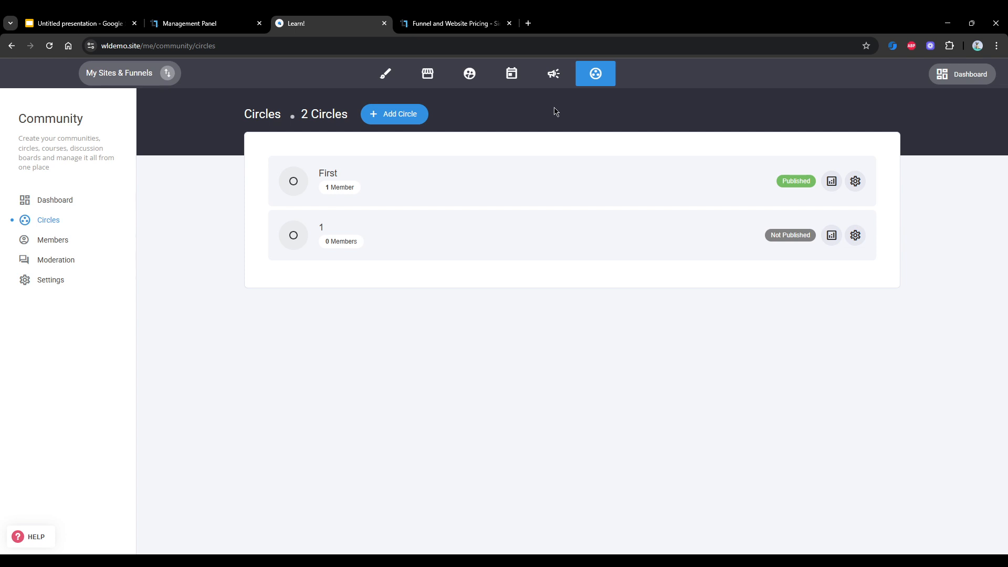
{"action": "mouse_move", "coordinate": [547, 115]}
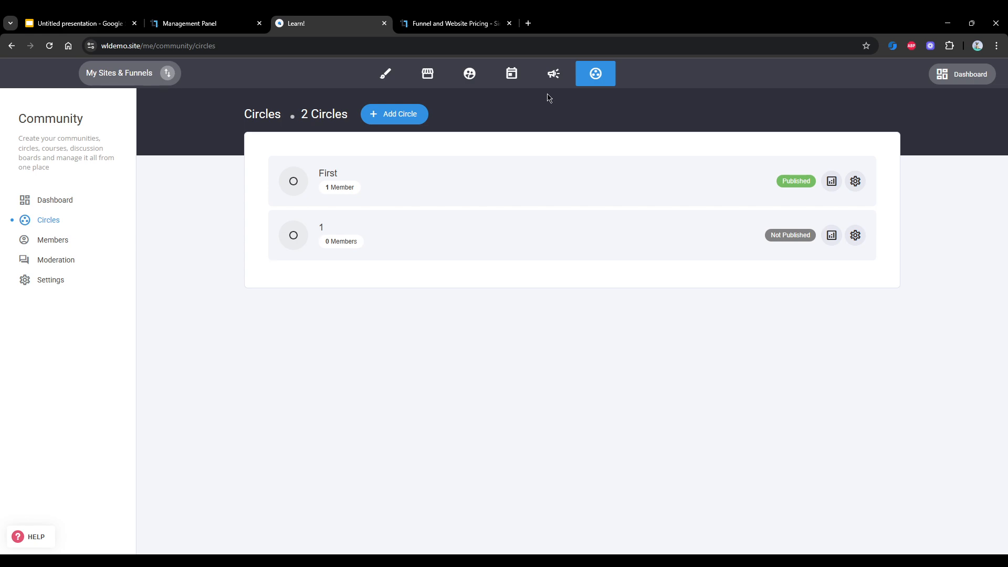
{"action": "left_click", "coordinate": [469, 74]}
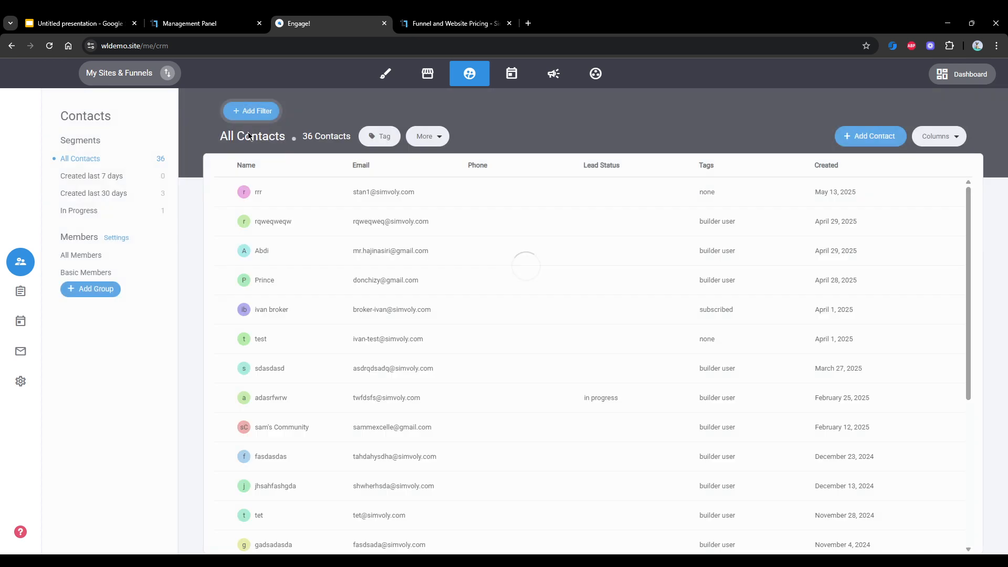
{"action": "mouse_move", "coordinate": [510, 73]}
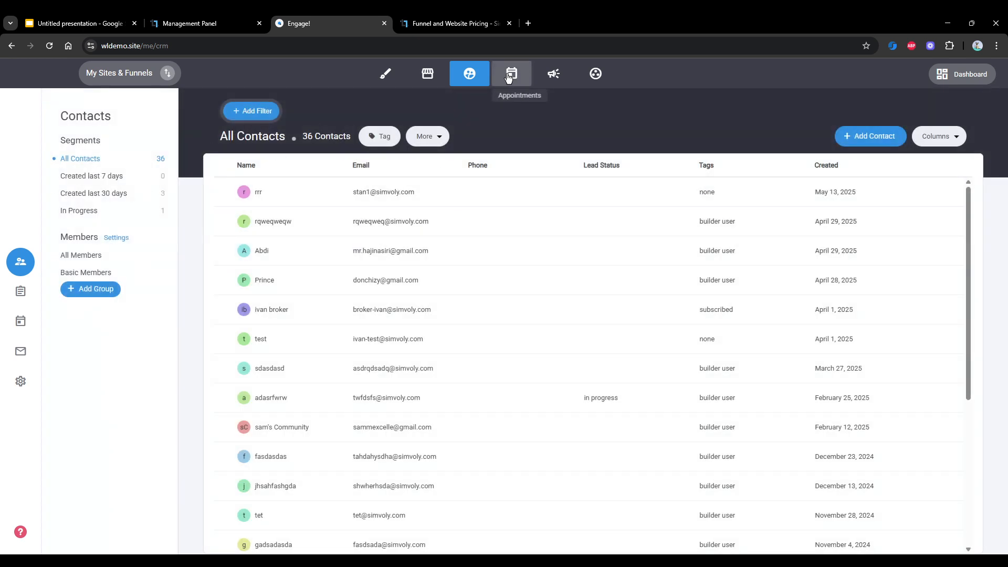
Step: View booking events and the Community dashboard, then return to the Simvoly pricing page
{"action": "left_click", "coordinate": [511, 73]}
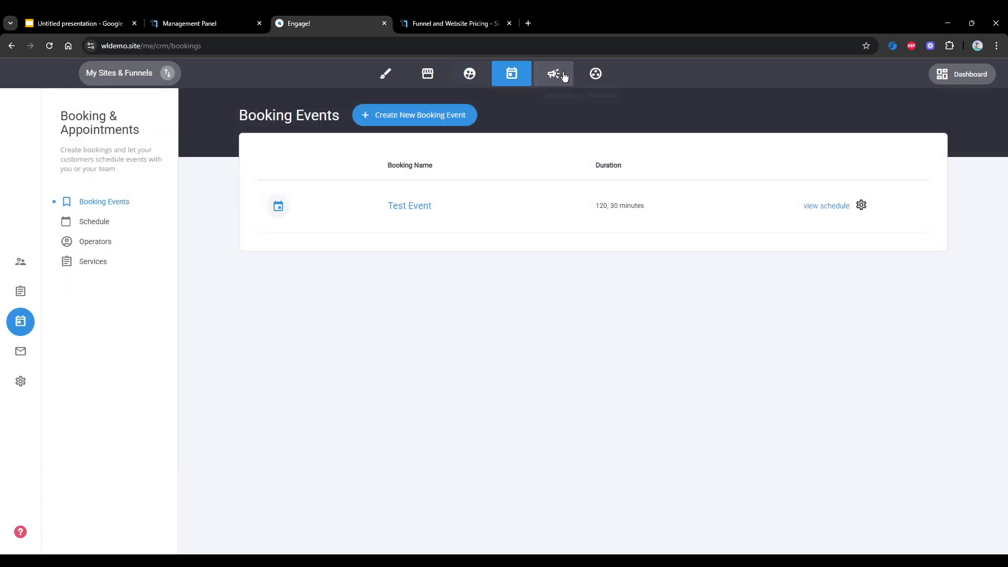
{"action": "mouse_move", "coordinate": [554, 74]}
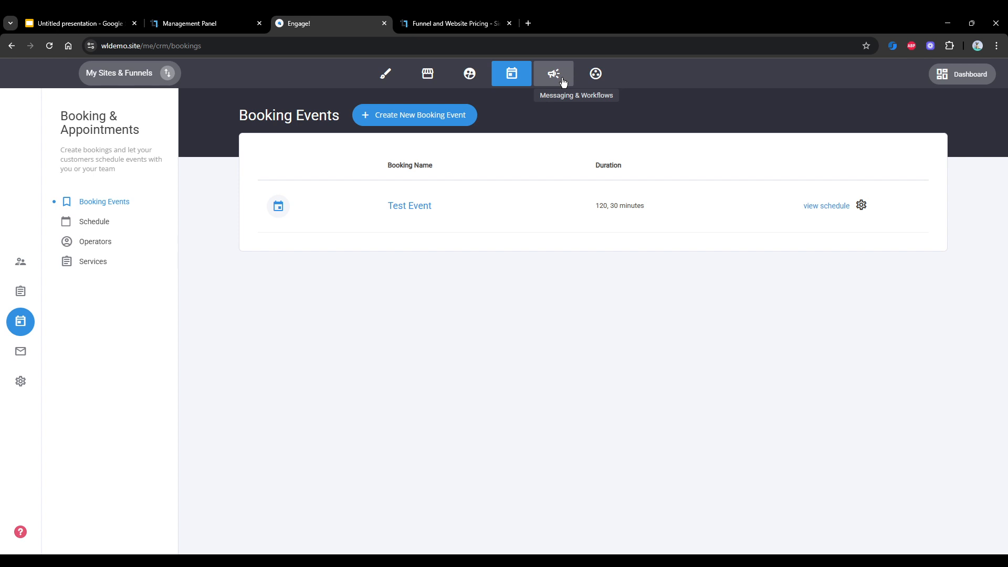
{"action": "left_click", "coordinate": [595, 73]}
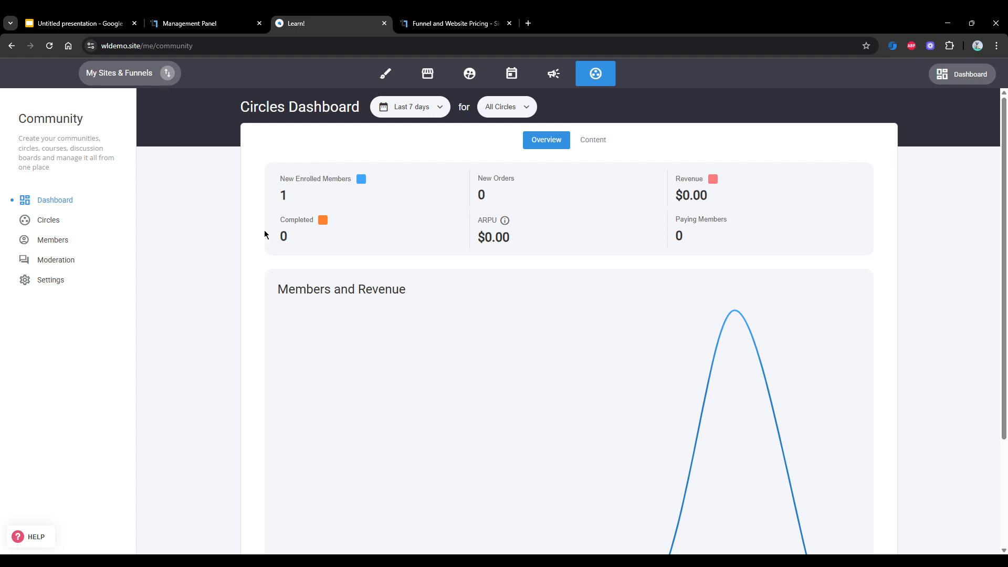
{"action": "mouse_move", "coordinate": [277, 220]}
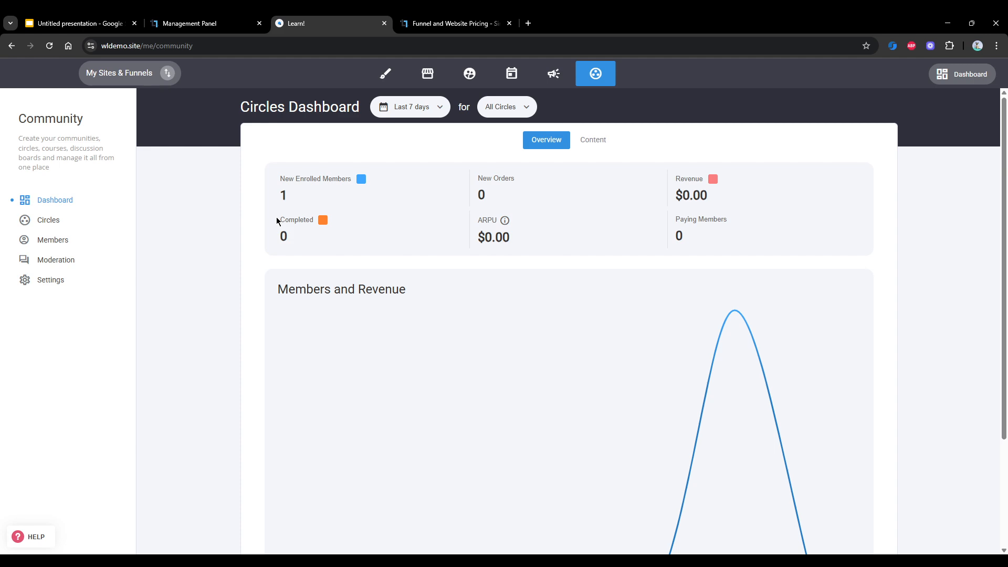
{"action": "left_click", "coordinate": [455, 23]}
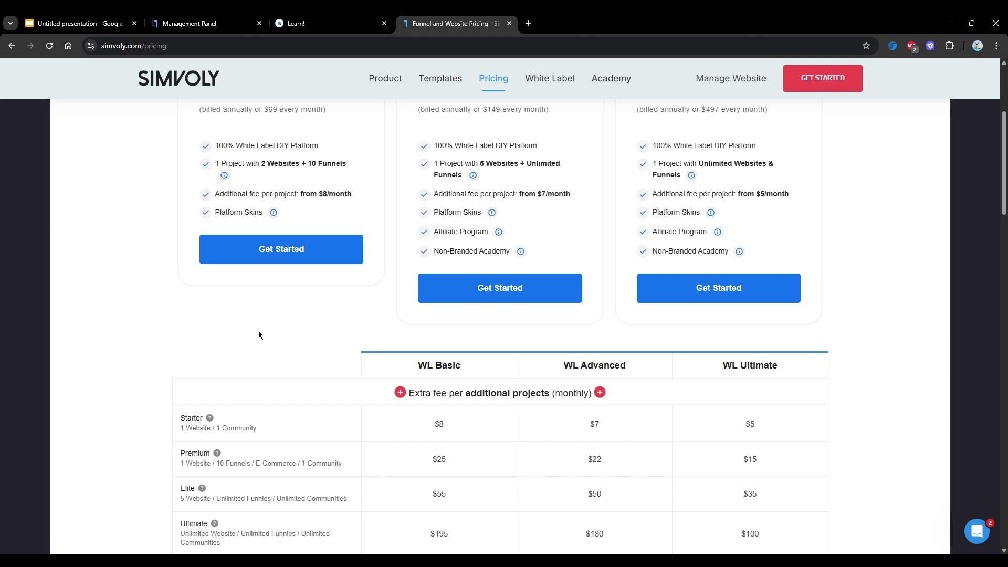
Step: Look over the additional-project fee table, then bring back the platform's Community dashboard
{"action": "scroll", "scroll_direction": "down", "scroll_amount": 3}
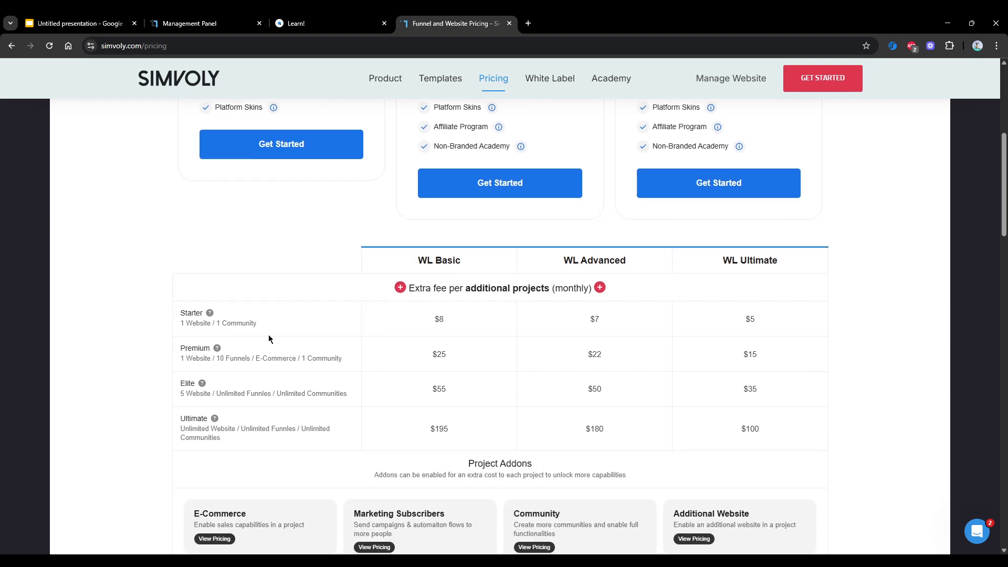
{"action": "mouse_move", "coordinate": [269, 324]}
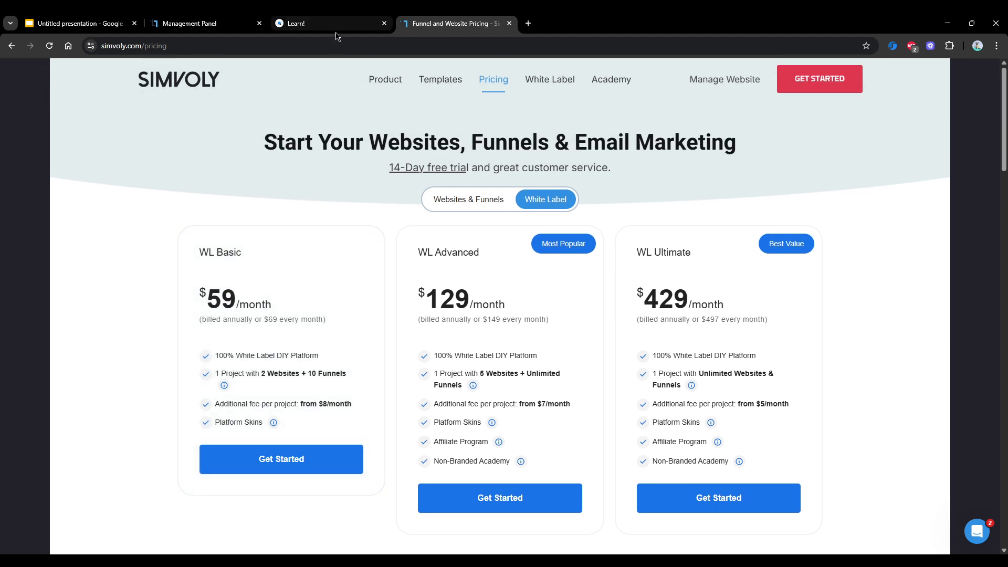
{"action": "left_click", "coordinate": [322, 23]}
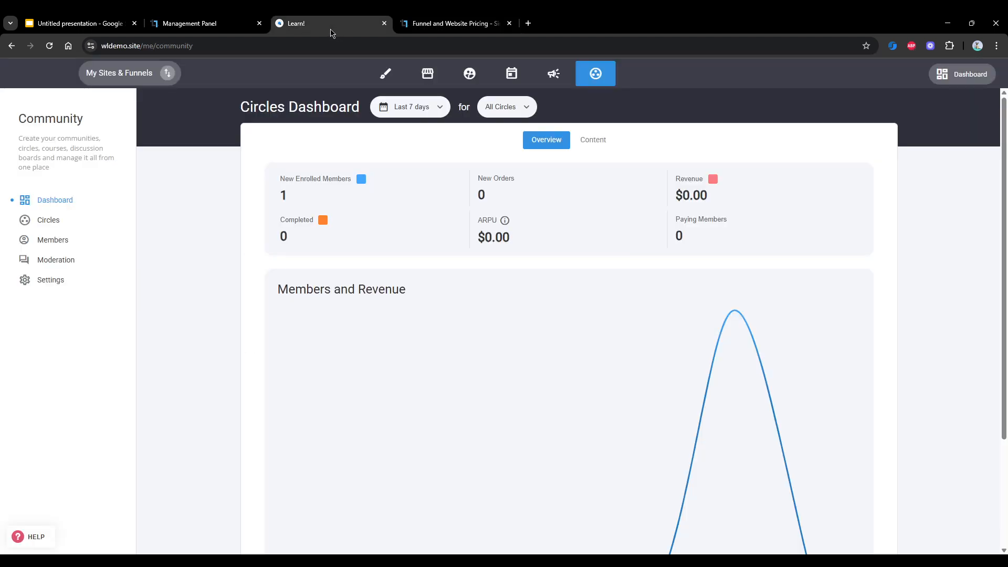
{"action": "mouse_move", "coordinate": [384, 74]}
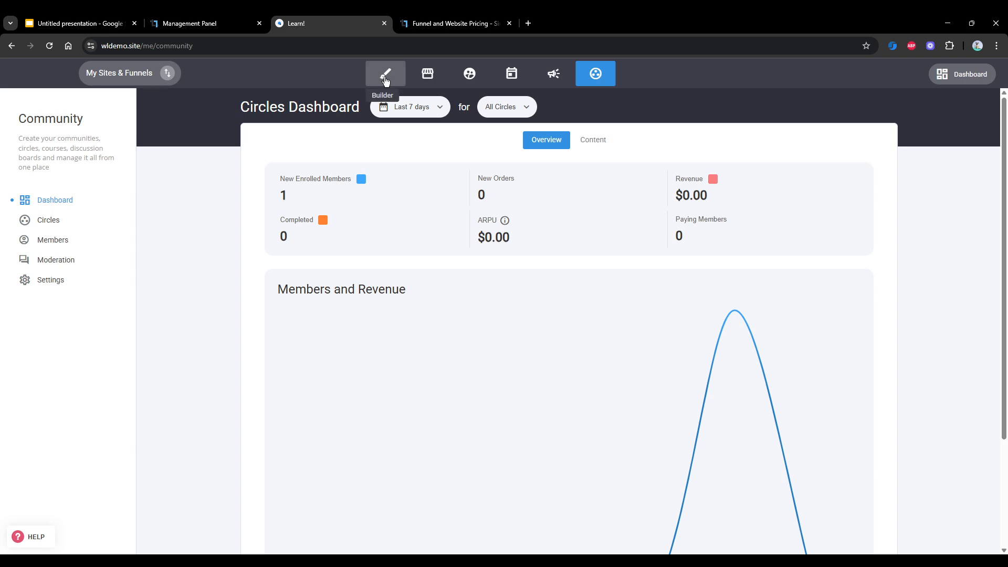
{"action": "mouse_move", "coordinate": [76, 323]}
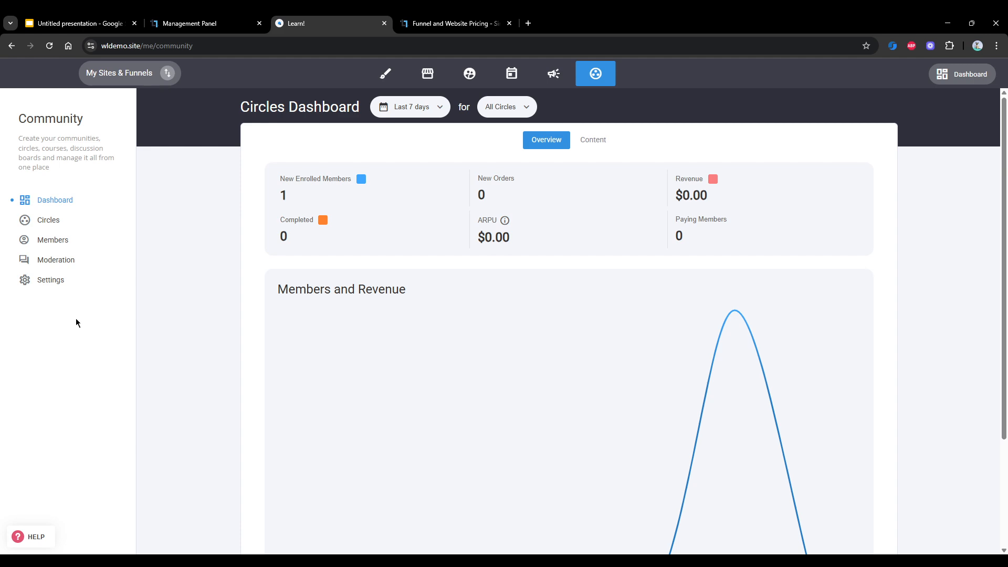
{"action": "mouse_move", "coordinate": [91, 315]}
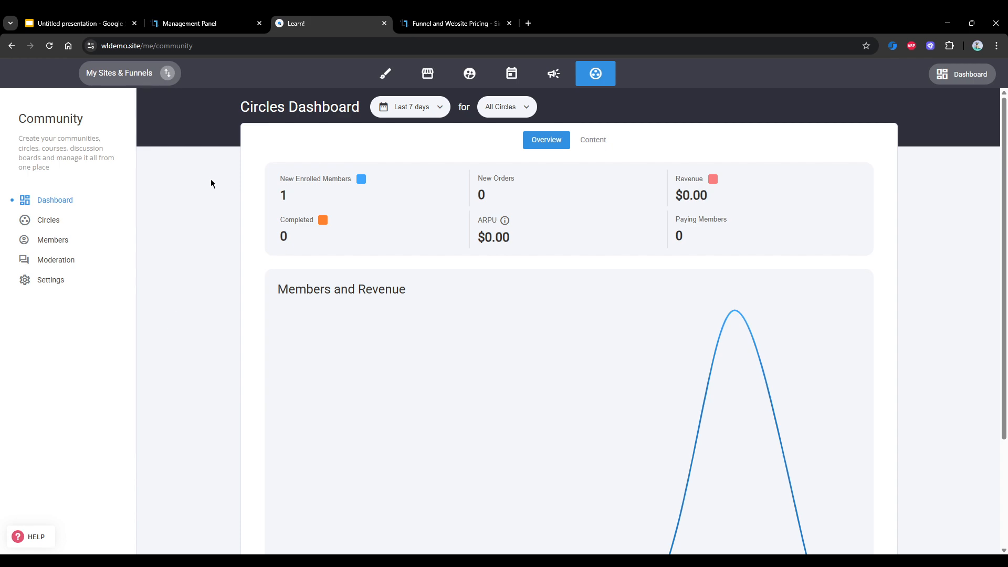
Step: Open the website builder on the homepage 'The Place To Grow Your Business Online'
{"action": "left_click", "coordinate": [385, 73]}
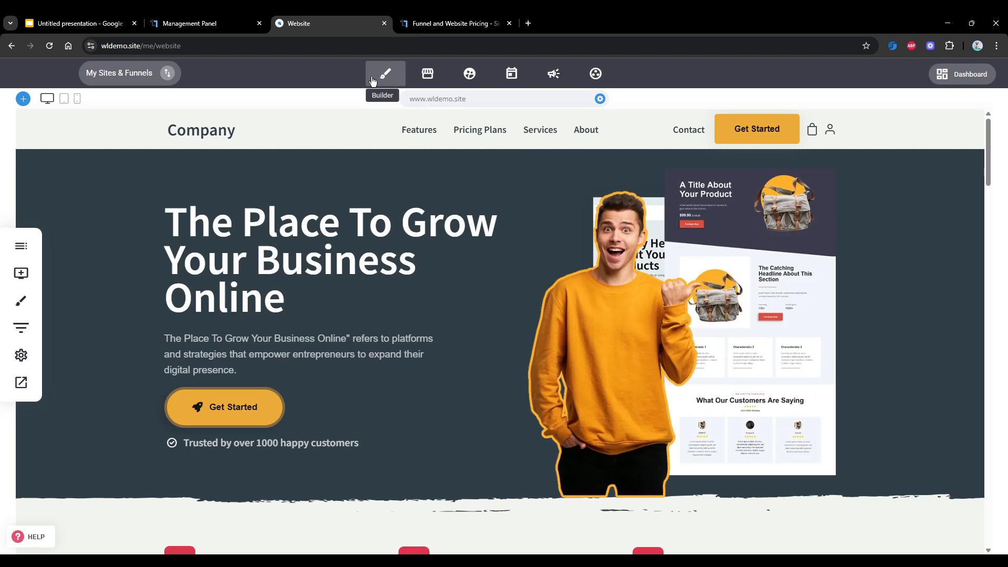
Step: Glance at pricing, revisit the website builder, then show the Management Panel's System Circles designs
{"action": "left_click", "coordinate": [453, 23]}
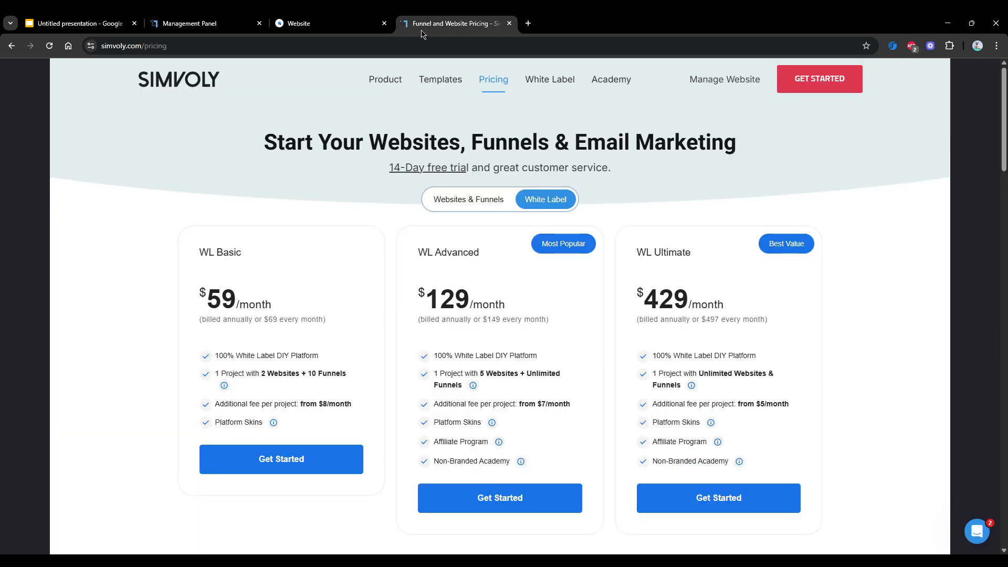
{"action": "left_click", "coordinate": [322, 23]}
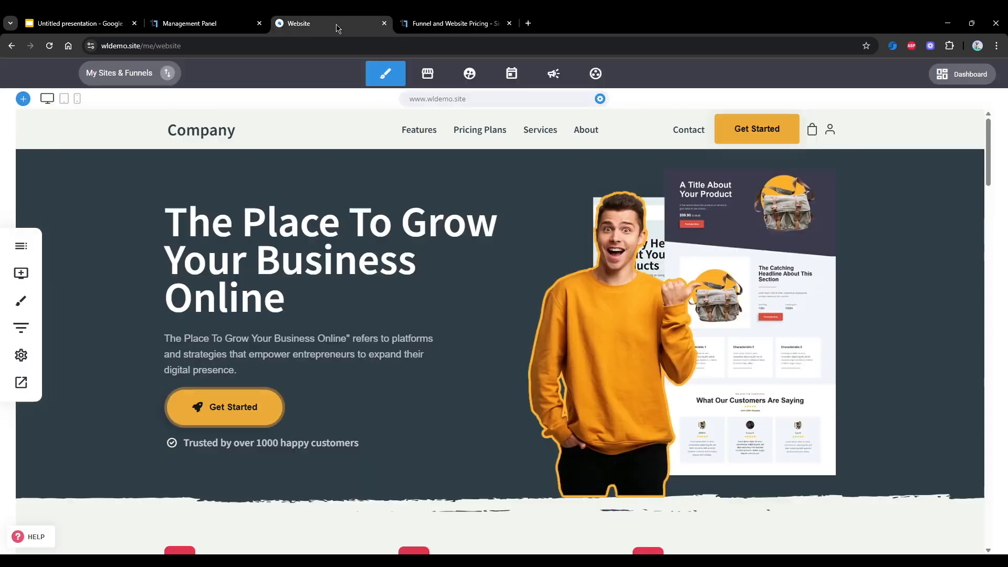
{"action": "mouse_move", "coordinate": [595, 74]}
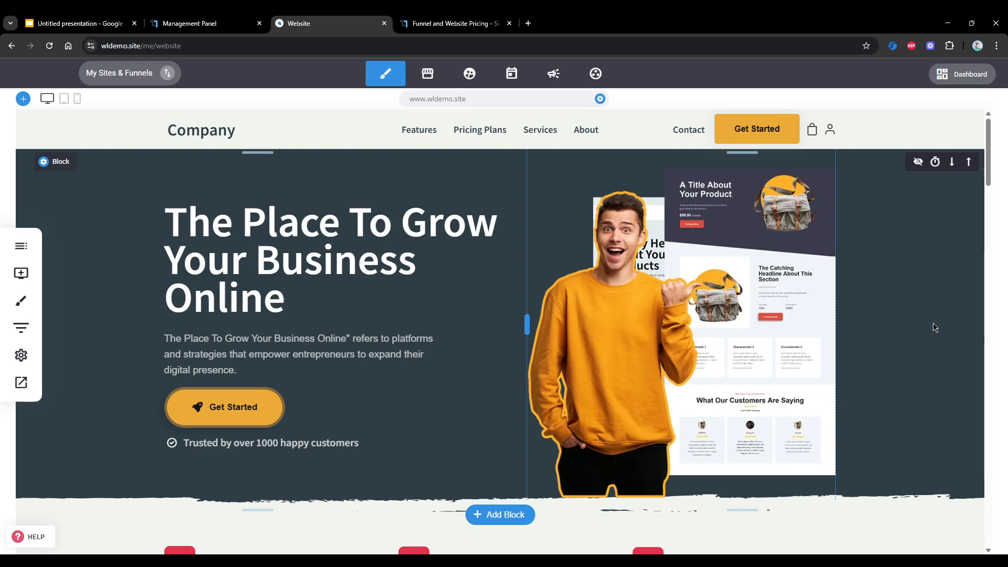
{"action": "left_click", "coordinate": [206, 23]}
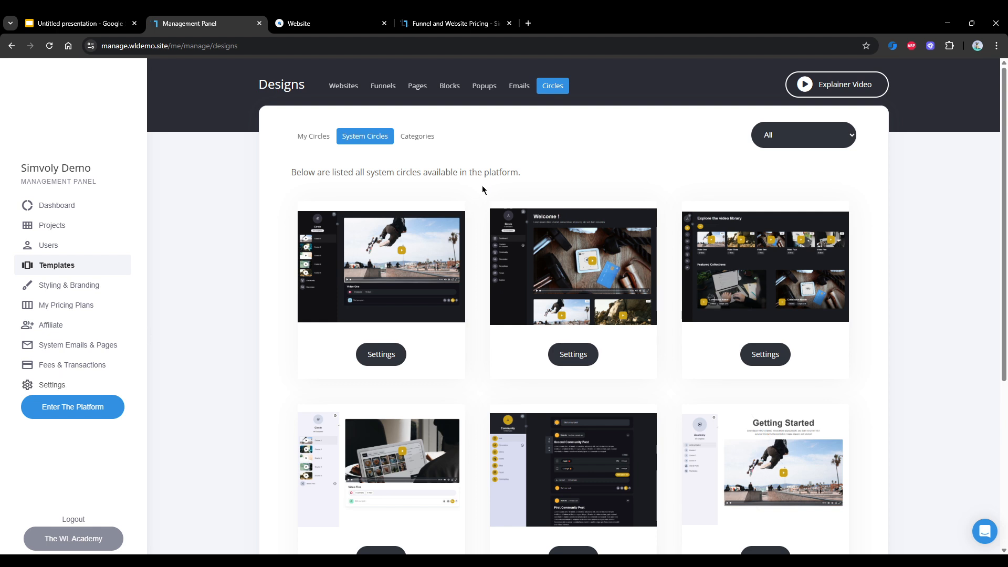
{"action": "mouse_move", "coordinate": [485, 303]}
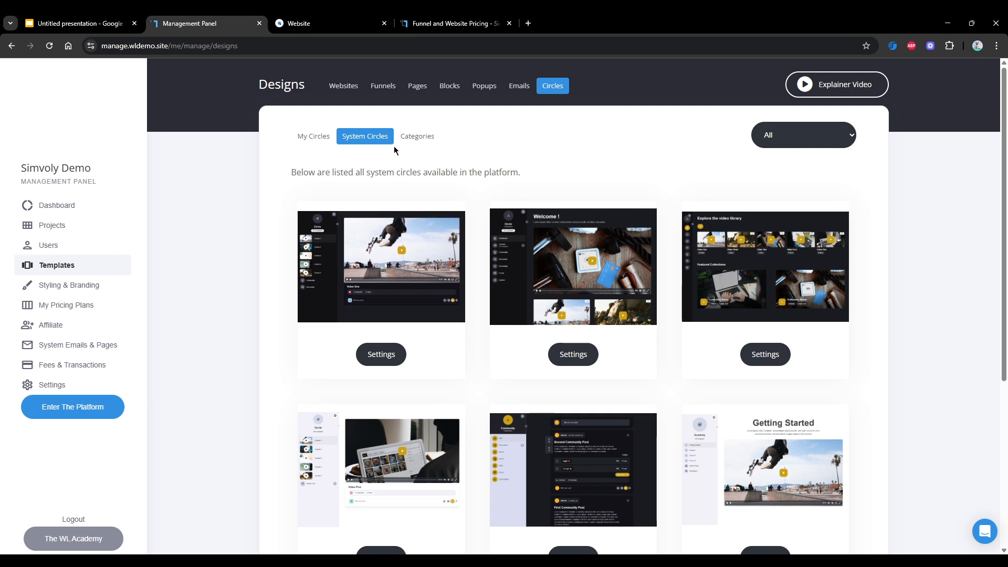
{"action": "mouse_move", "coordinate": [537, 155]}
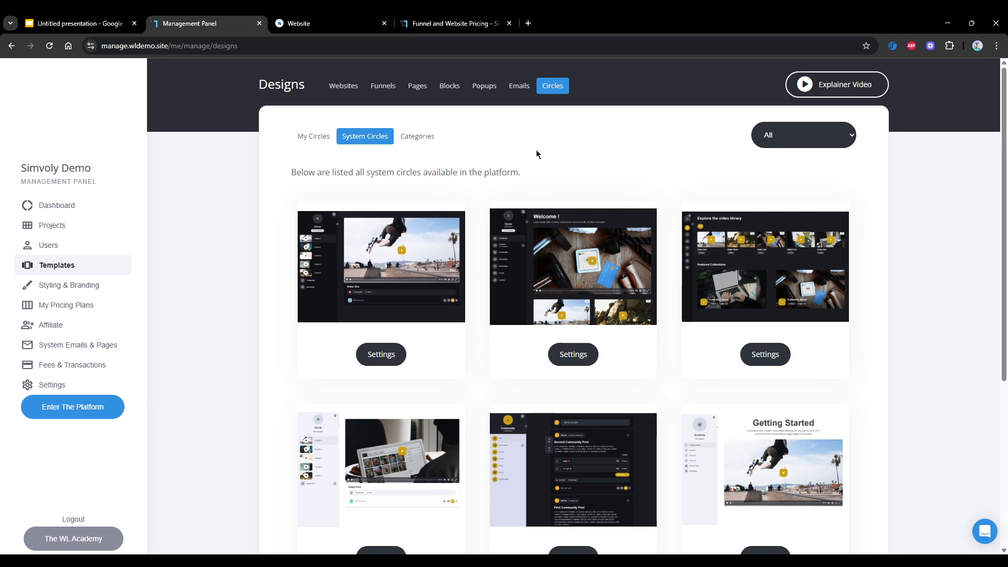
Step: Bring up the pricing page with WL Basic, Advanced and Ultimate plans at $59, $129, $429
{"action": "left_click", "coordinate": [453, 24]}
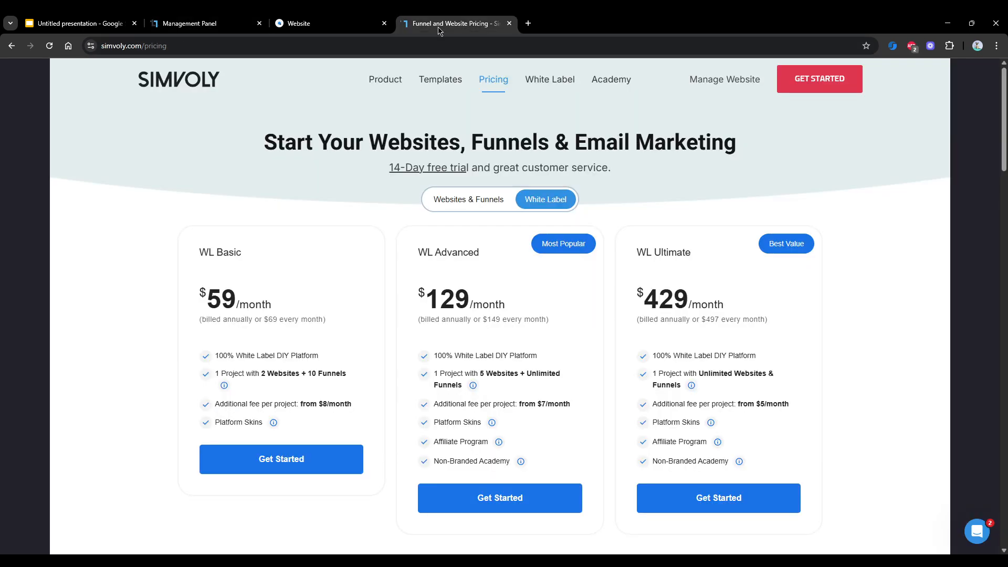
Step: Review WL Ultimate features and the extra-project fee table, then return to the website builder
{"action": "scroll", "scroll_direction": "down", "scroll_amount": 3}
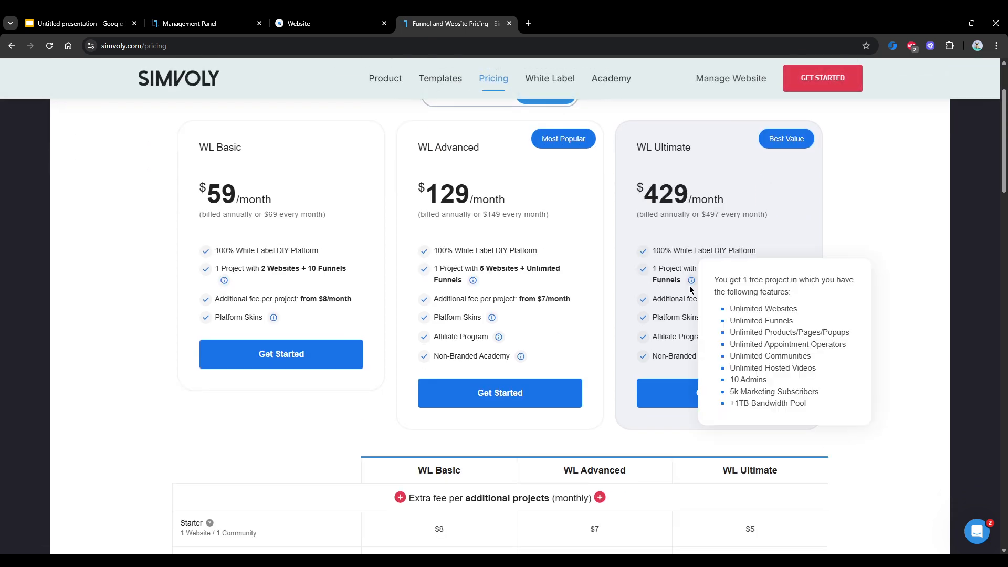
{"action": "scroll", "scroll_direction": "down", "scroll_amount": 3}
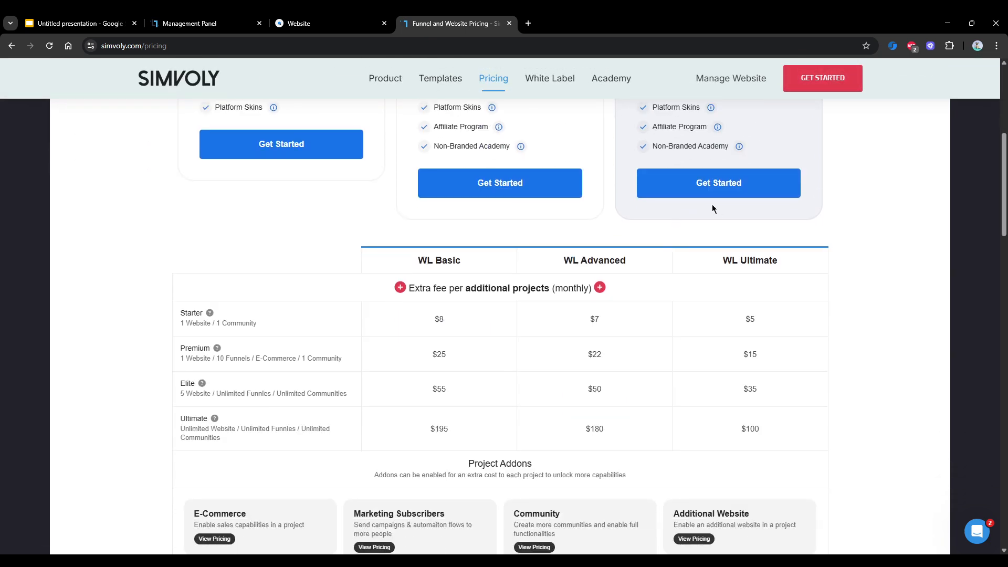
{"action": "scroll", "scroll_direction": "down", "scroll_amount": 3}
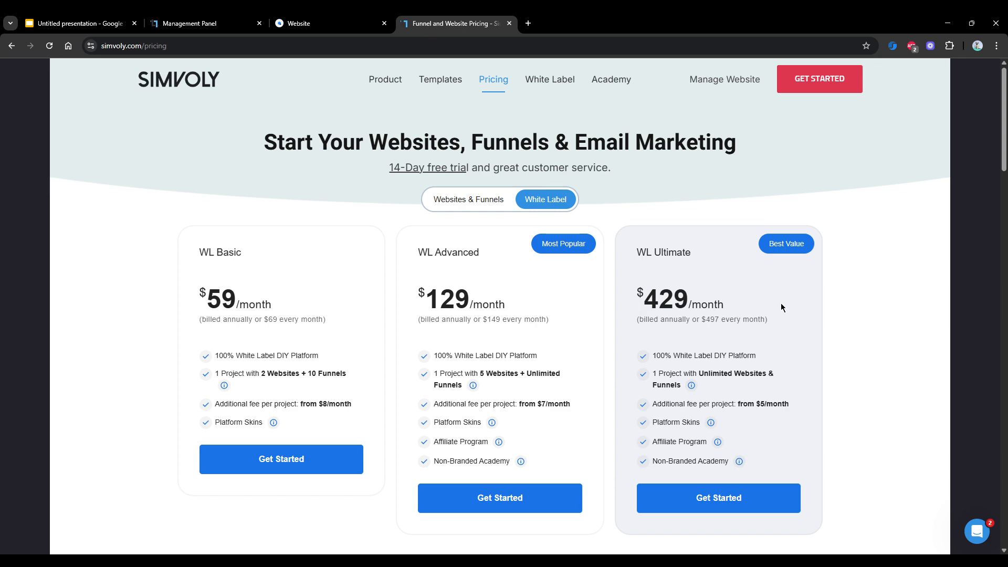
{"action": "left_click", "coordinate": [330, 23]}
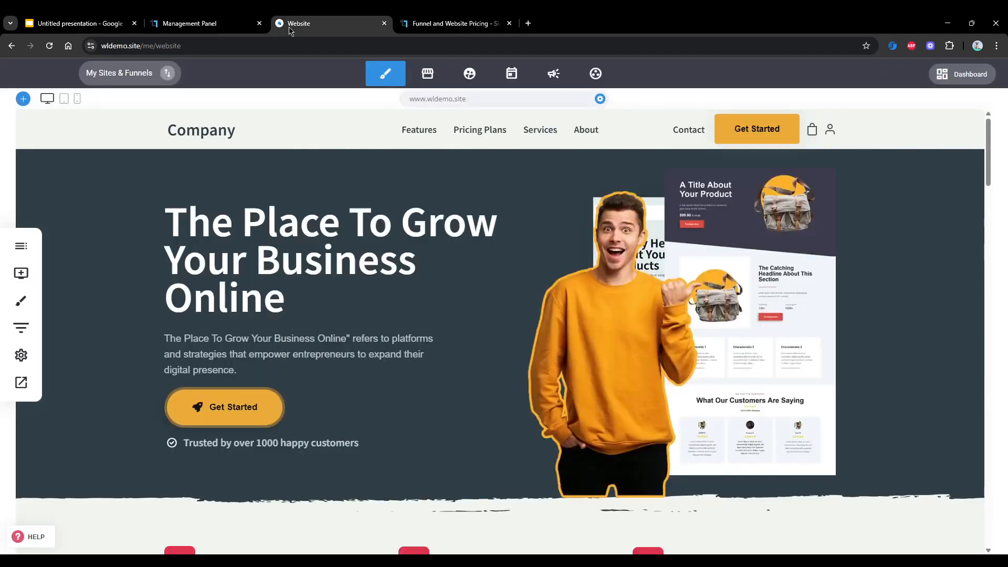